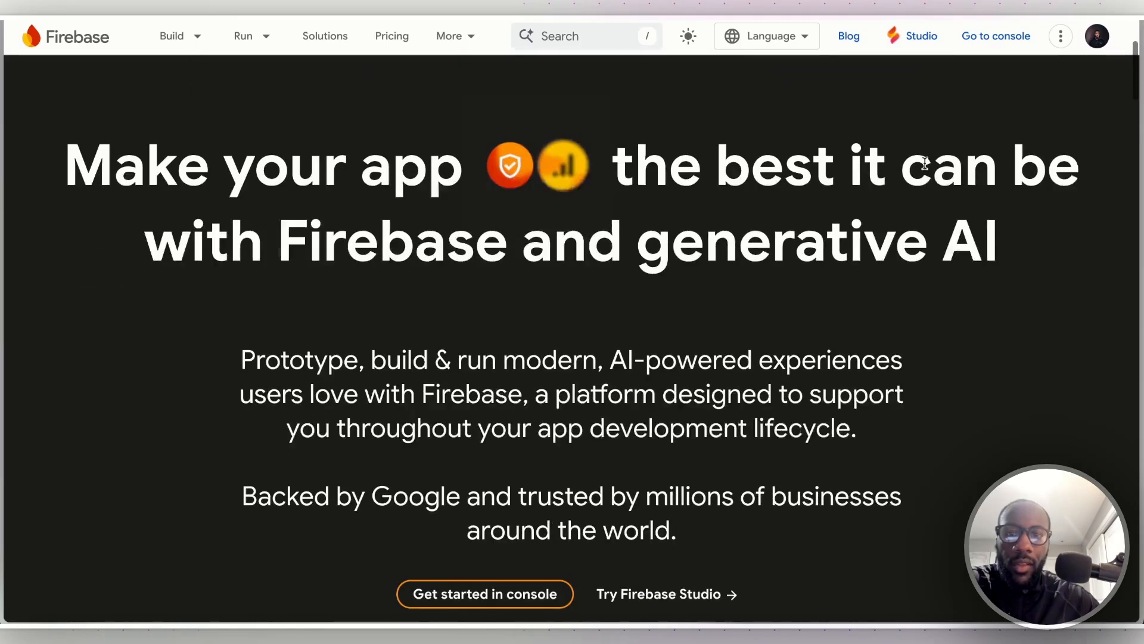
Bring up the trading-copilot project settings in Supabase.
click(243, 36)
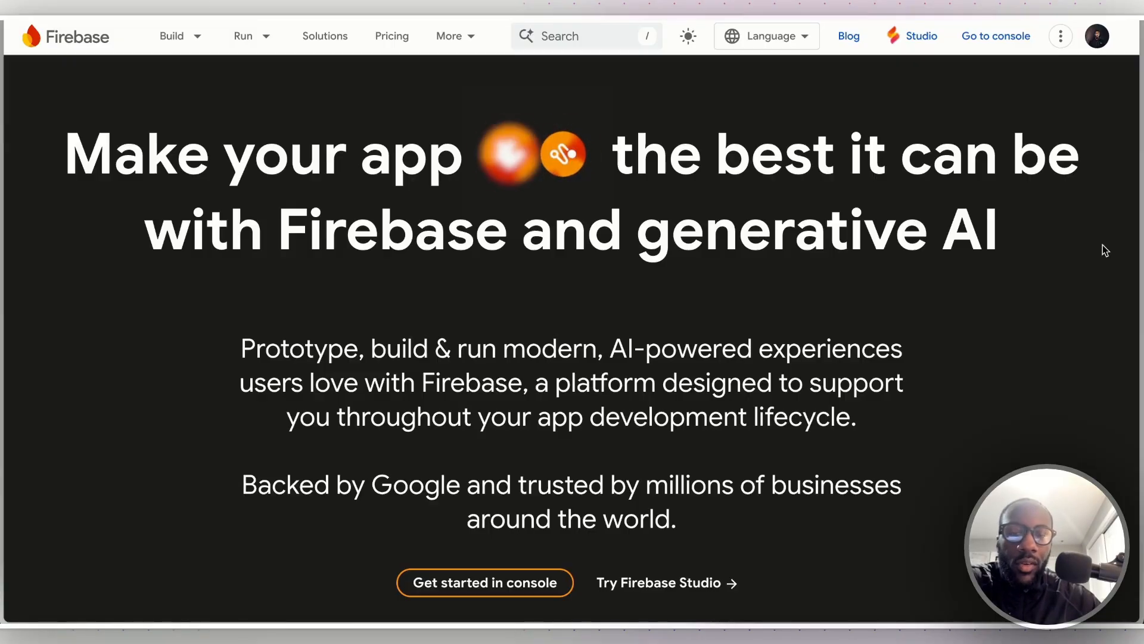
click(171, 35)
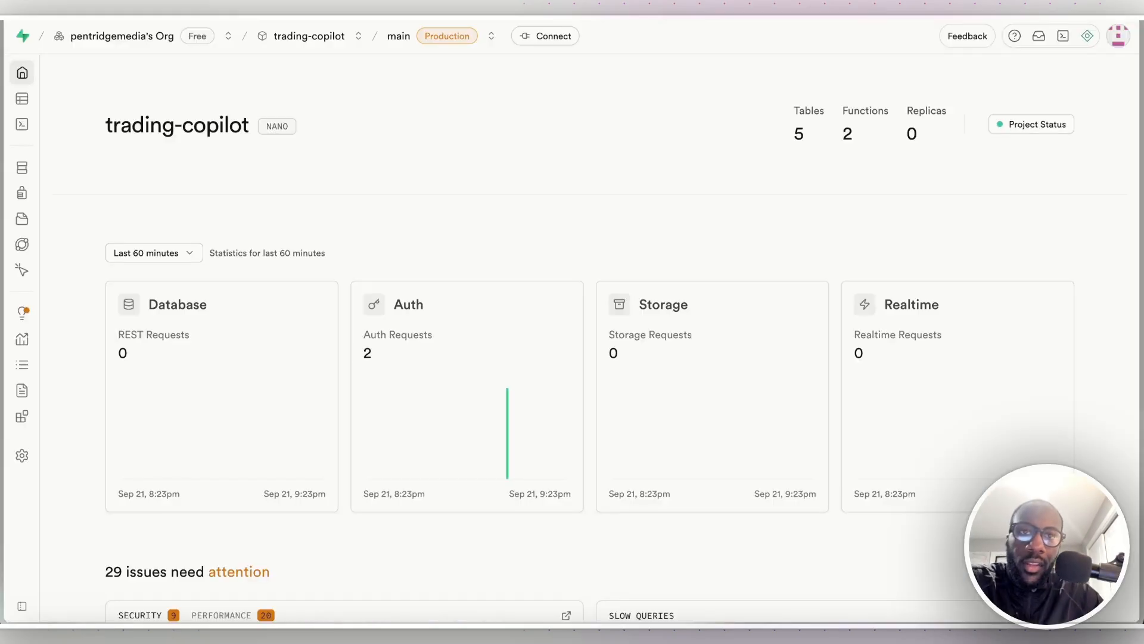
mouse_move(215, 100)
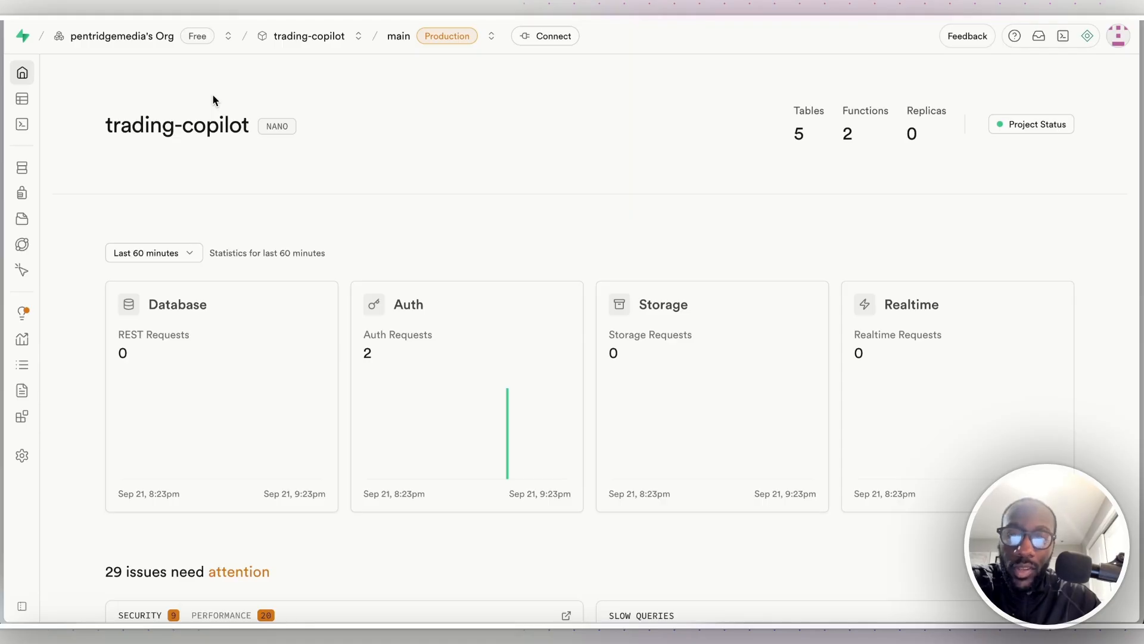
mouse_move(127, 86)
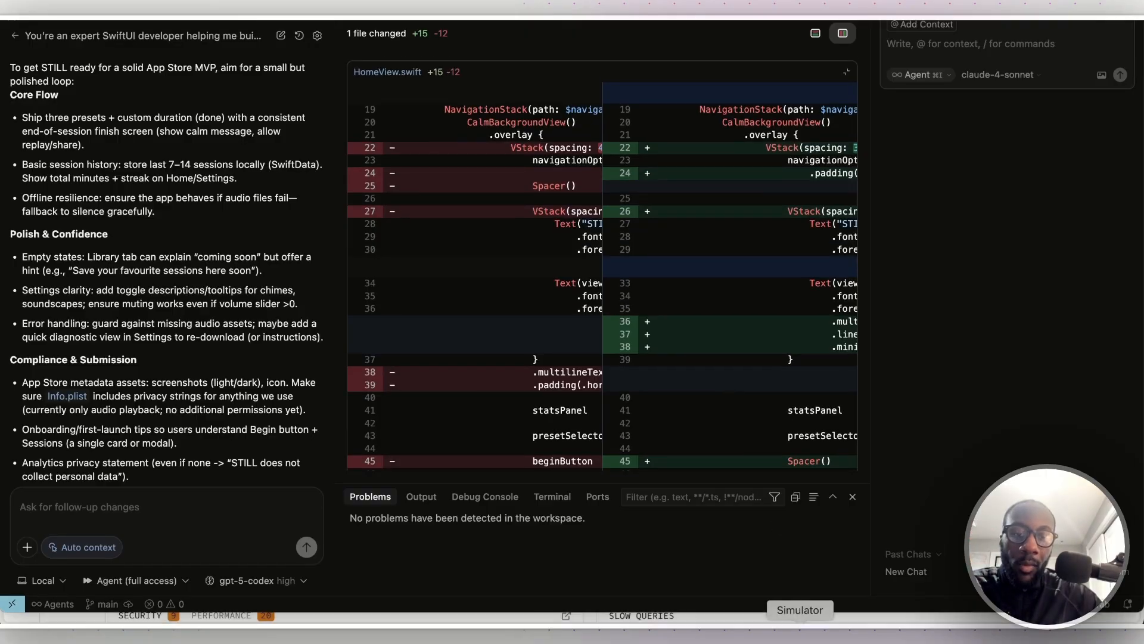
mouse_move(866, 407)
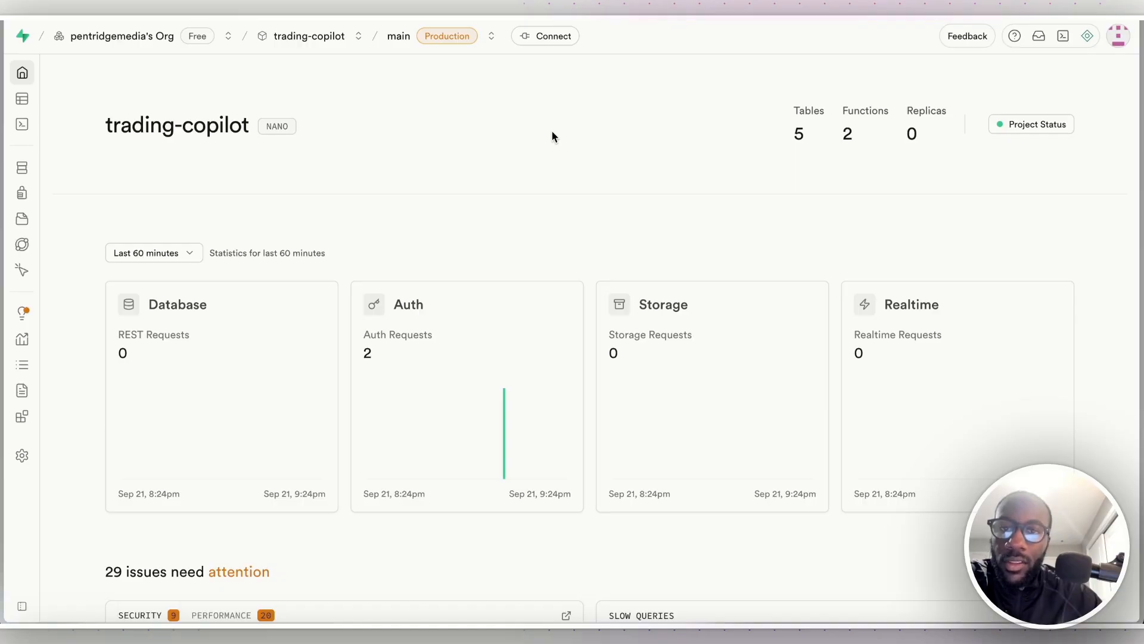
double_click(177, 126)
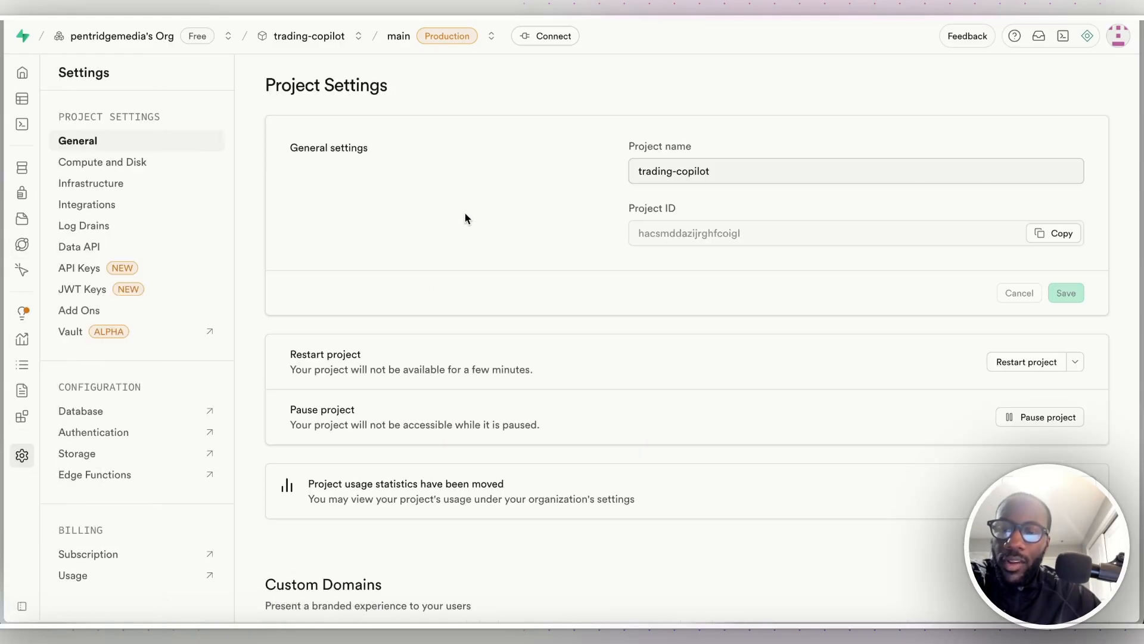
Review the API Keys and Data API settings pages, then return to General settings.
click(79, 268)
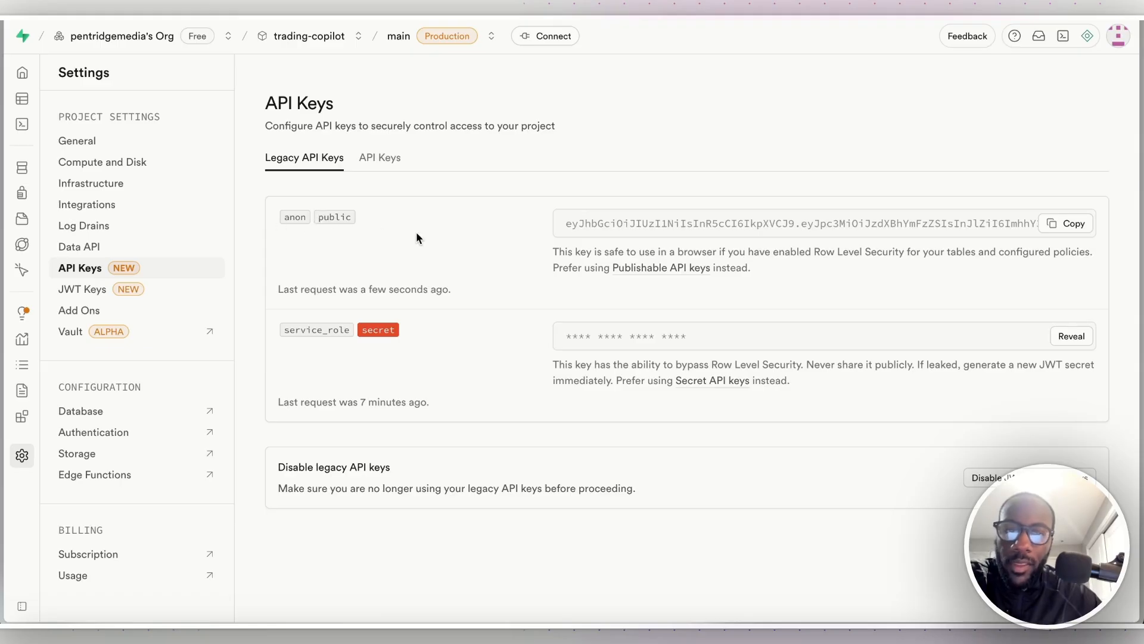
mouse_move(289, 343)
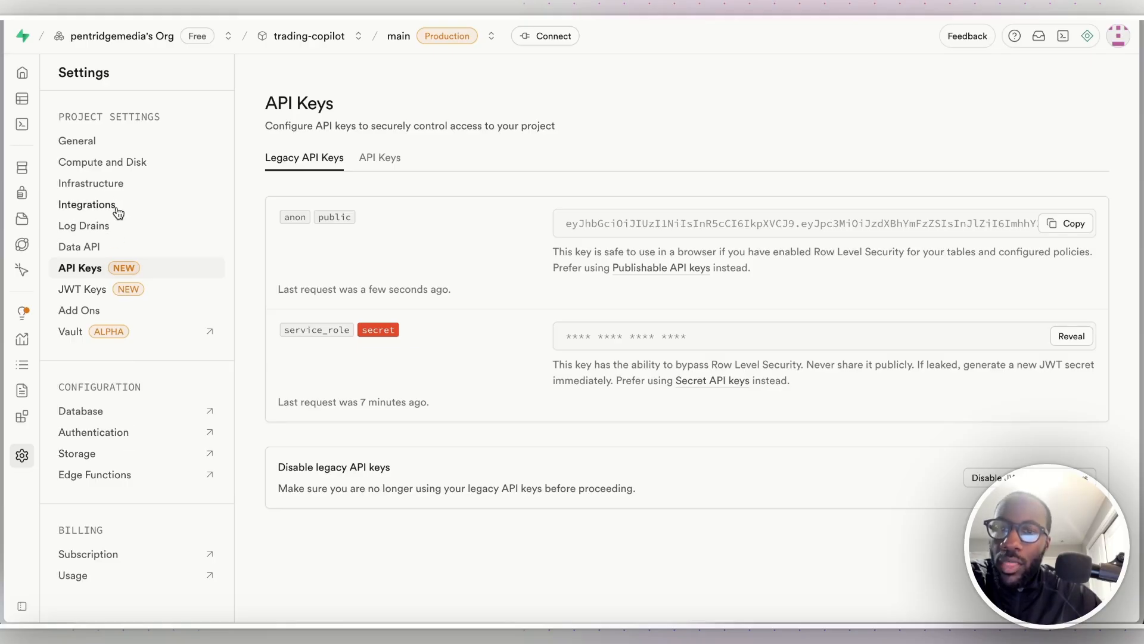
click(79, 245)
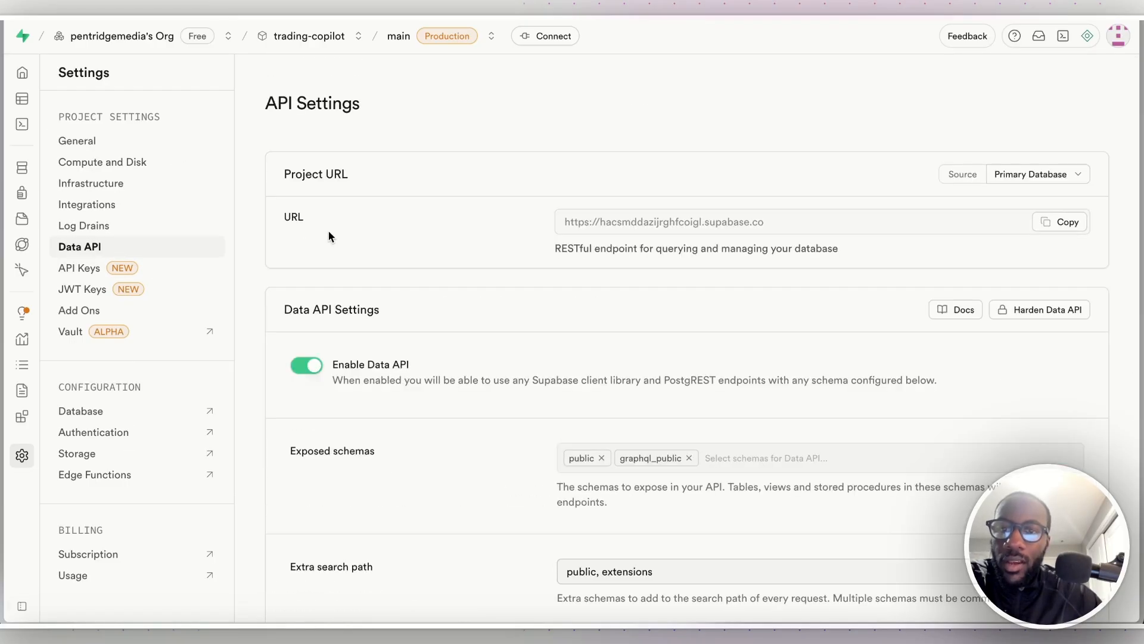
mouse_move(548, 224)
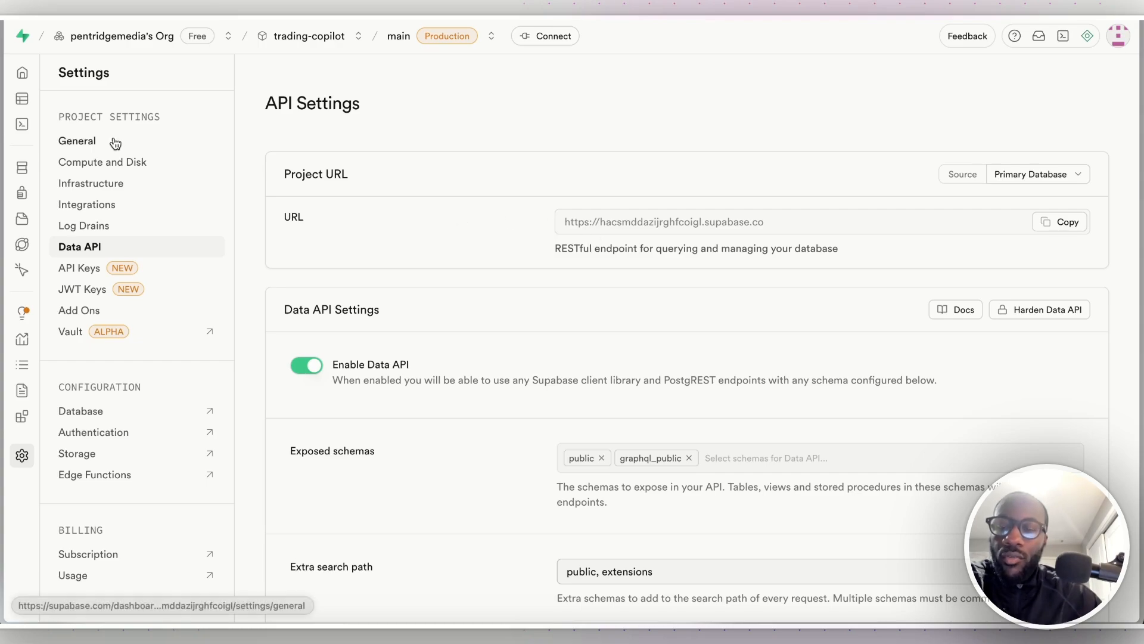
click(76, 141)
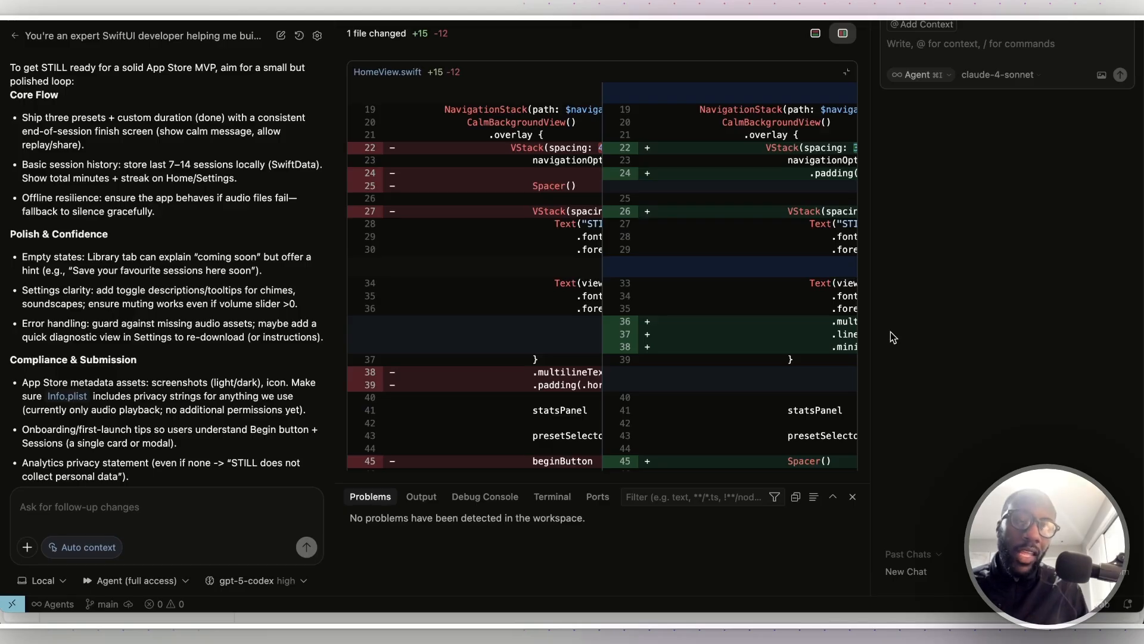
mouse_move(898, 336)
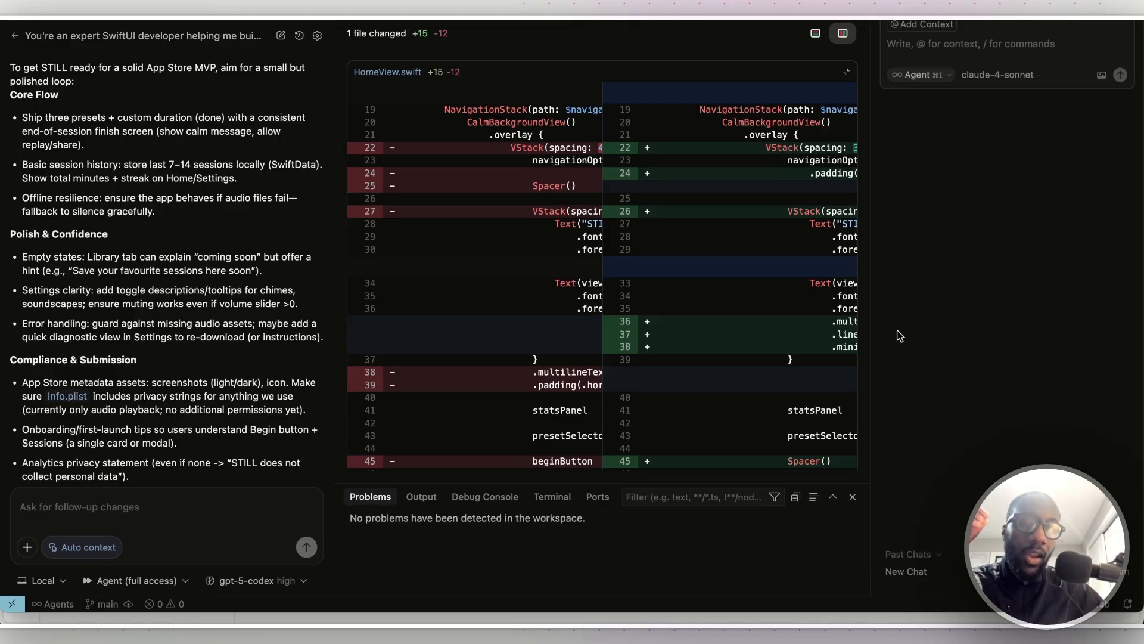
mouse_move(941, 60)
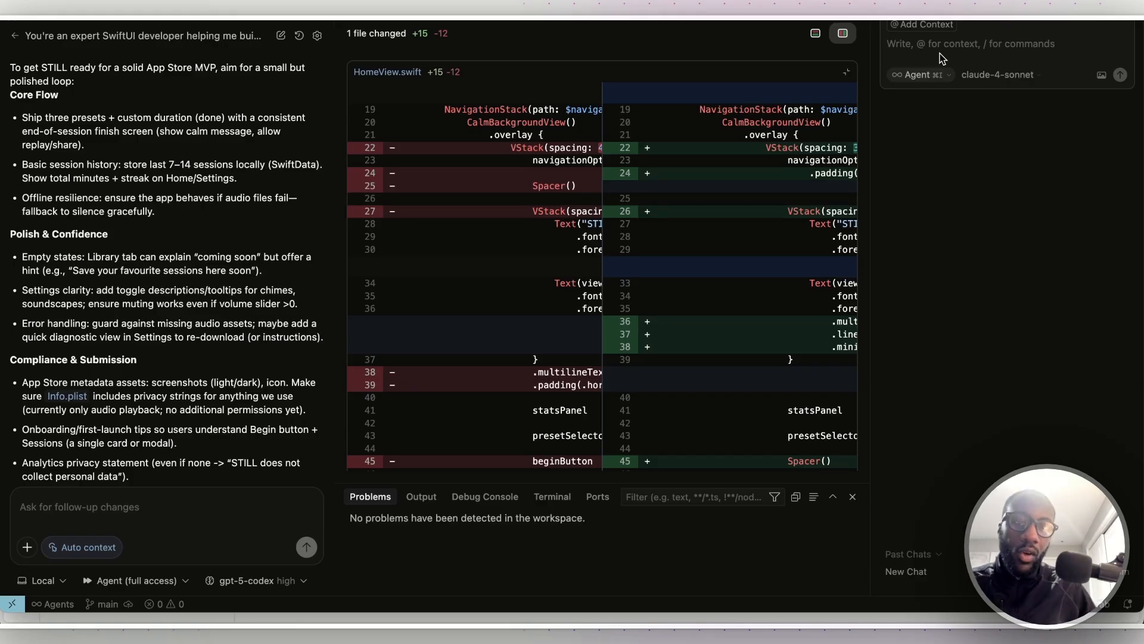
mouse_move(807, 582)
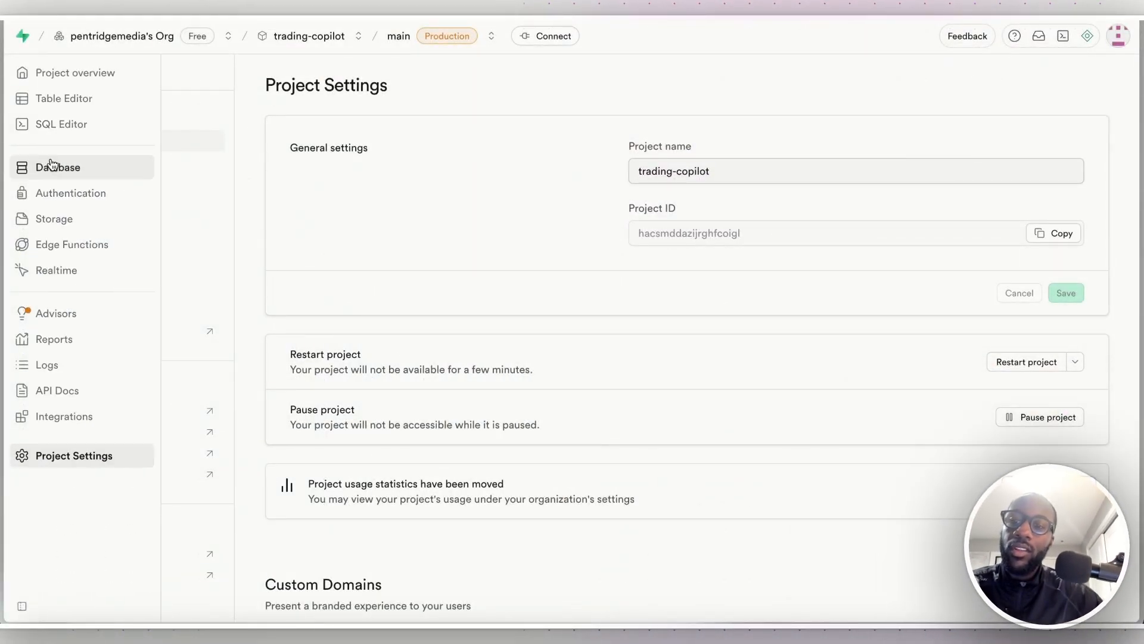
View the conversations table in the project's Table Editor.
click(64, 99)
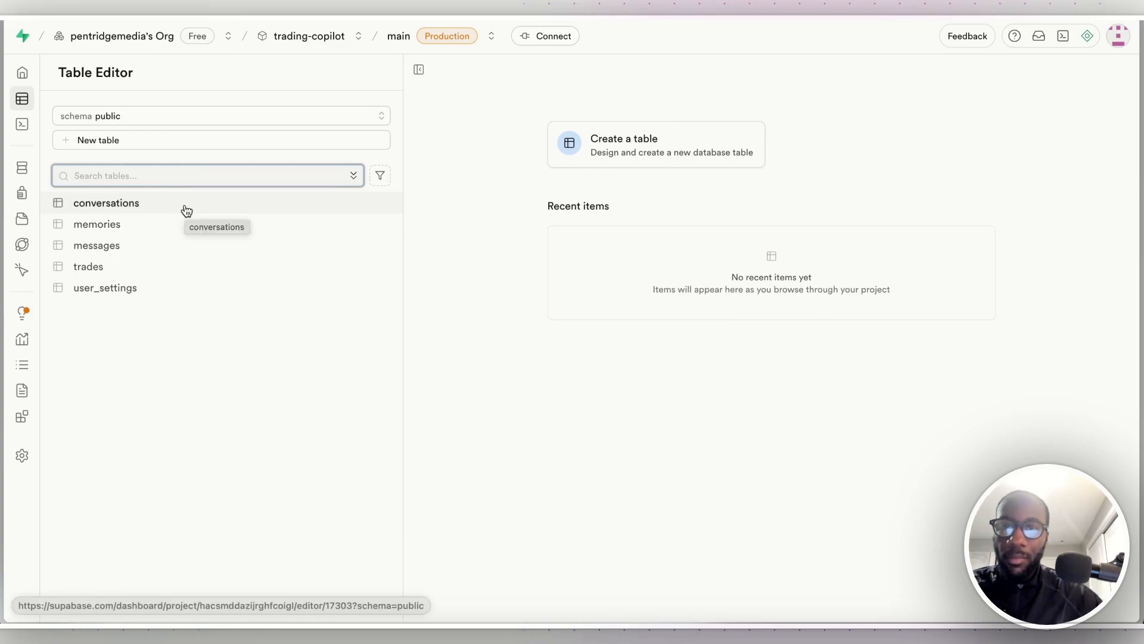
click(106, 202)
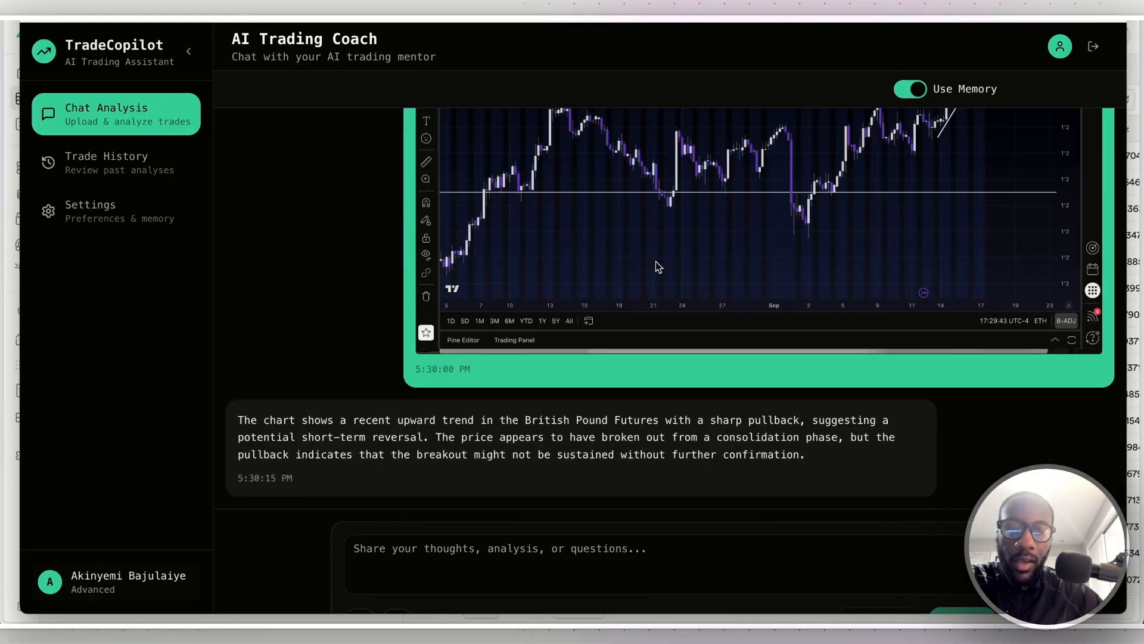
Scroll the Chat Analysis conversation showing the British Pound Futures analysis.
scroll(down, 3)
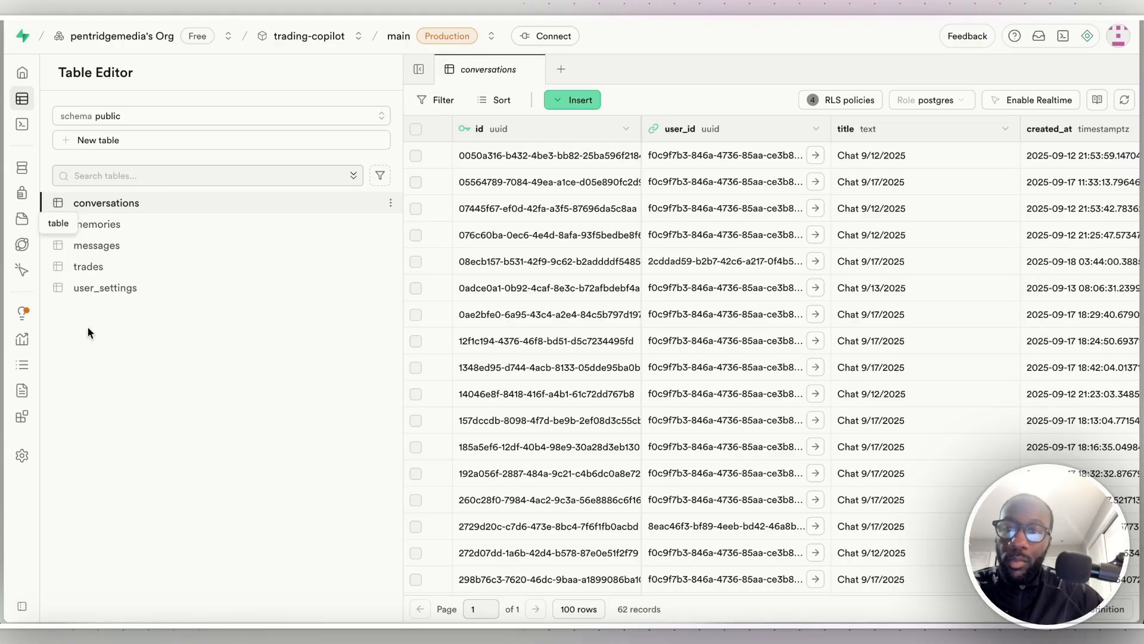
mouse_move(96, 224)
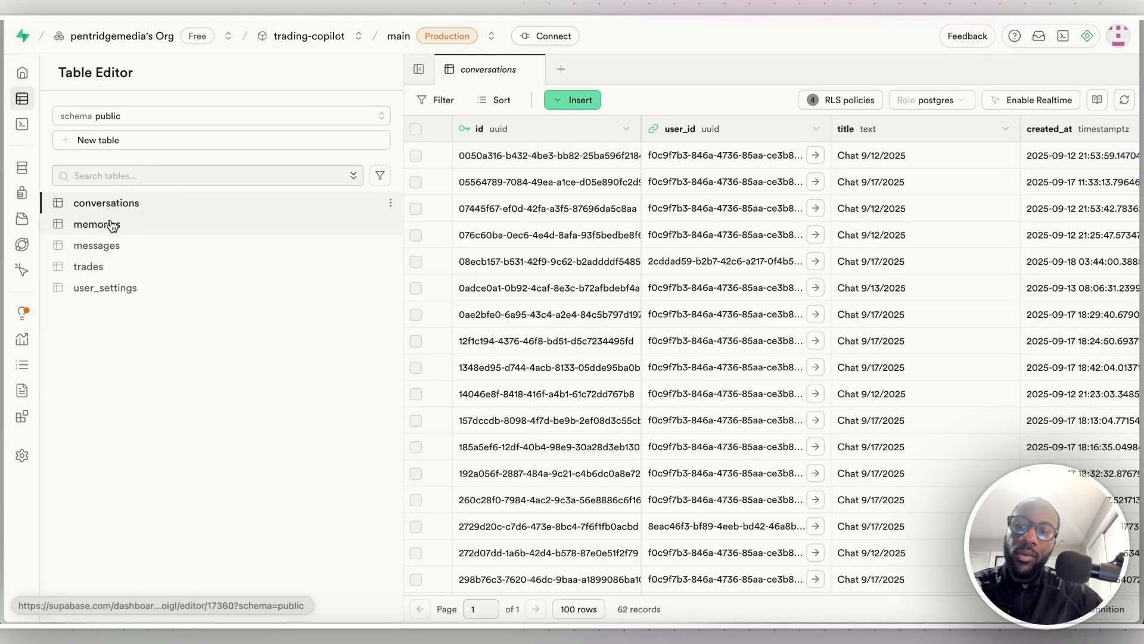
Browse the memories, trades, user_settings and conversations tables in turn.
click(96, 224)
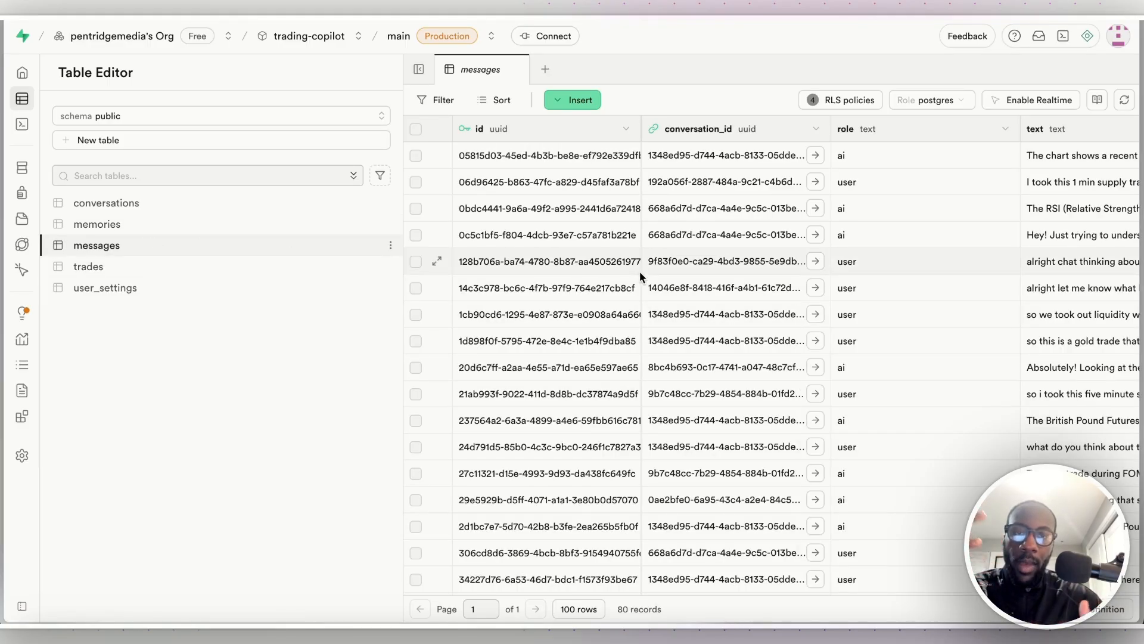
click(88, 266)
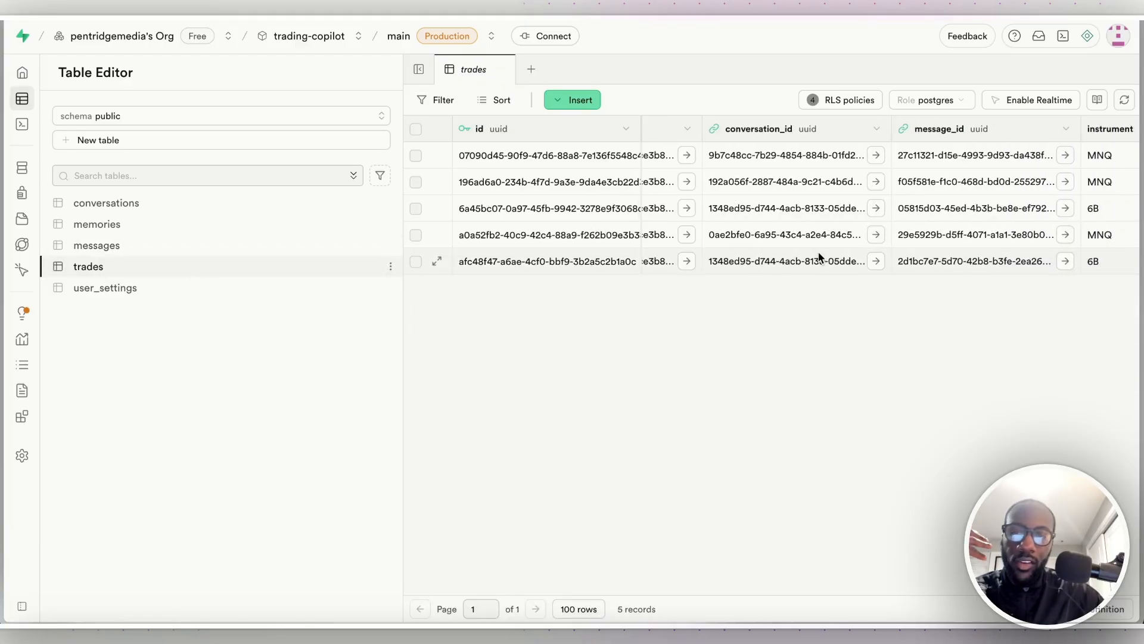
click(105, 287)
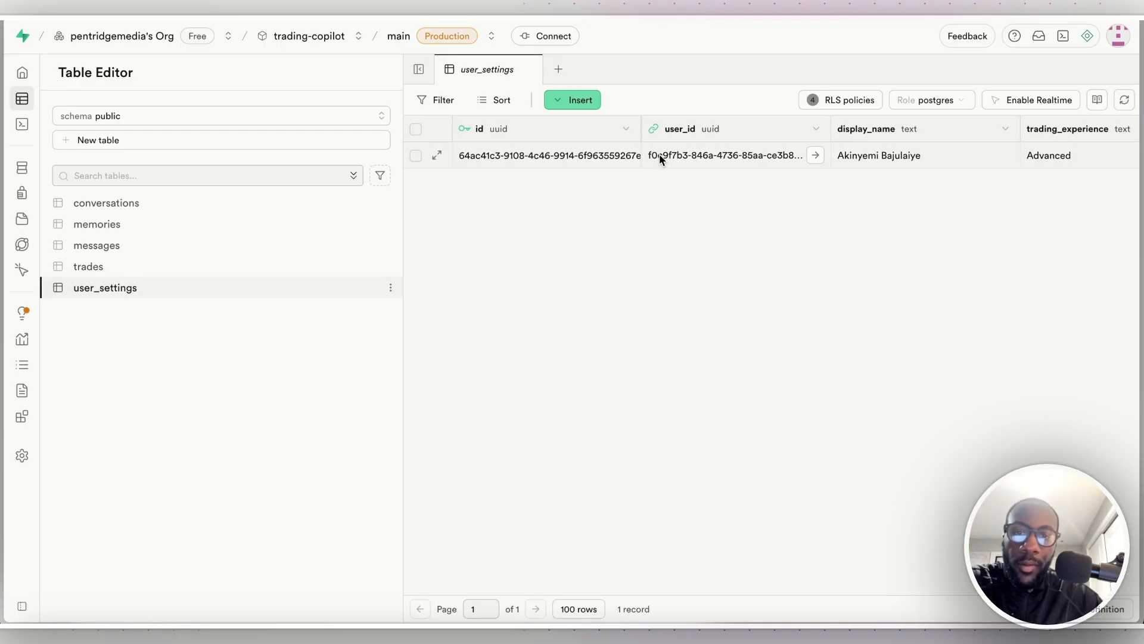
click(106, 203)
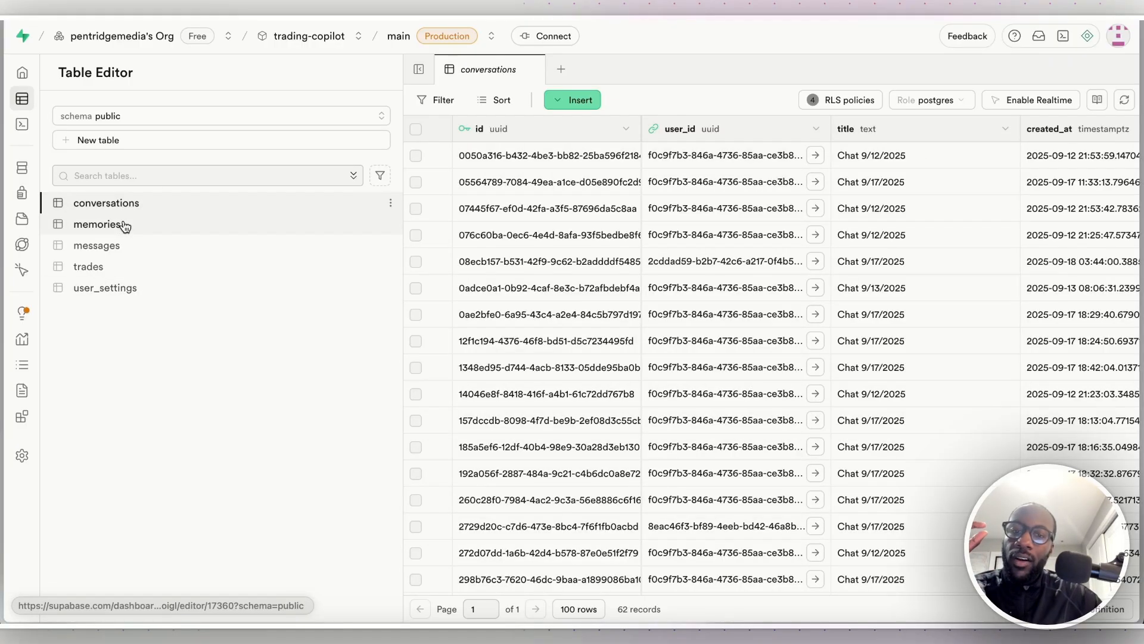
Flip between user_settings, conversations and trades, ending on the five-record trades table.
click(105, 287)
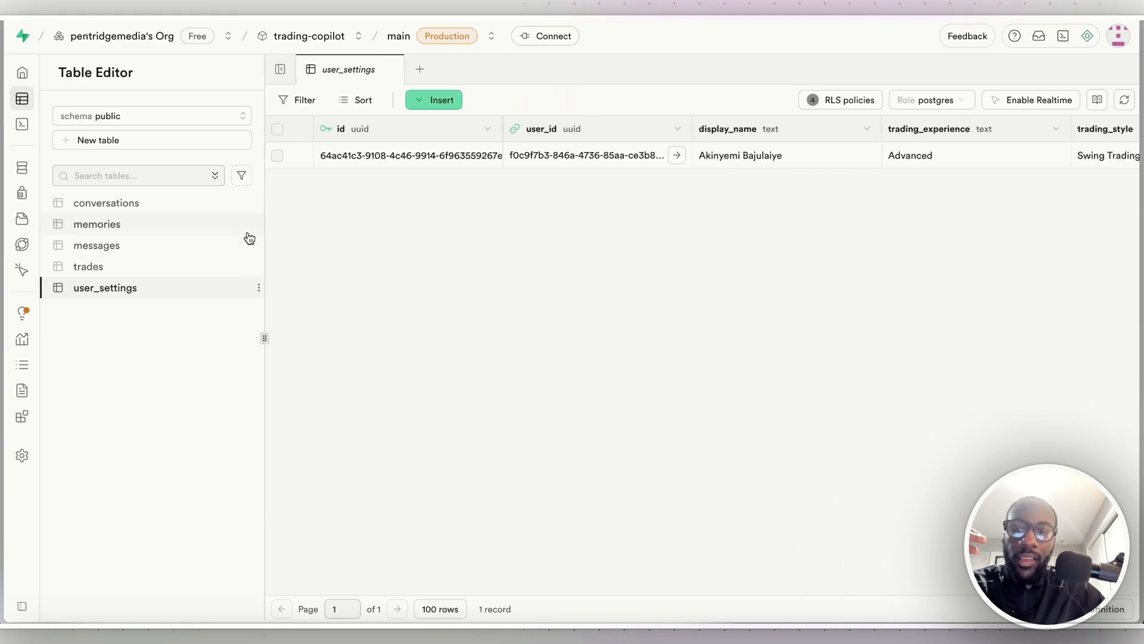
click(88, 266)
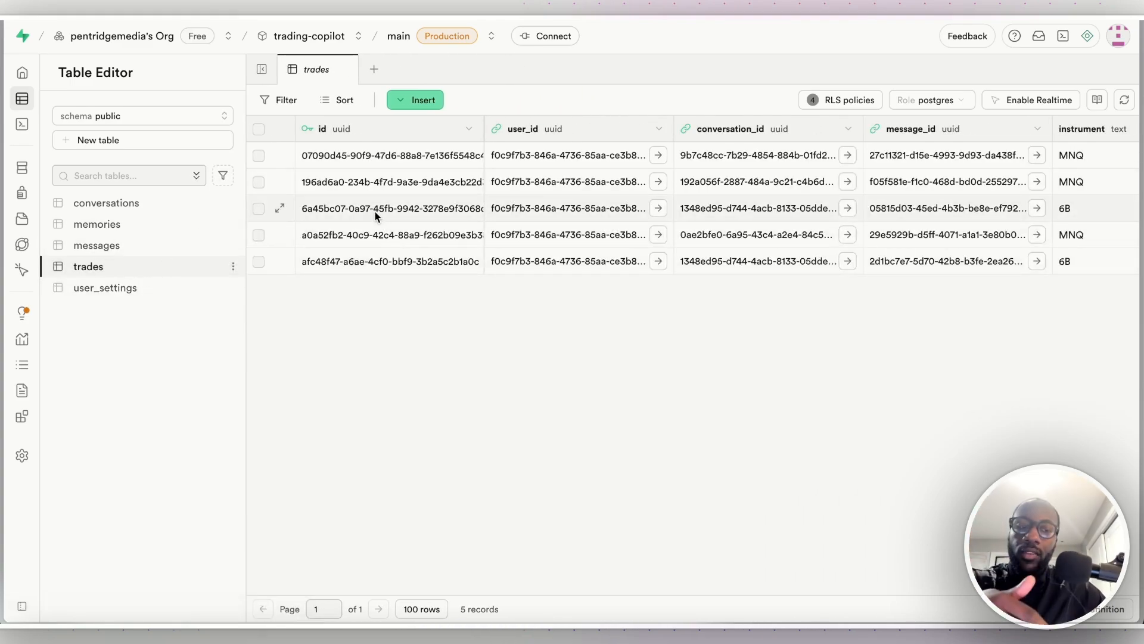
click(106, 203)
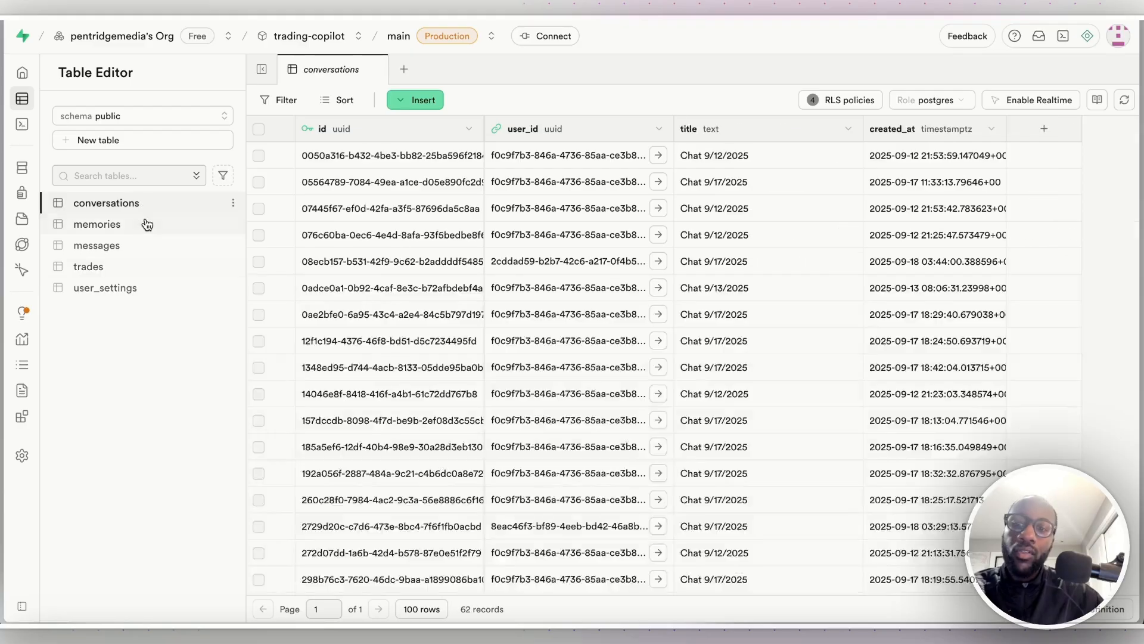
click(88, 266)
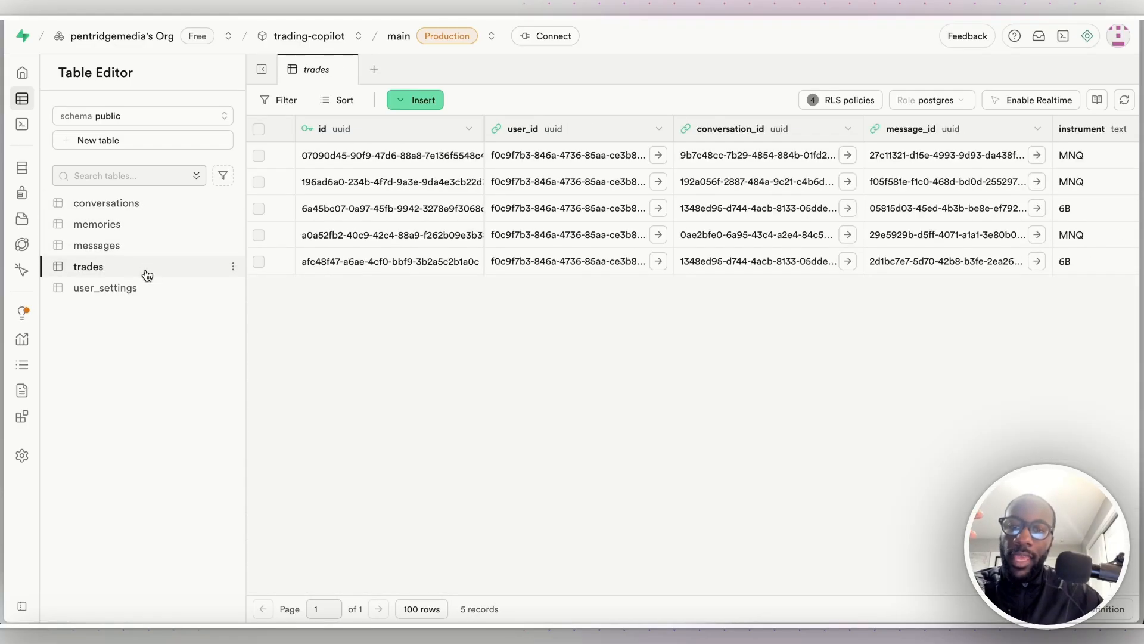
mouse_move(87, 266)
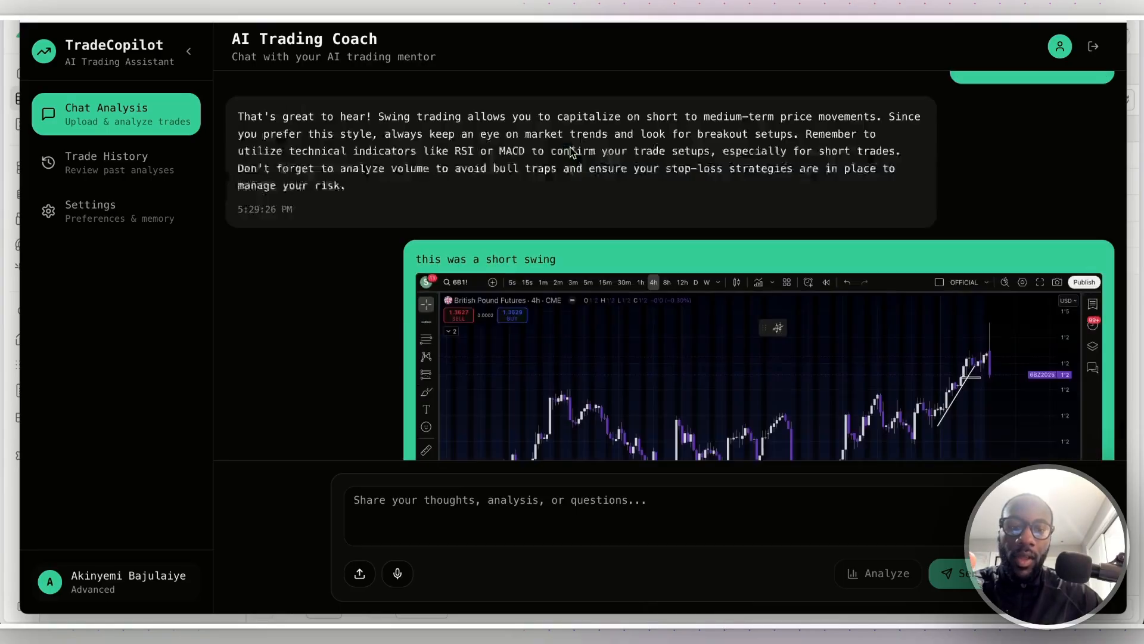
Scroll the chat down to the short swing chart and the AI's swing-trading reply.
scroll(down, 3)
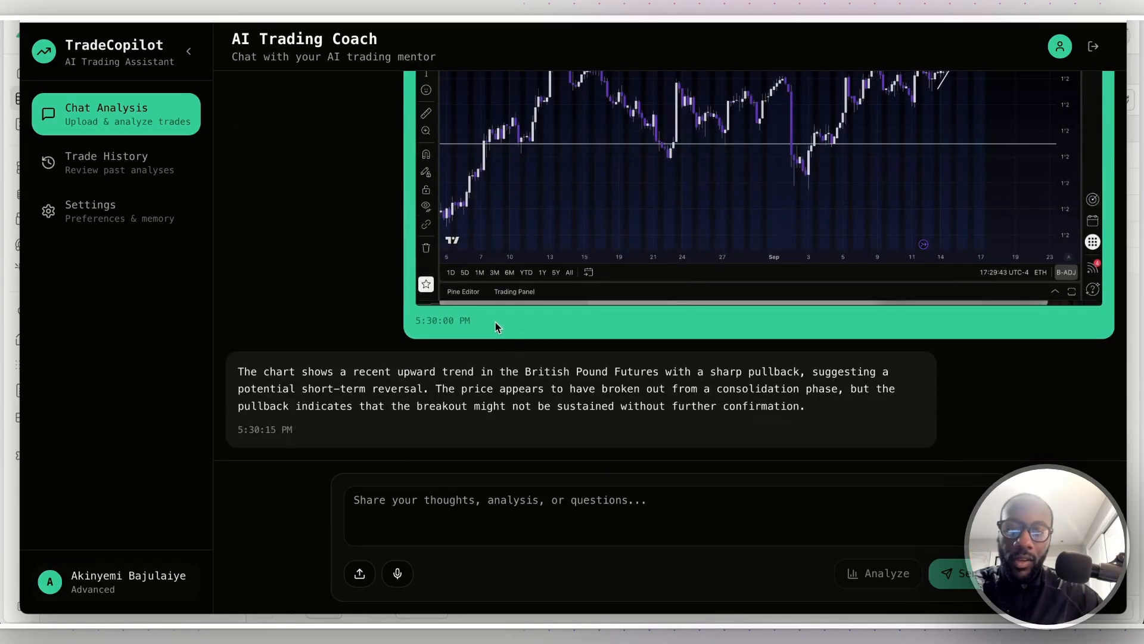
click(106, 162)
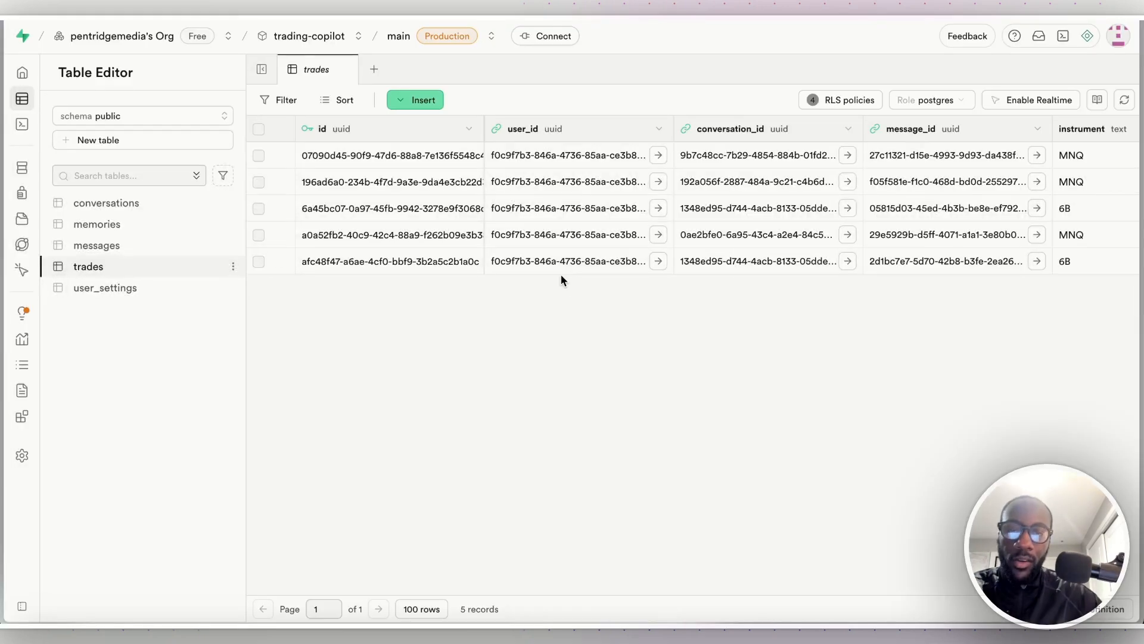
mouse_move(278, 181)
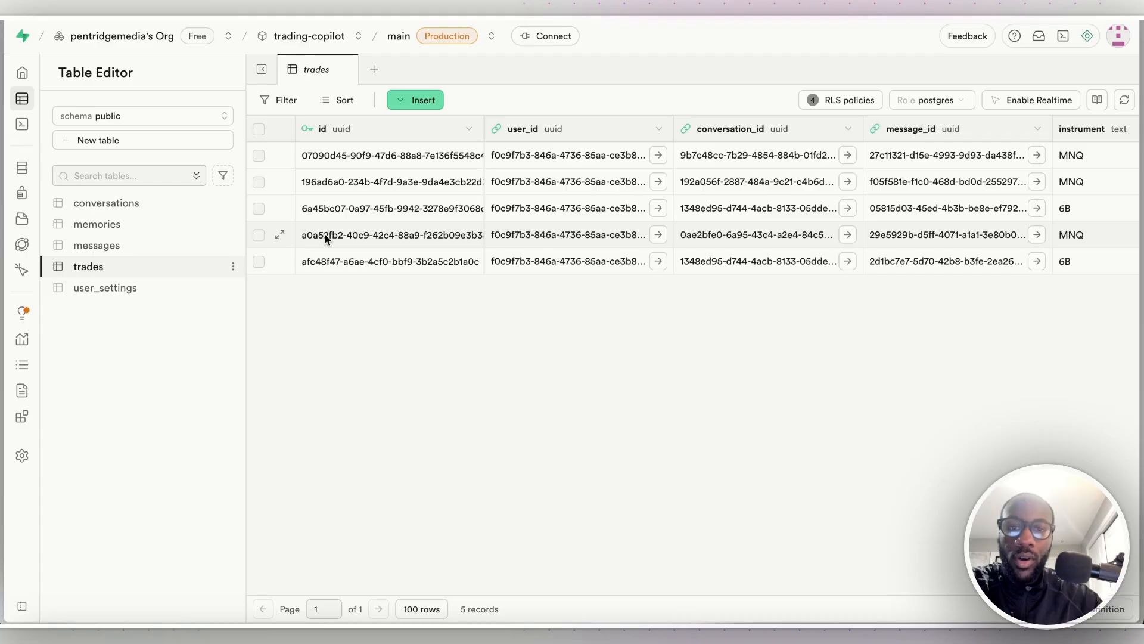
Check the single user_settings row, then view the conversations table's 62 records.
click(105, 287)
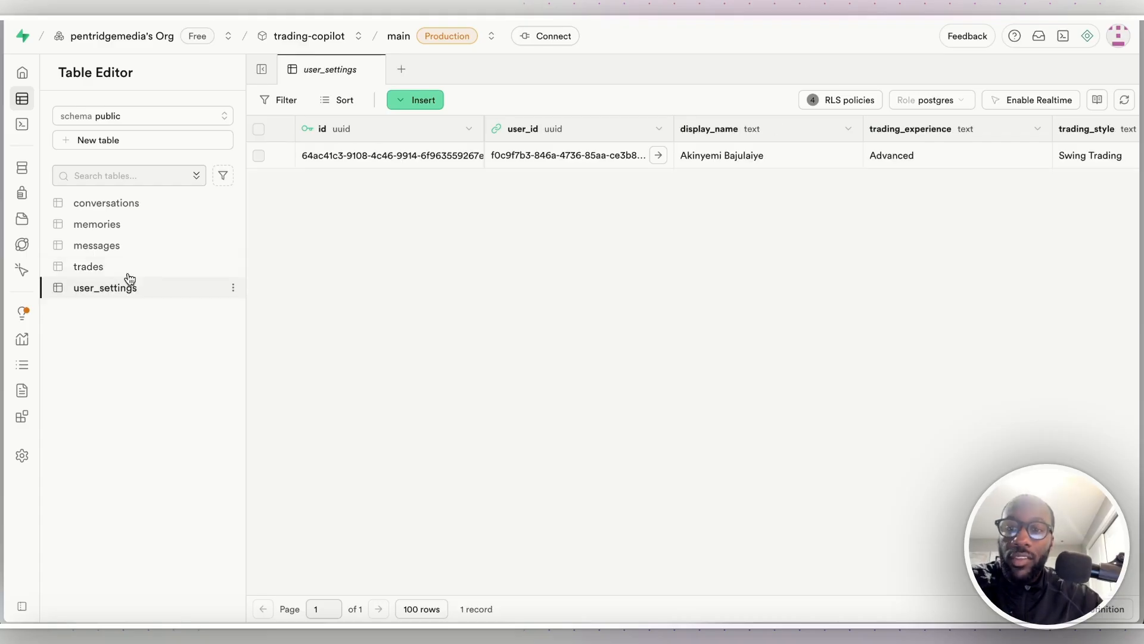
click(97, 244)
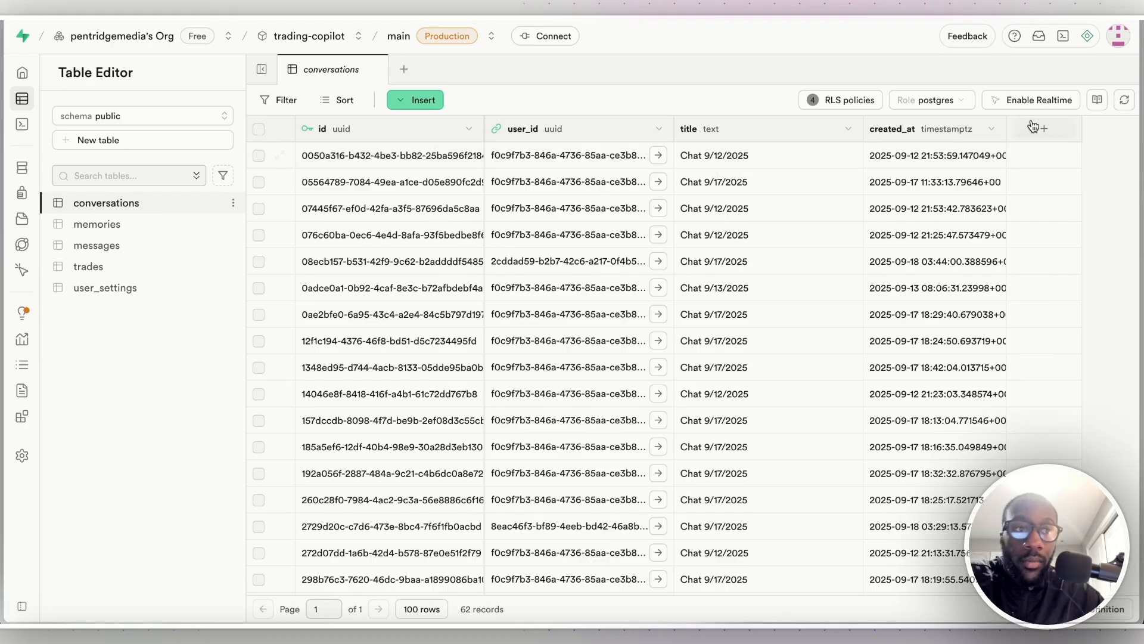
mouse_move(407, 65)
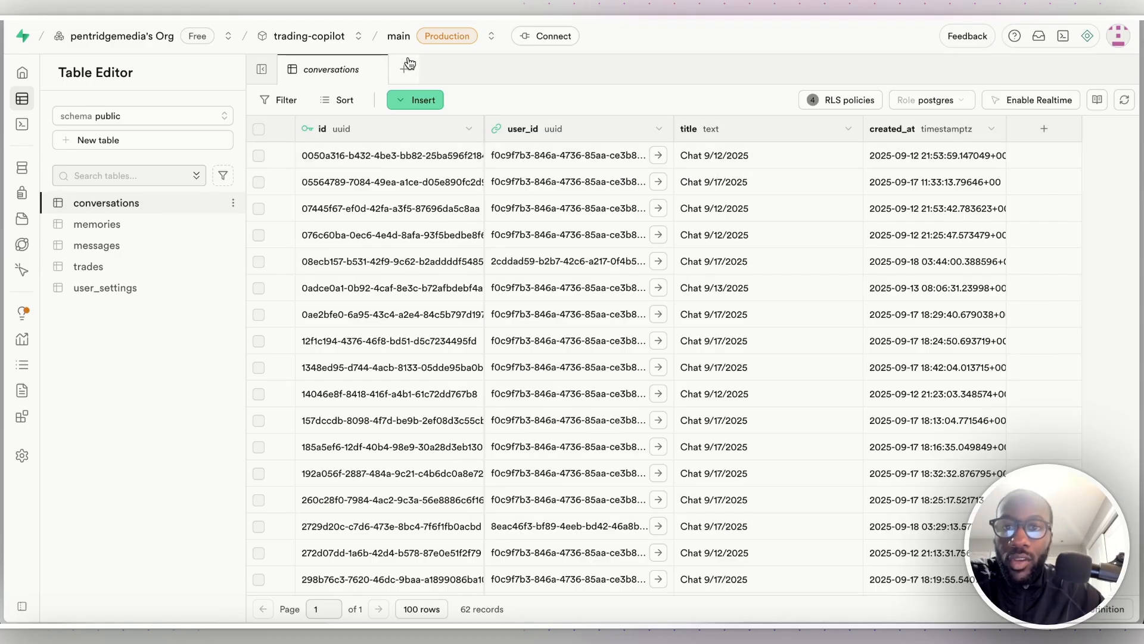
click(405, 69)
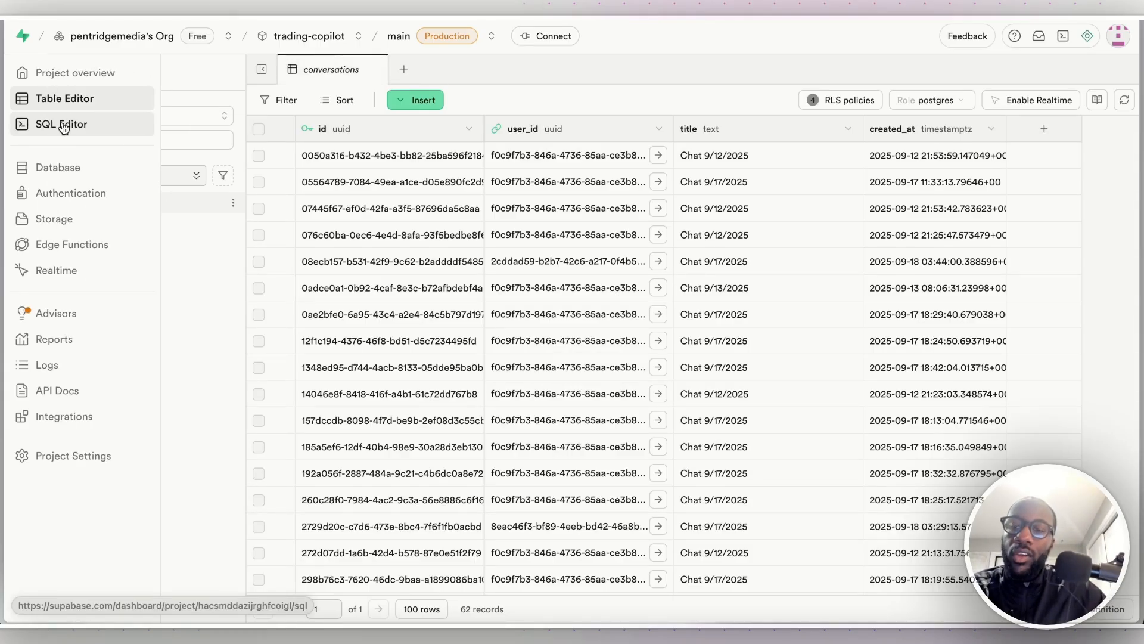
click(60, 124)
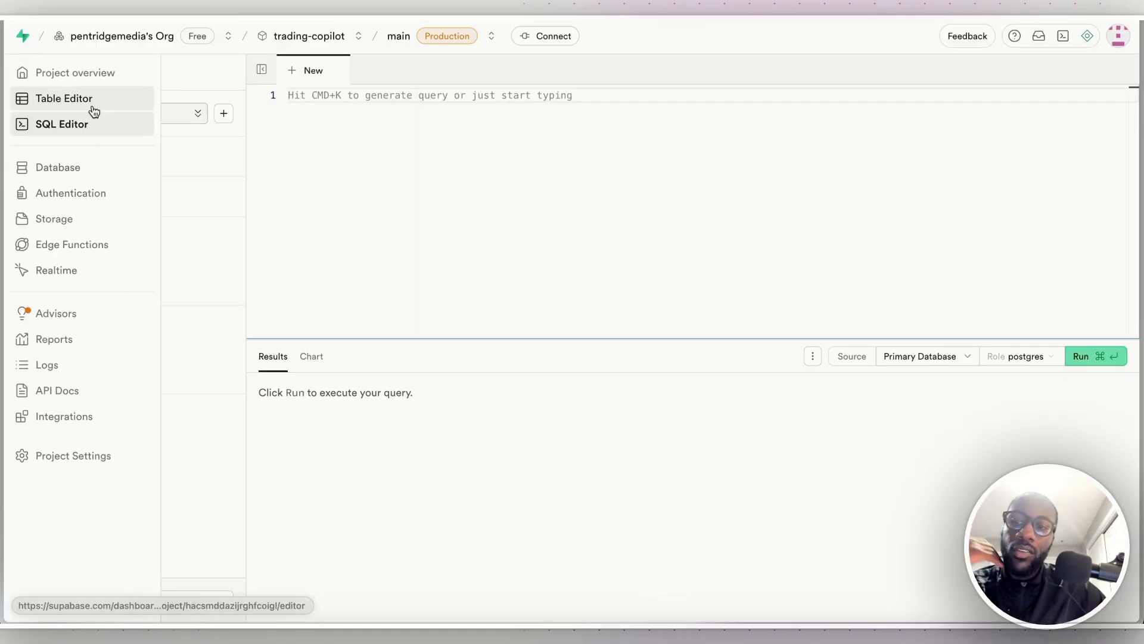
click(64, 98)
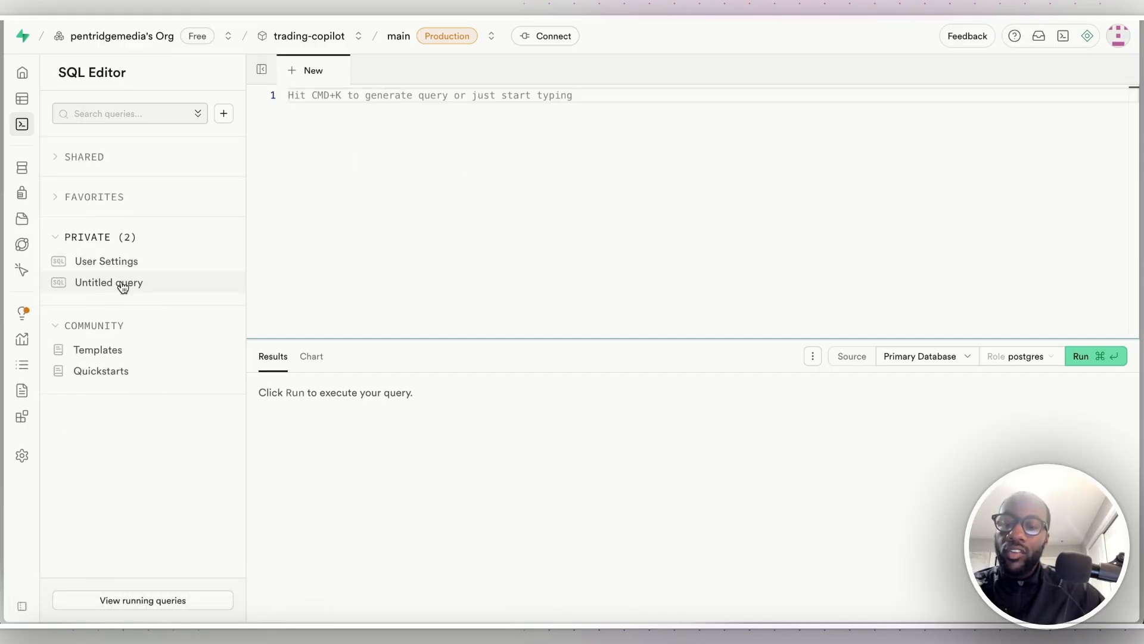
click(106, 261)
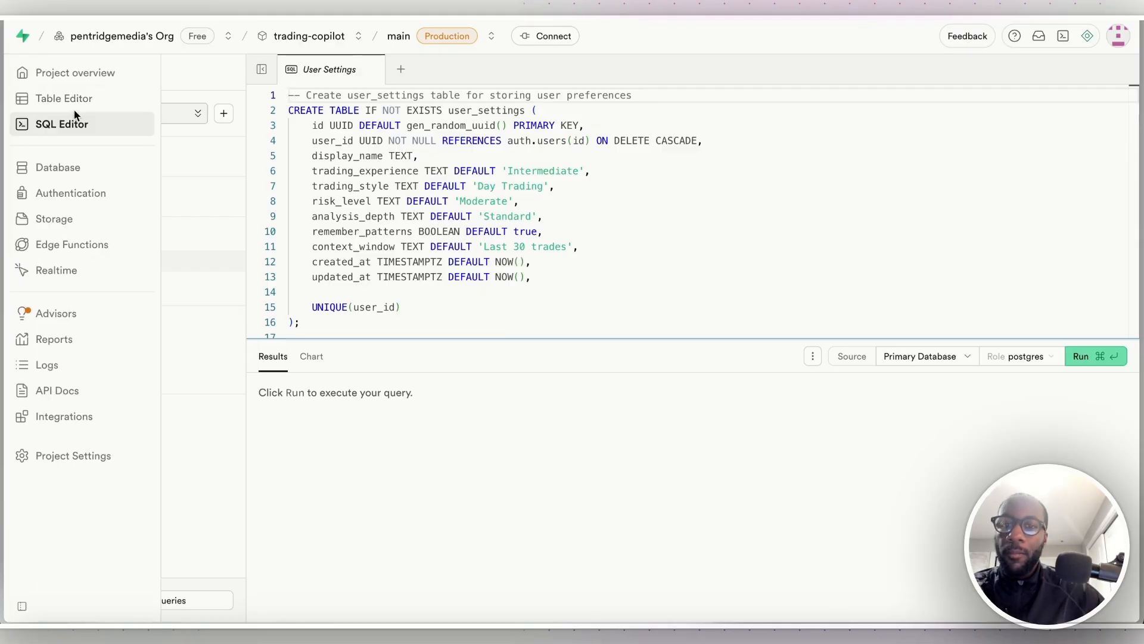
click(60, 124)
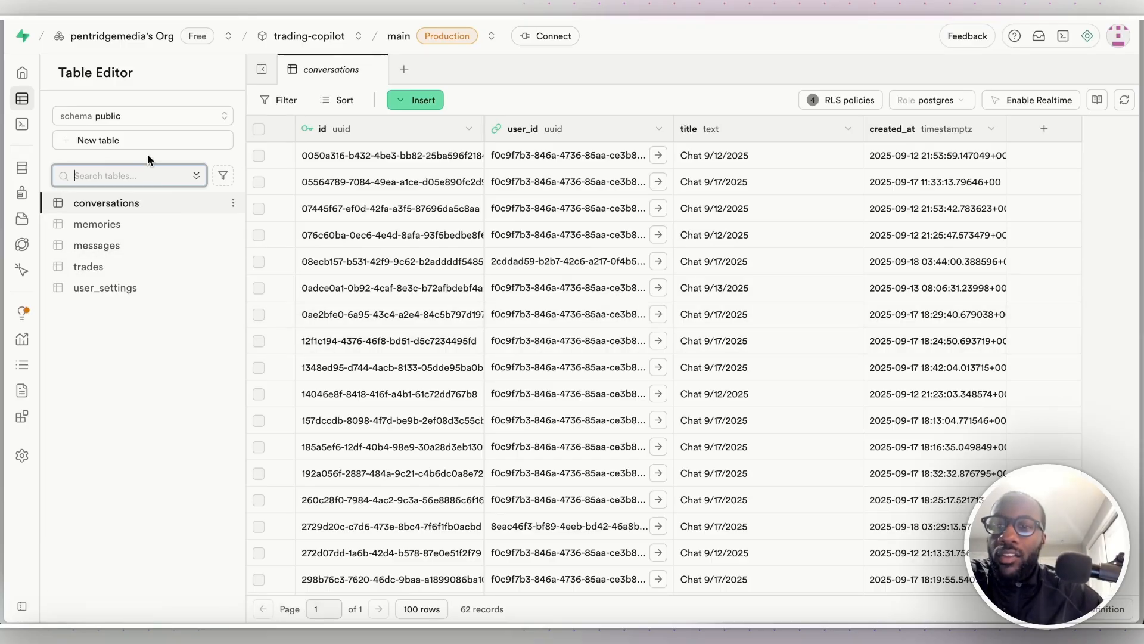
mouse_move(182, 216)
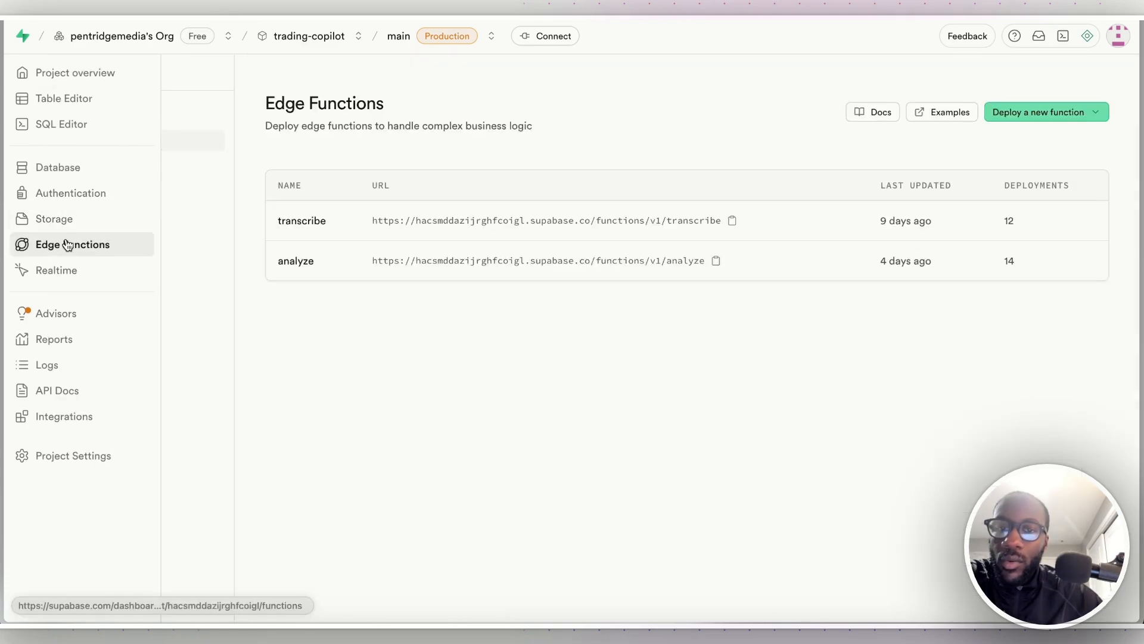
Examine the transcribe edge function's overview and source code.
click(73, 243)
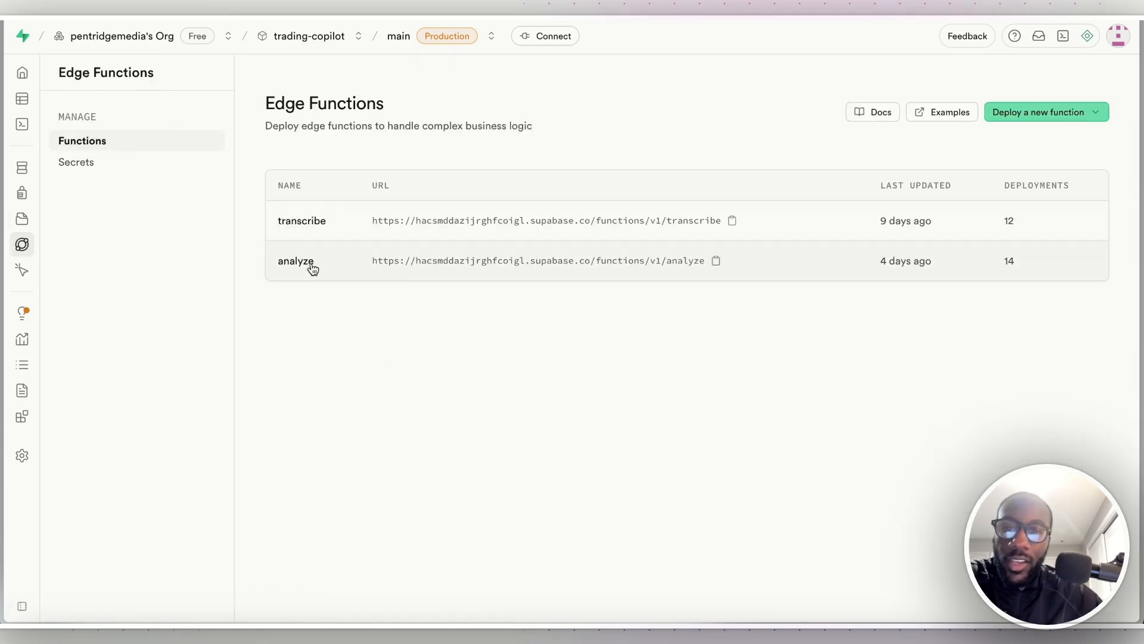
mouse_move(477, 221)
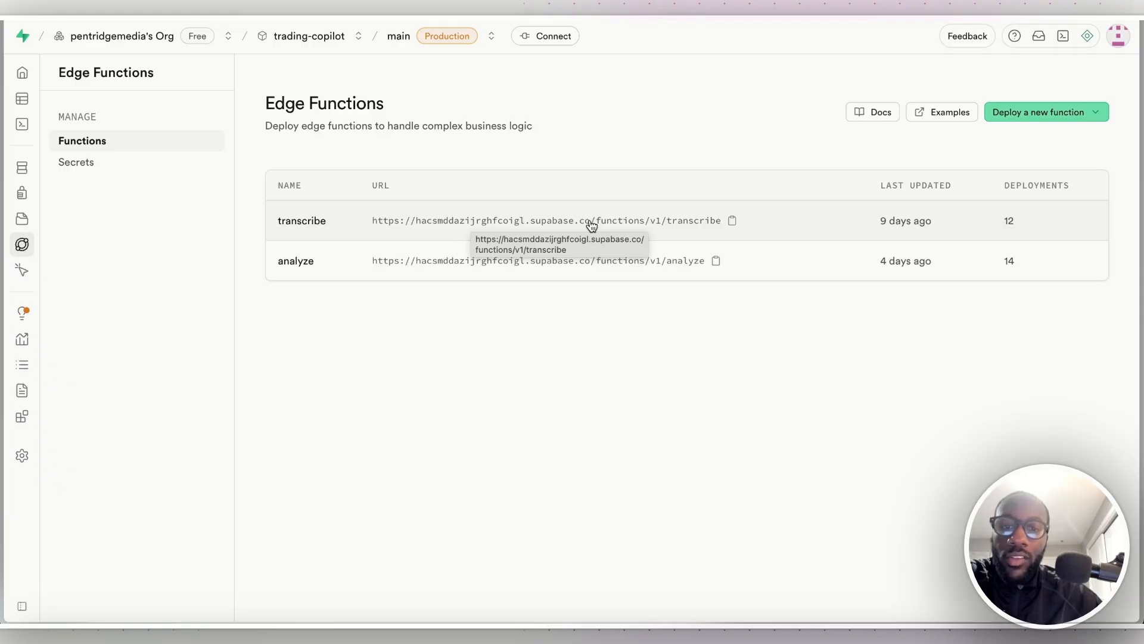
click(302, 221)
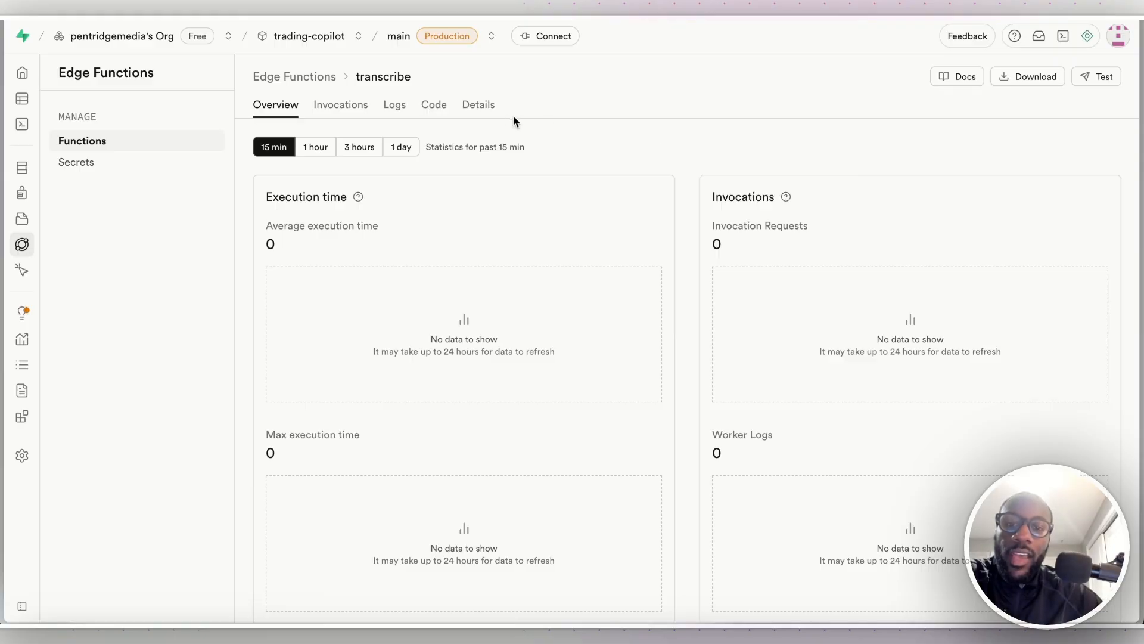
mouse_move(434, 105)
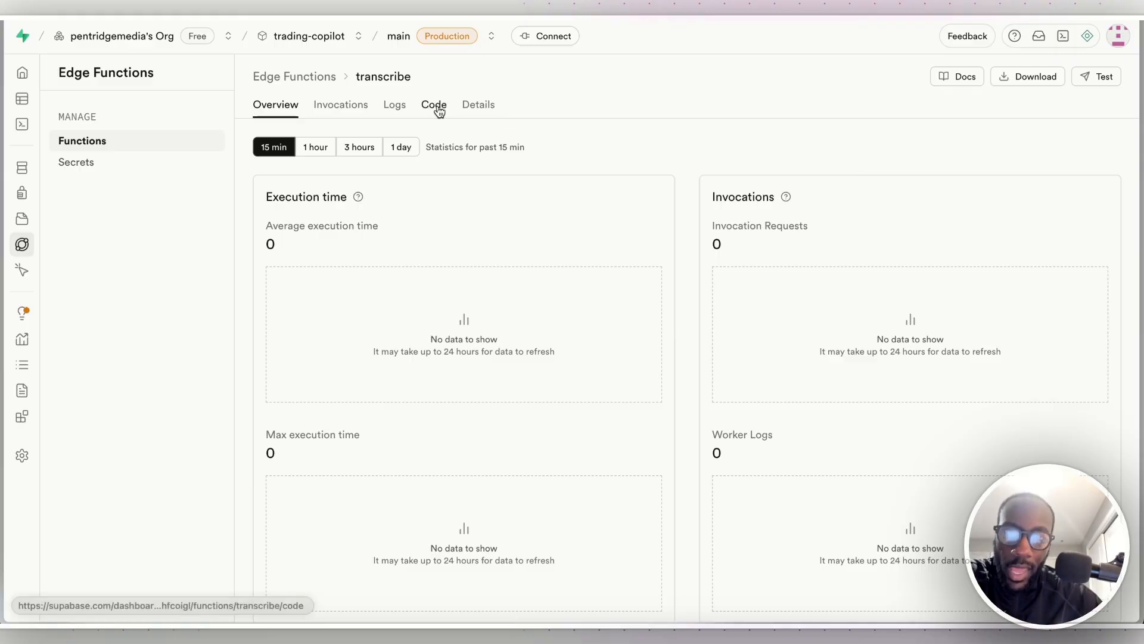
click(434, 105)
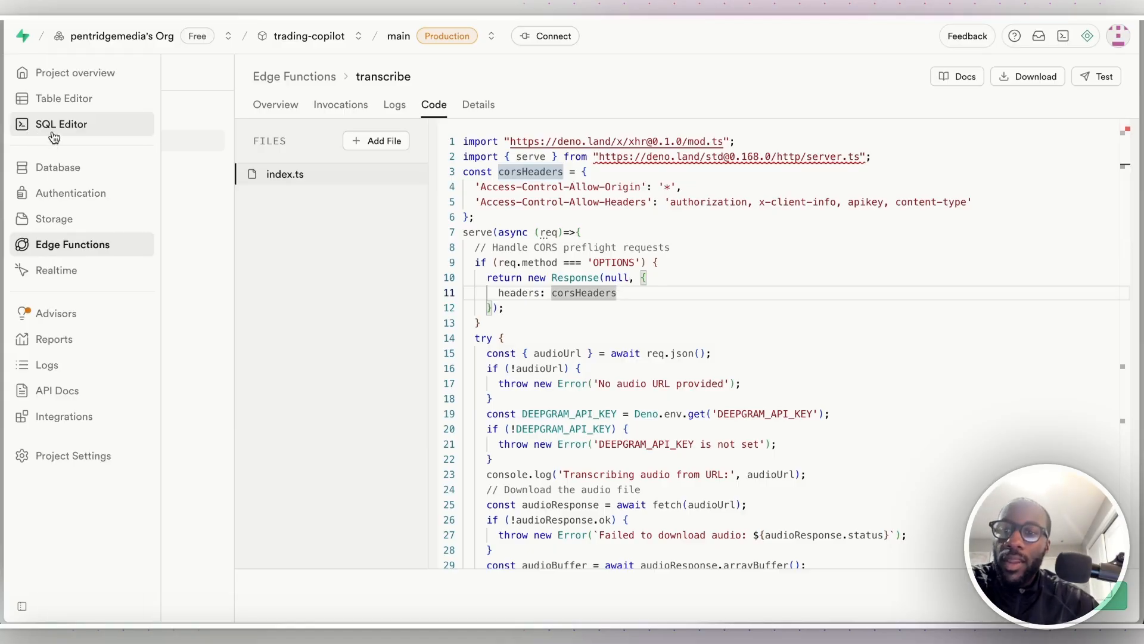
Pass through the saved SQL query to the Authentication users list.
click(61, 122)
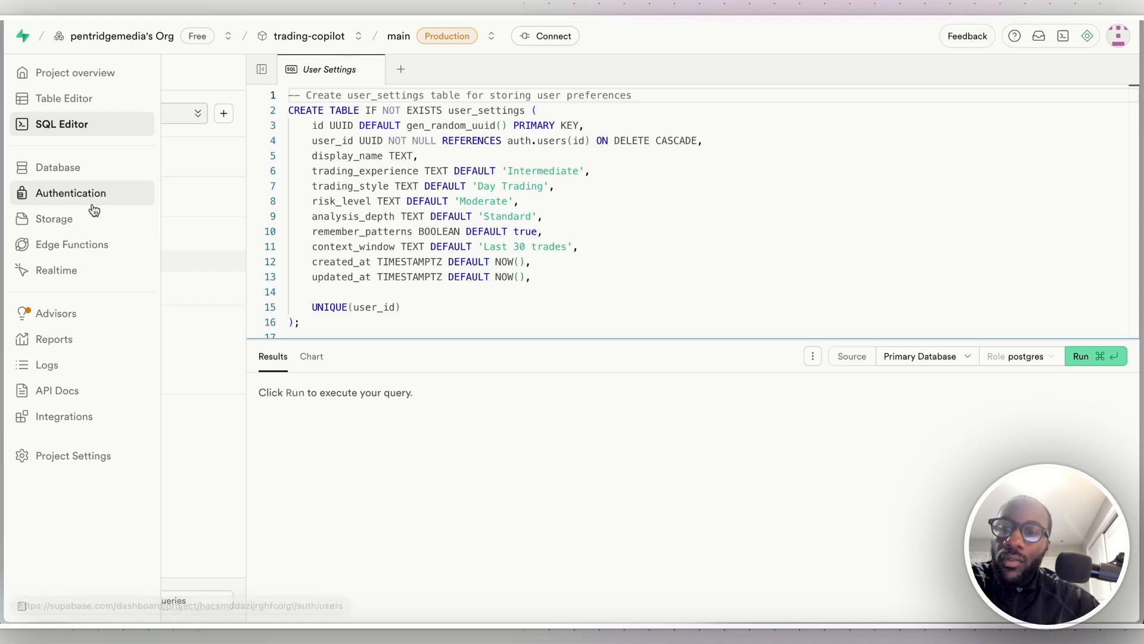
click(70, 193)
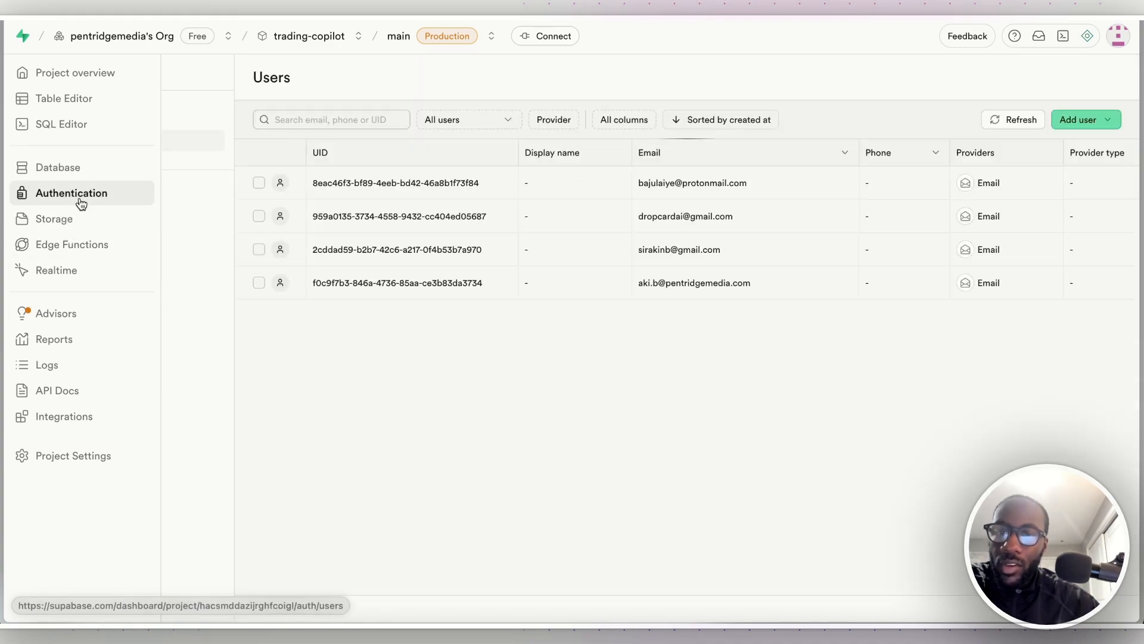
Scroll through the row level security policies for each table under Authentication.
click(70, 194)
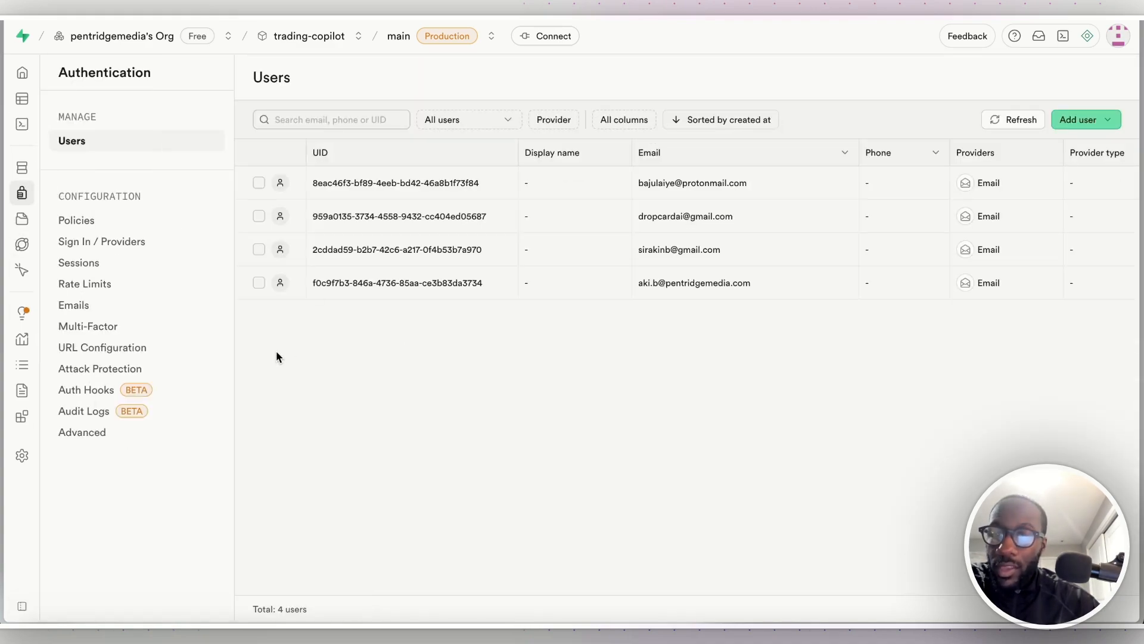
click(76, 220)
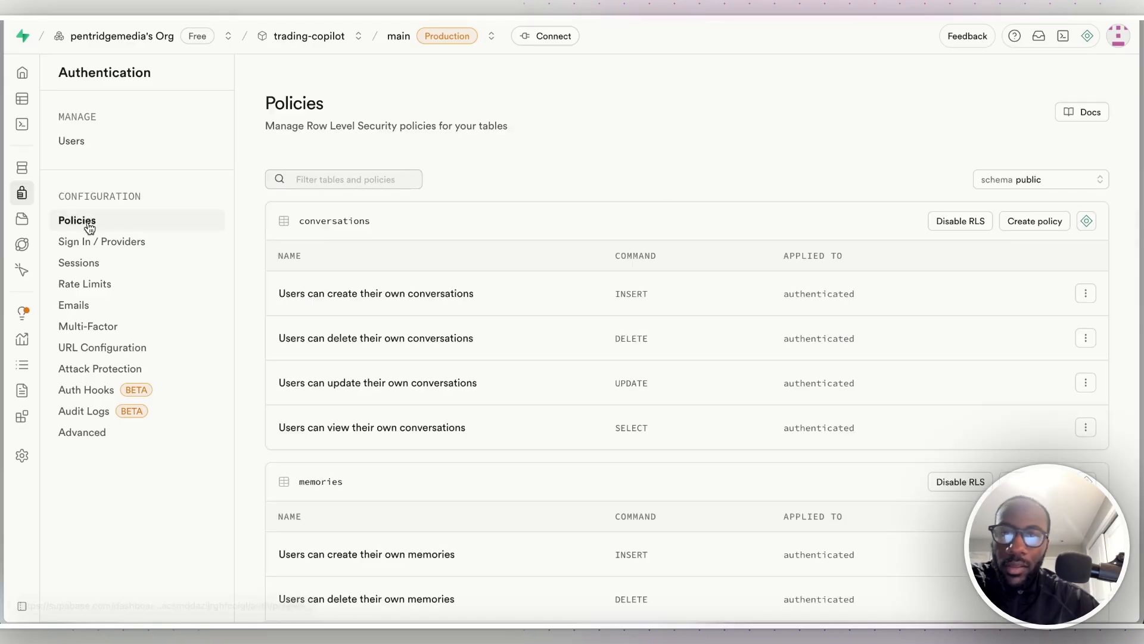
scroll(down, 3)
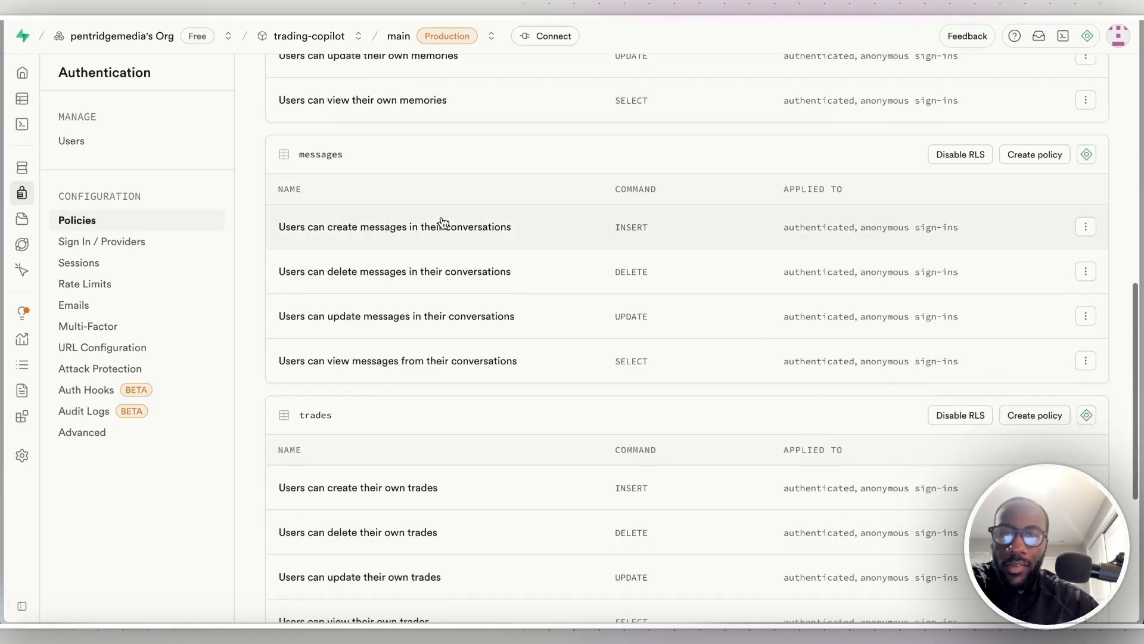
scroll(up, 3)
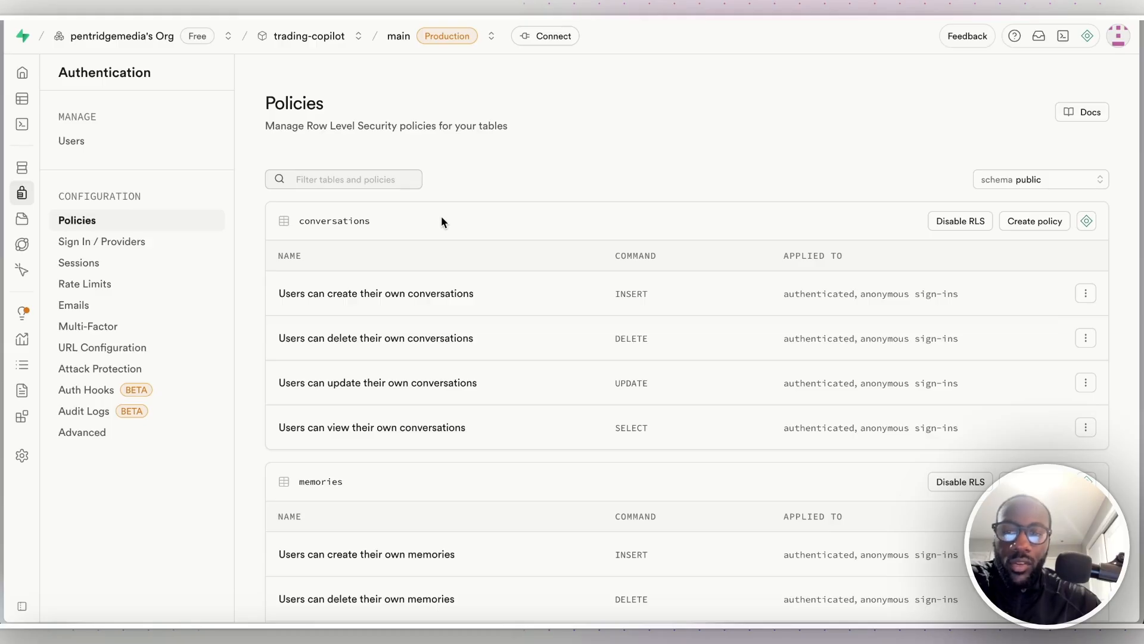
mouse_move(106, 111)
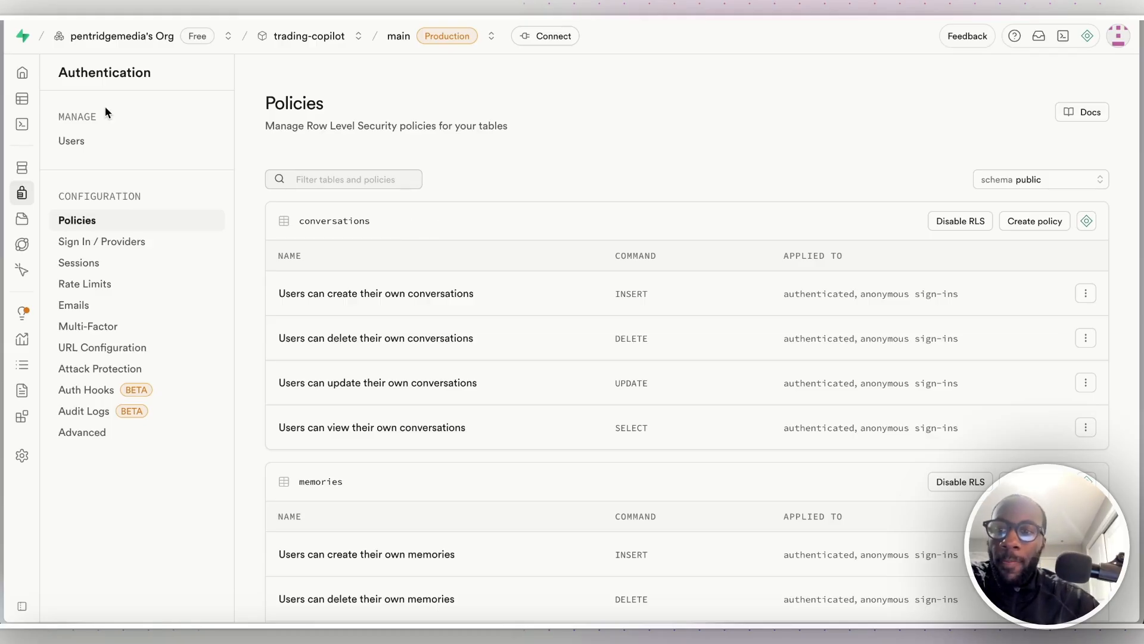
click(21, 123)
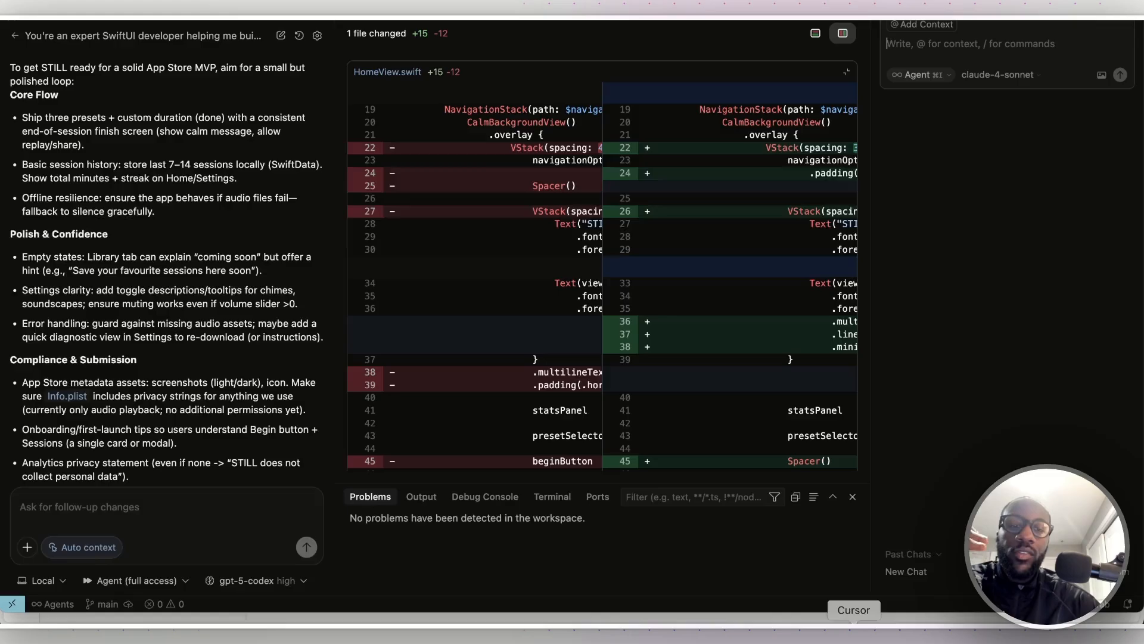
mouse_move(920, 253)
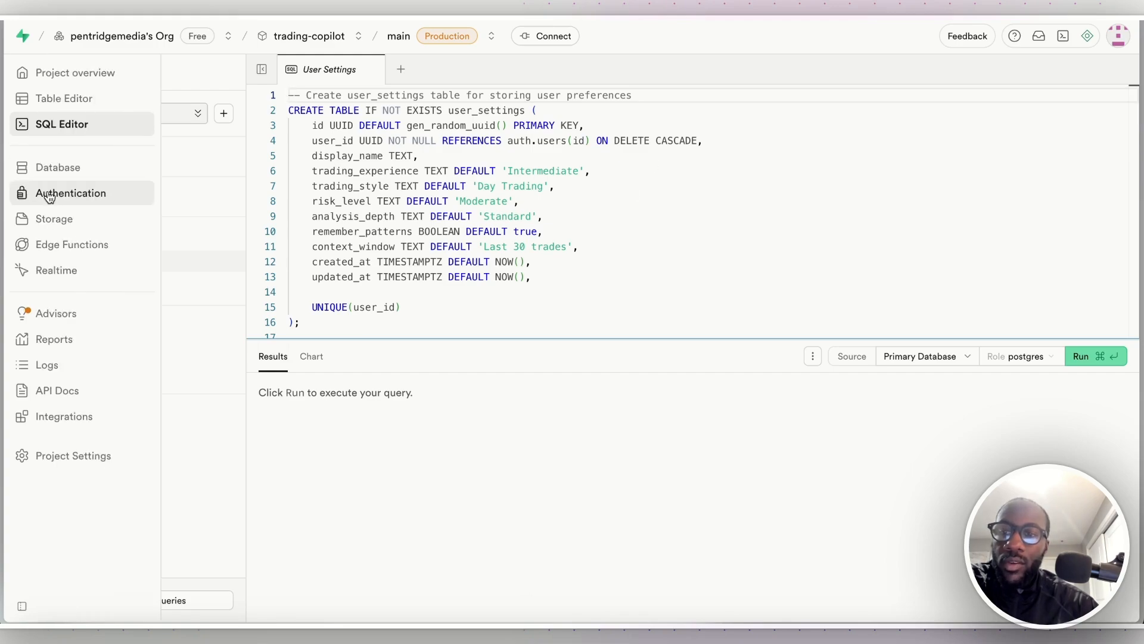
Move from the users list to Storage and enter the charts bucket.
click(70, 194)
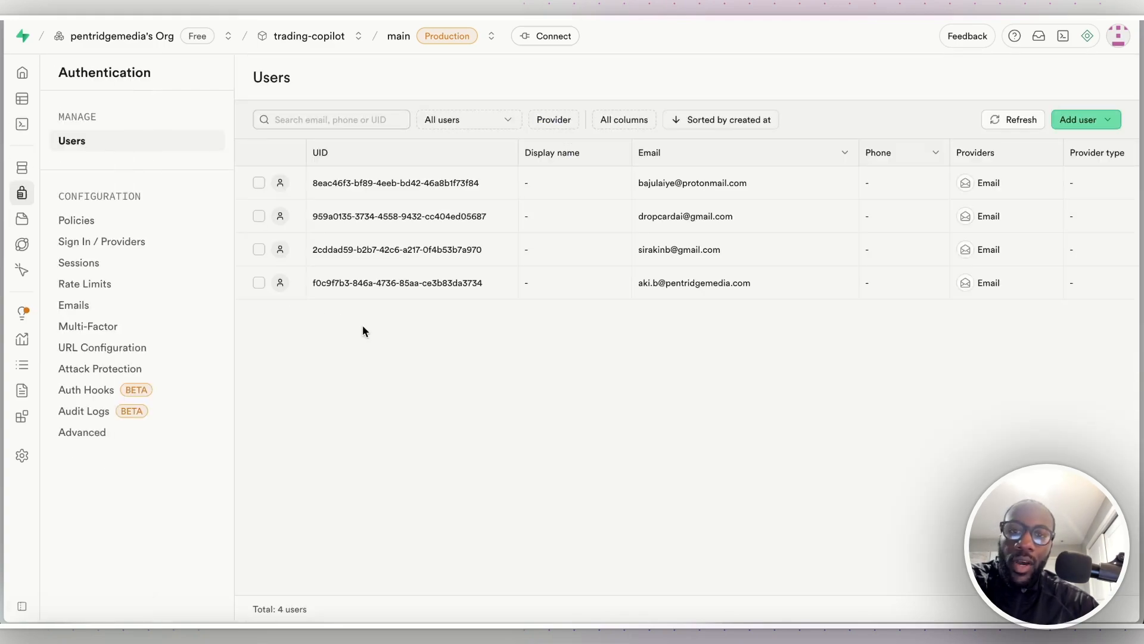
mouse_move(21, 124)
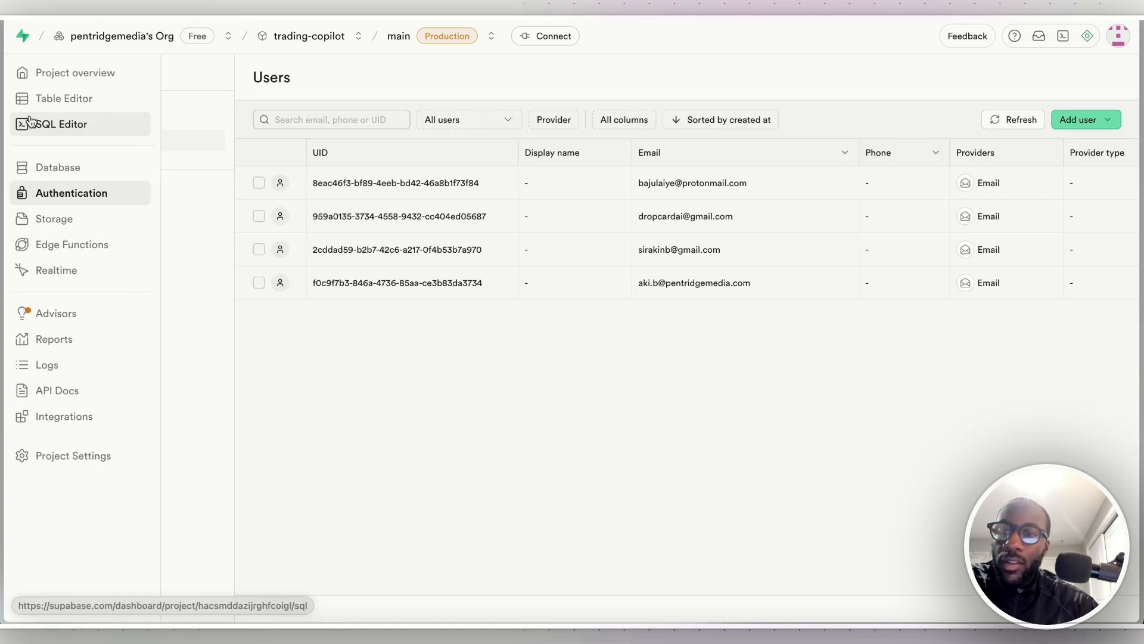
click(52, 218)
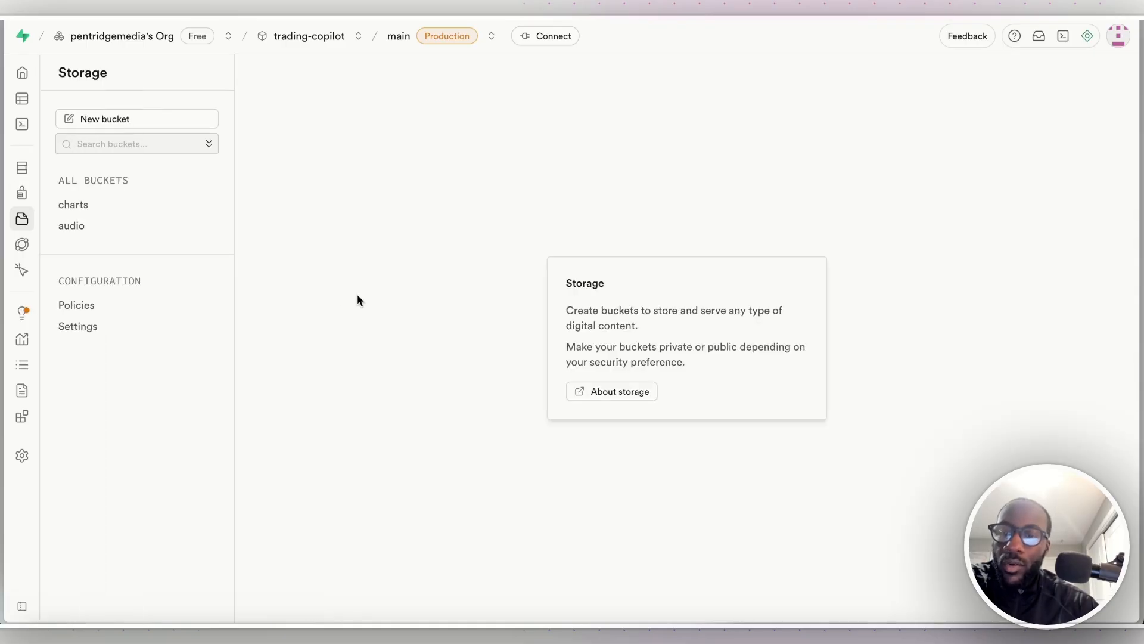
mouse_move(571, 96)
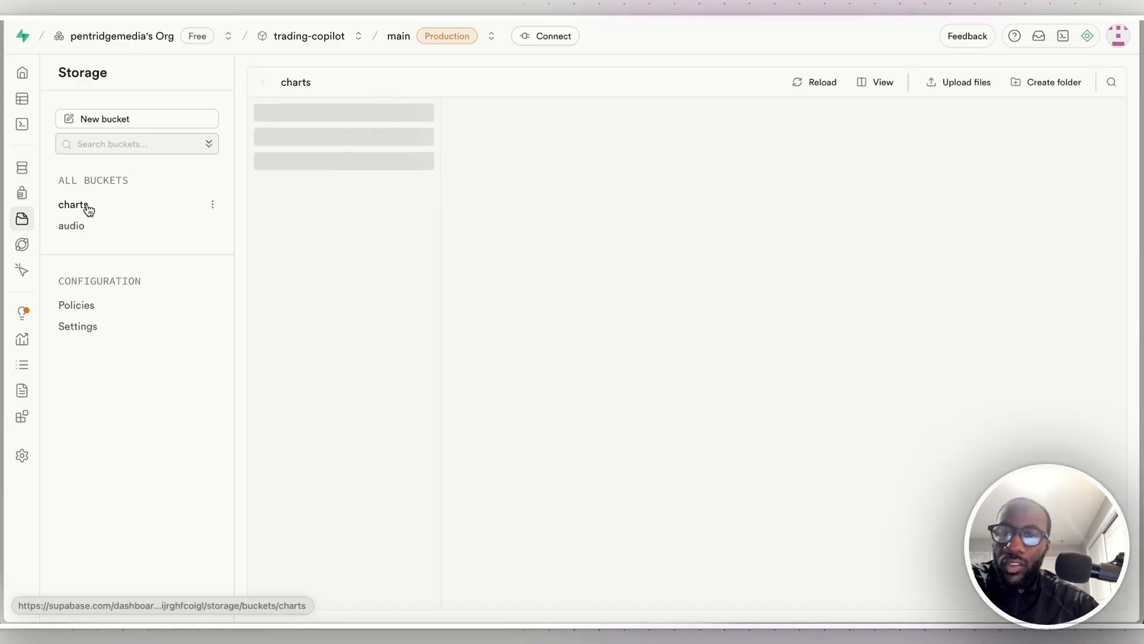
click(345, 279)
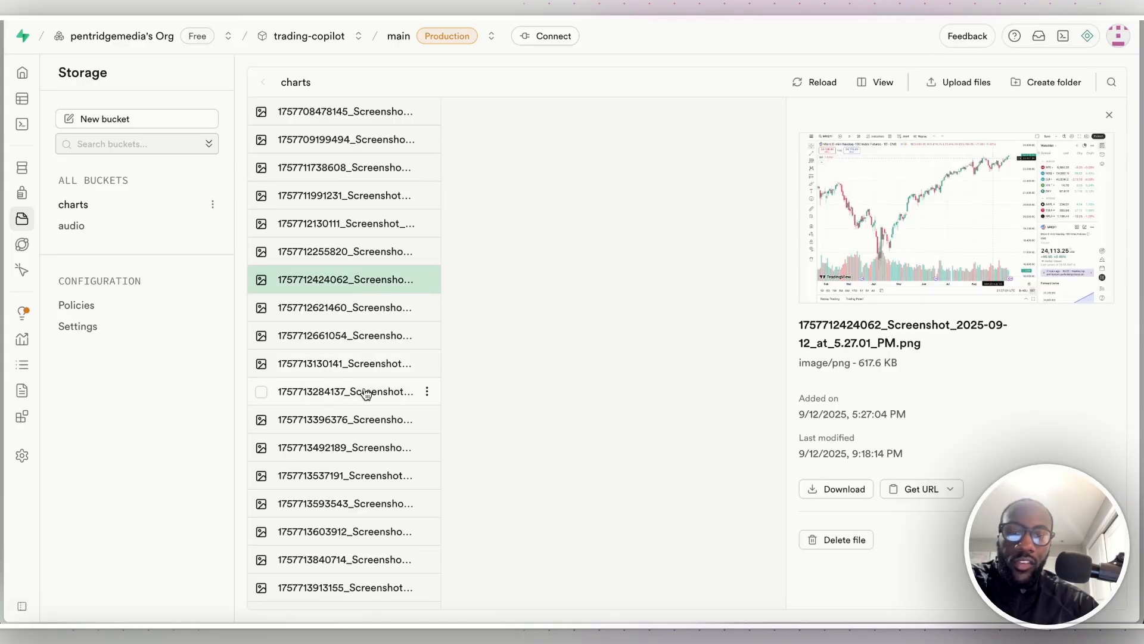
Preview the 5.41.22 PM and 5.15.36 PM chart screenshots, then switch to the audio bucket.
click(345, 391)
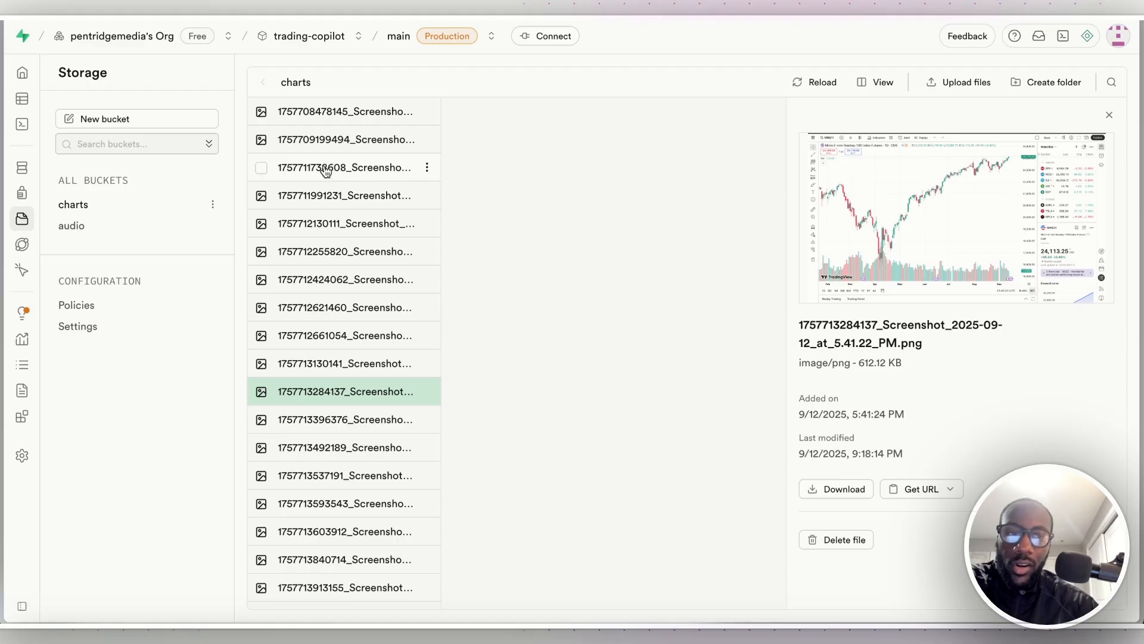
click(345, 167)
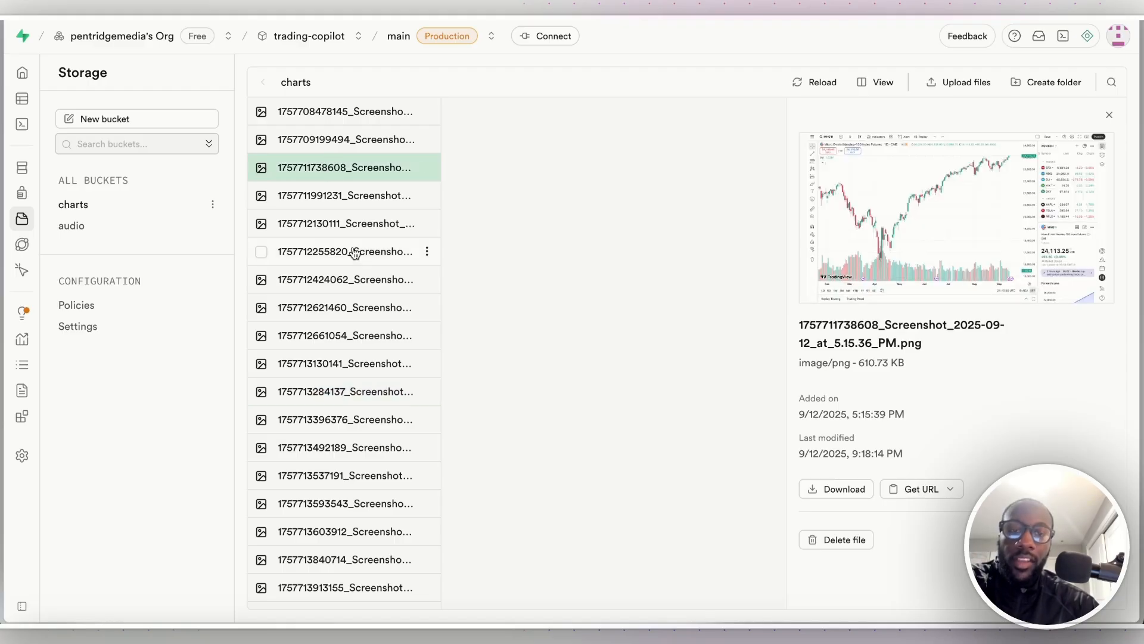
mouse_move(345, 251)
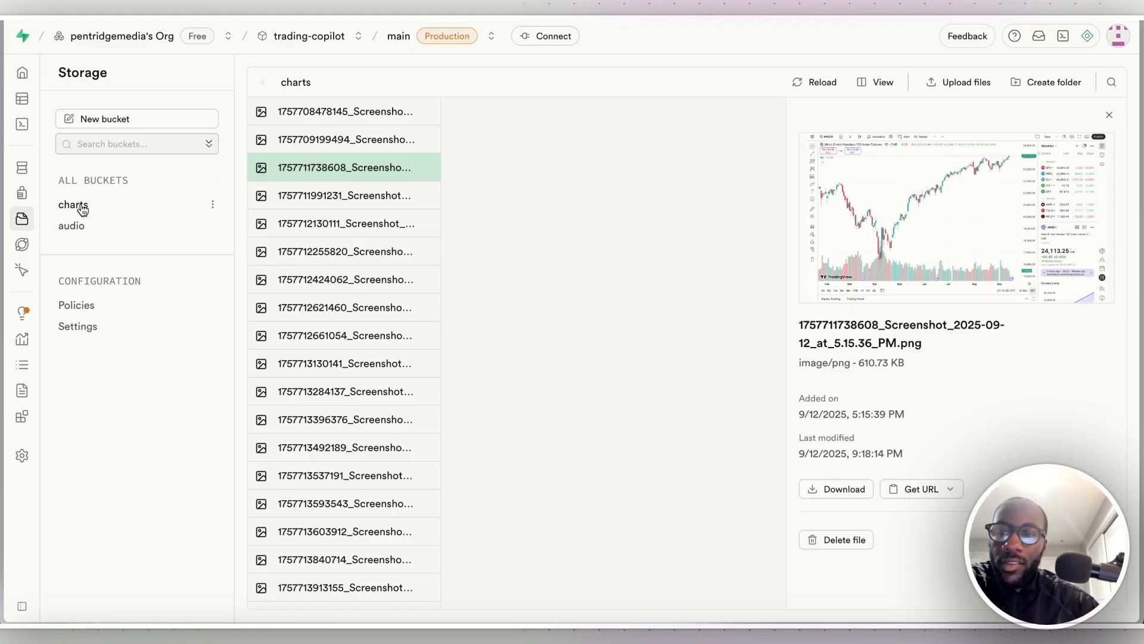
click(72, 225)
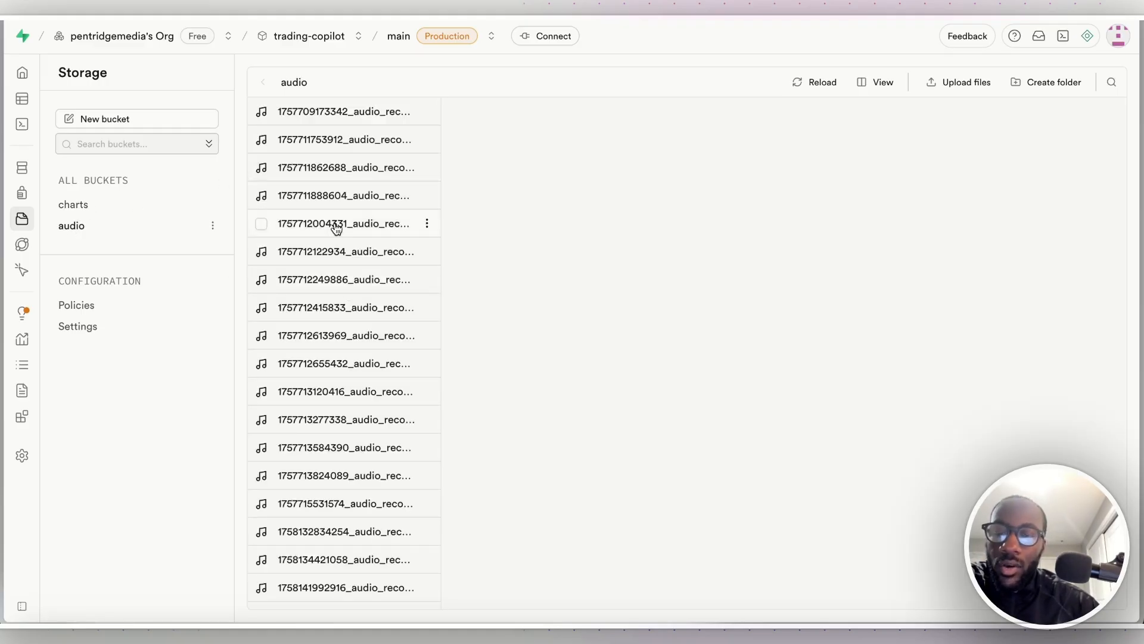
Preview an audio recording's details, look at the charts bucket, then bring up the SQL editor.
click(343, 223)
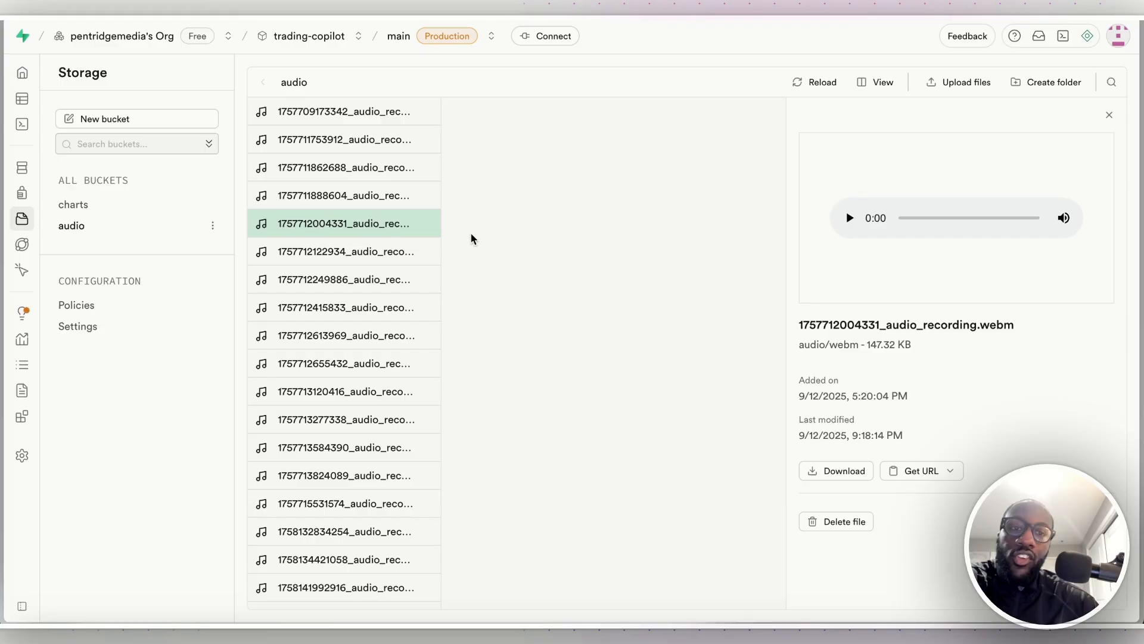
mouse_move(118, 229)
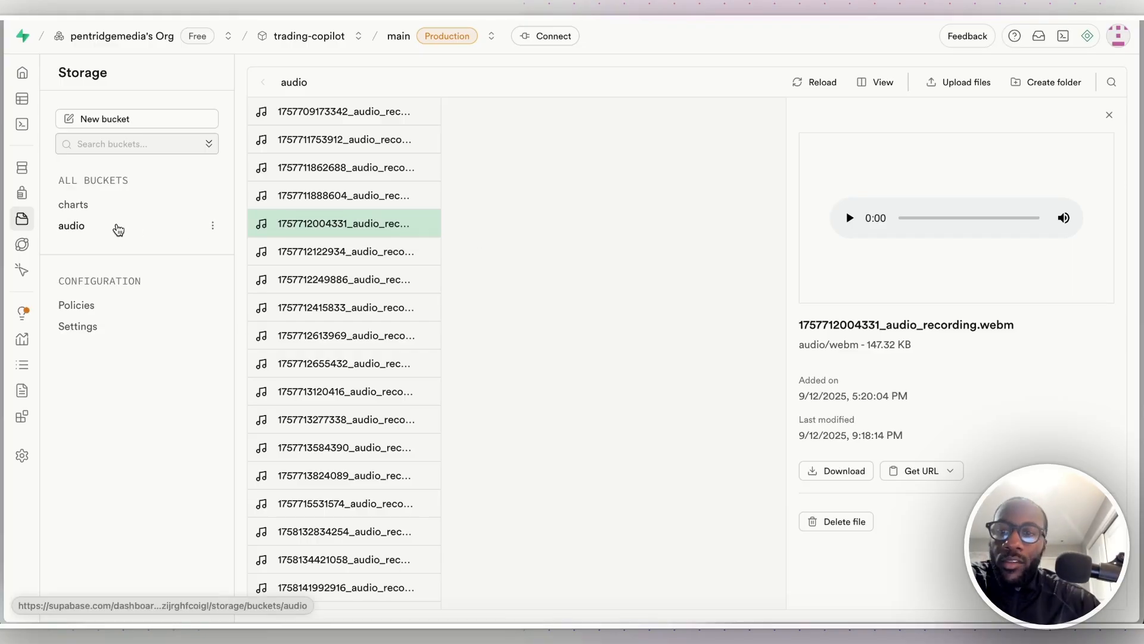
mouse_move(73, 204)
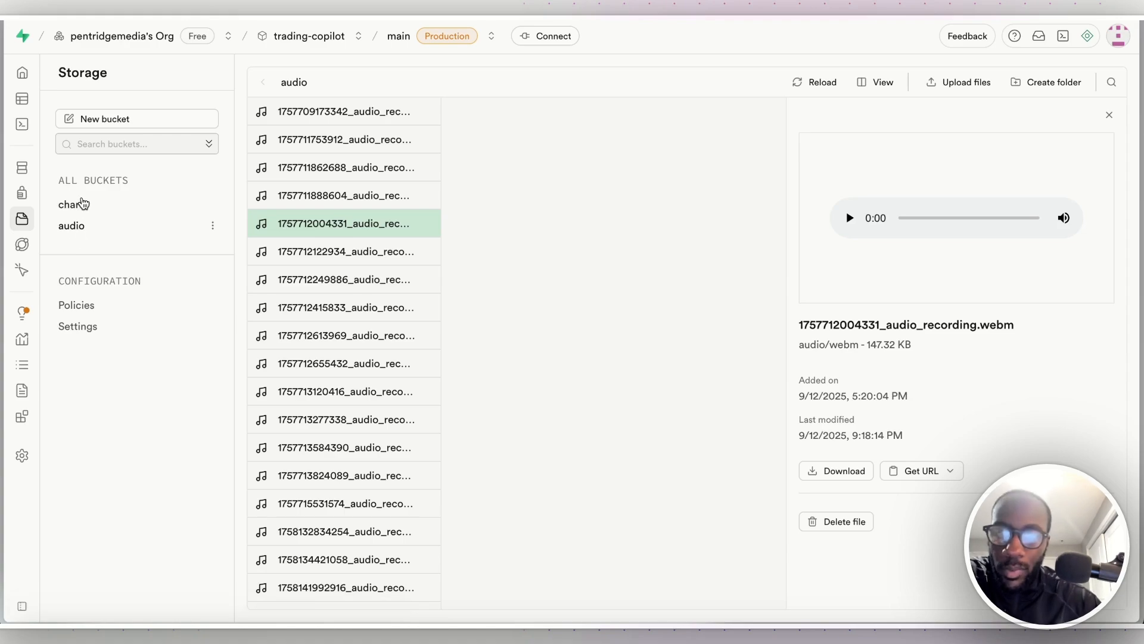
click(70, 204)
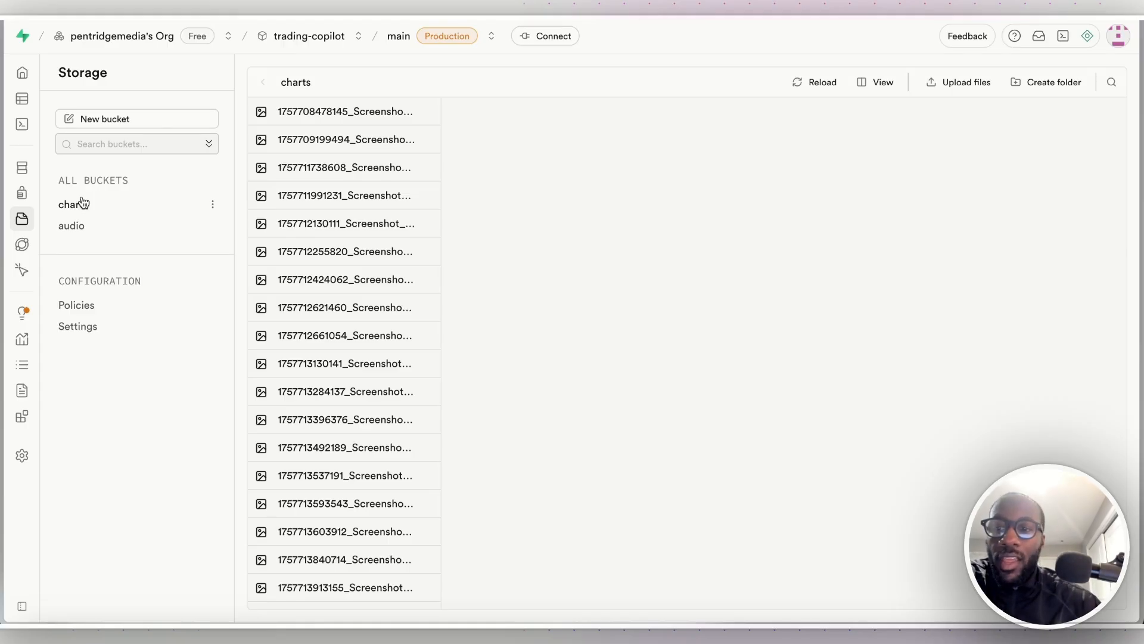
mouse_move(369, 202)
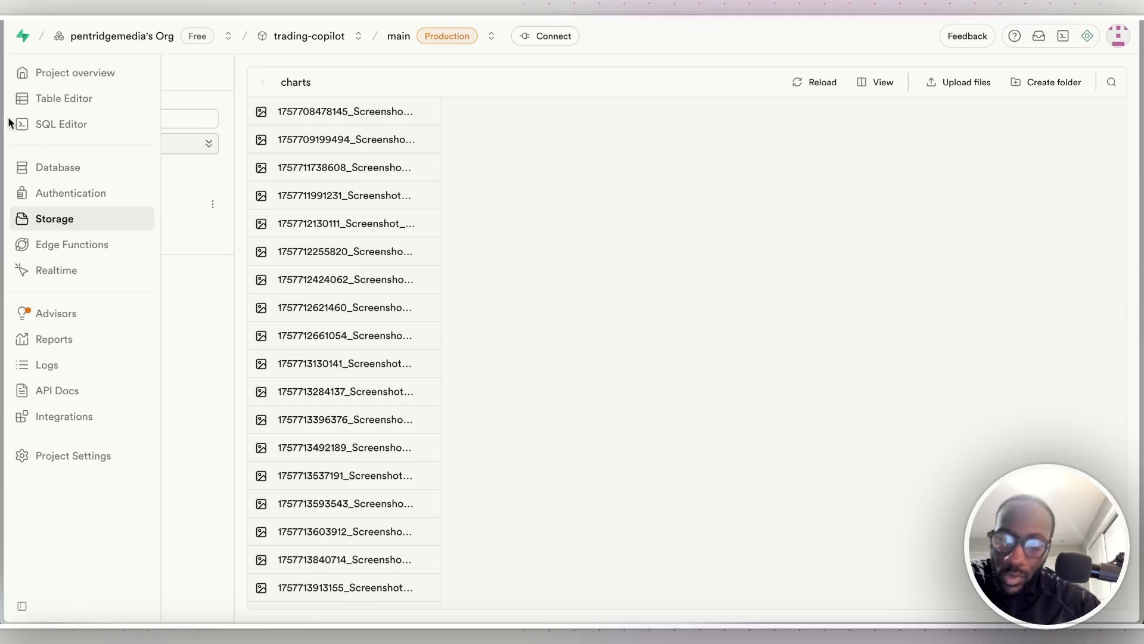
click(61, 124)
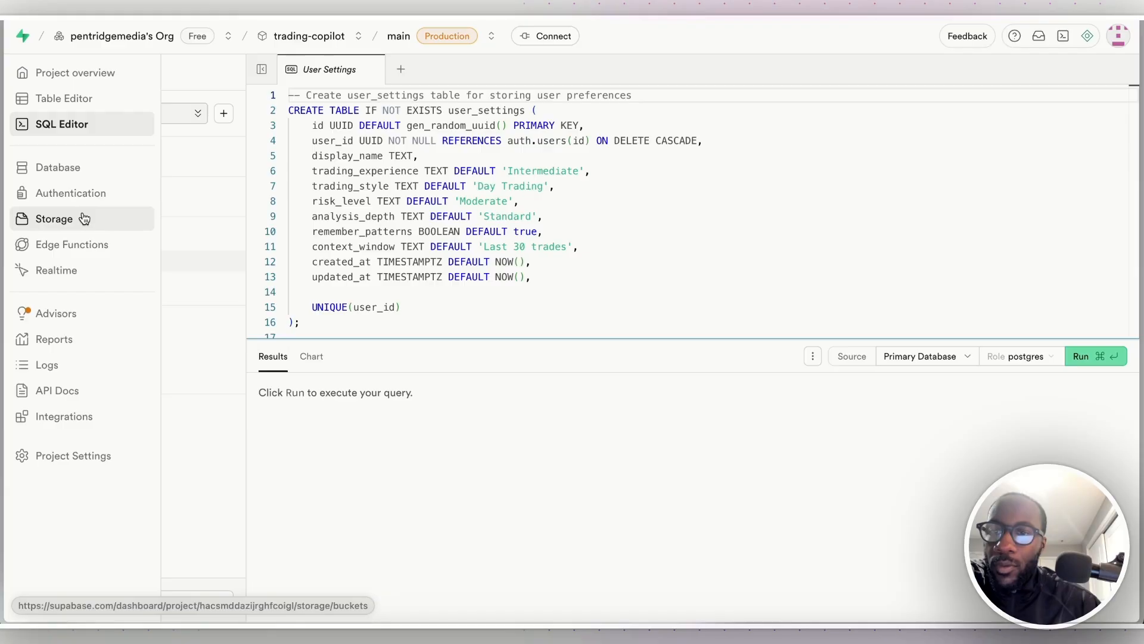
Navigate via Table Editor to Authentication's Sign In / Providers and scroll to the Auth Providers list.
click(65, 99)
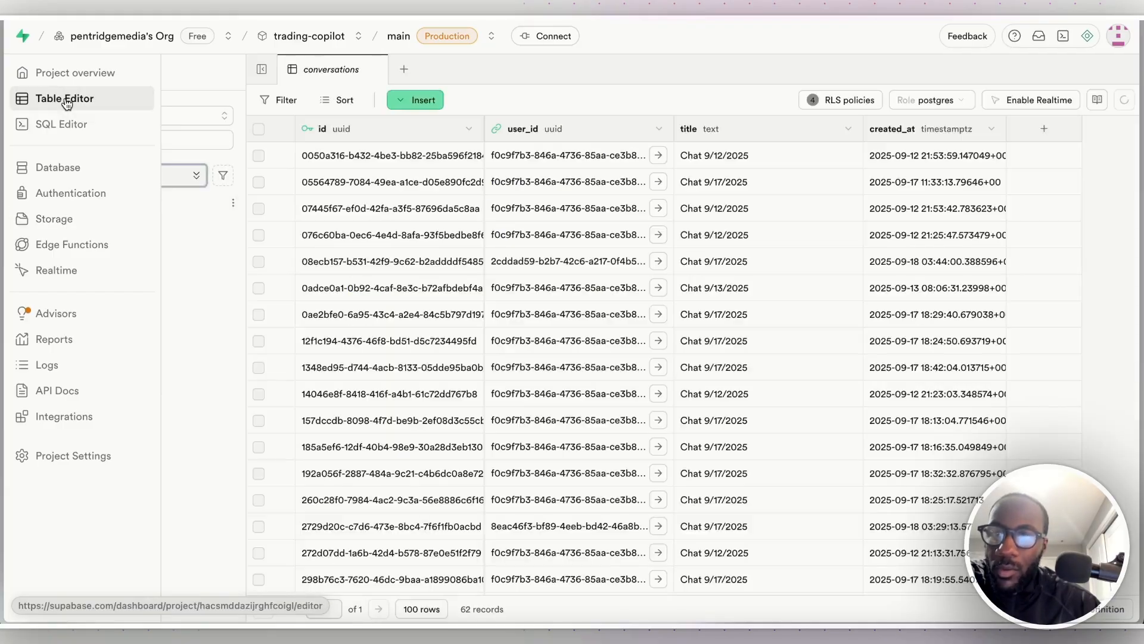
click(51, 218)
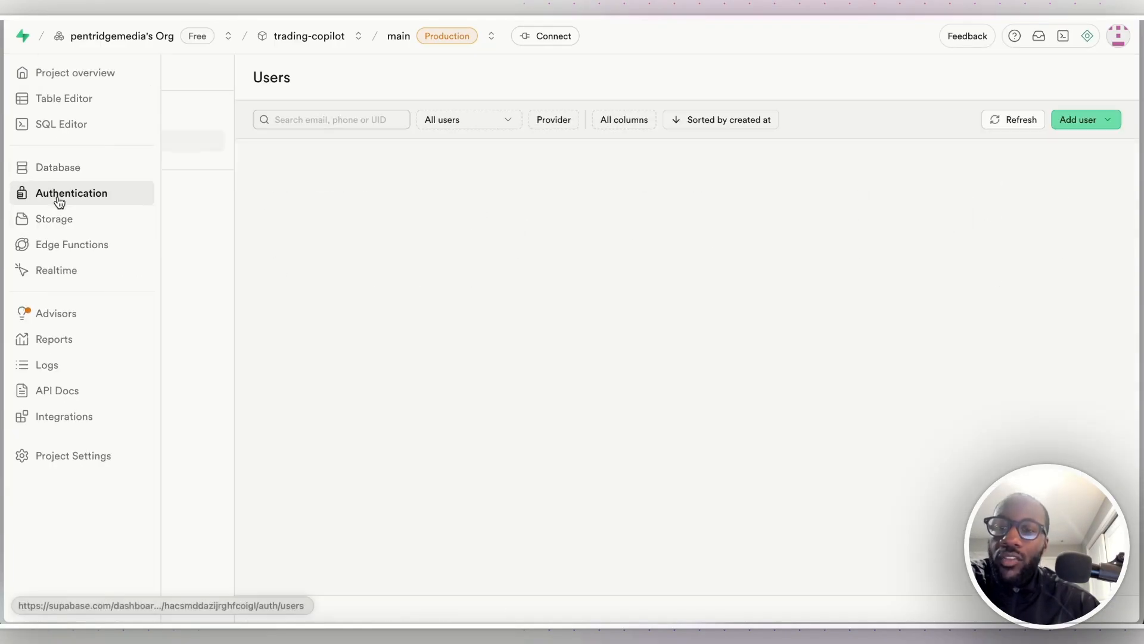
click(70, 193)
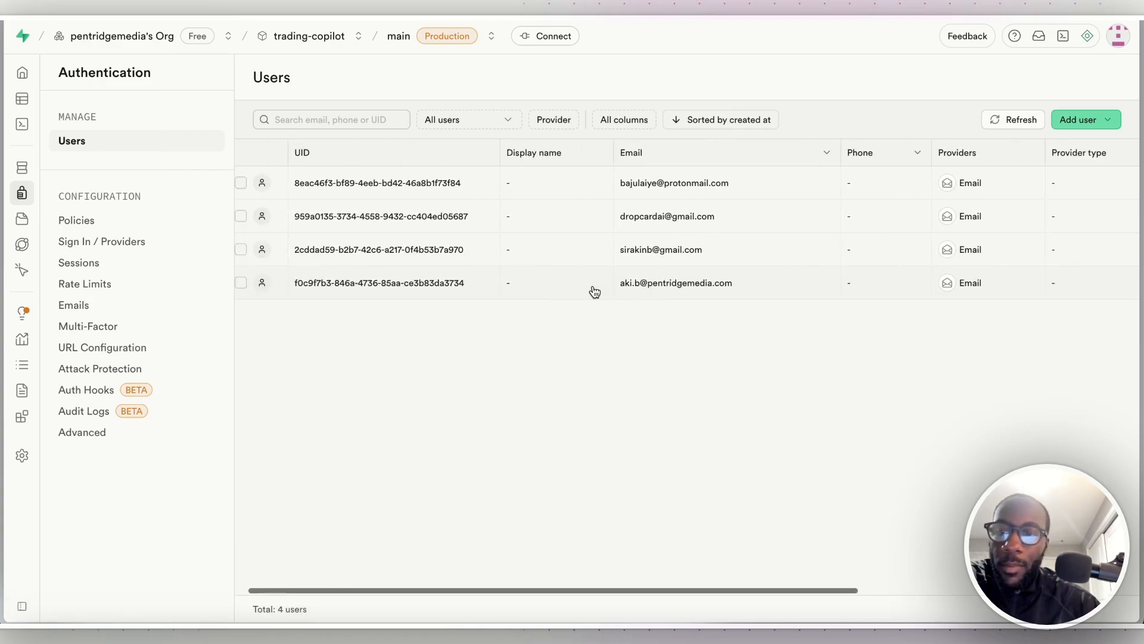
click(101, 241)
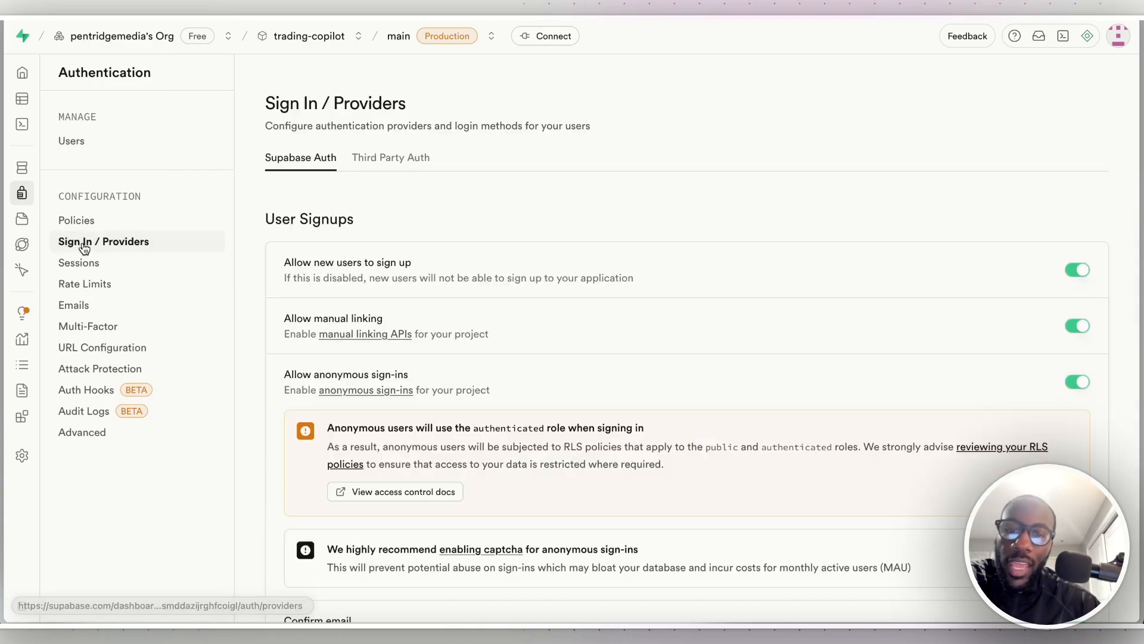
scroll(down, 3)
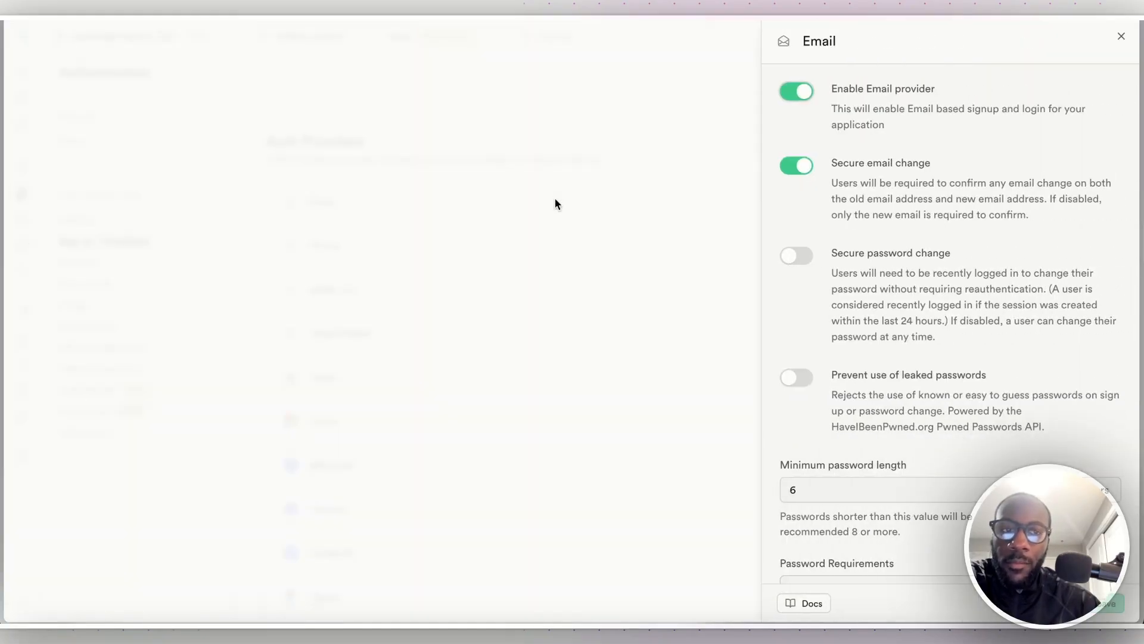
Close the Email provider panel and bring up the Phone provider settings.
click(1120, 36)
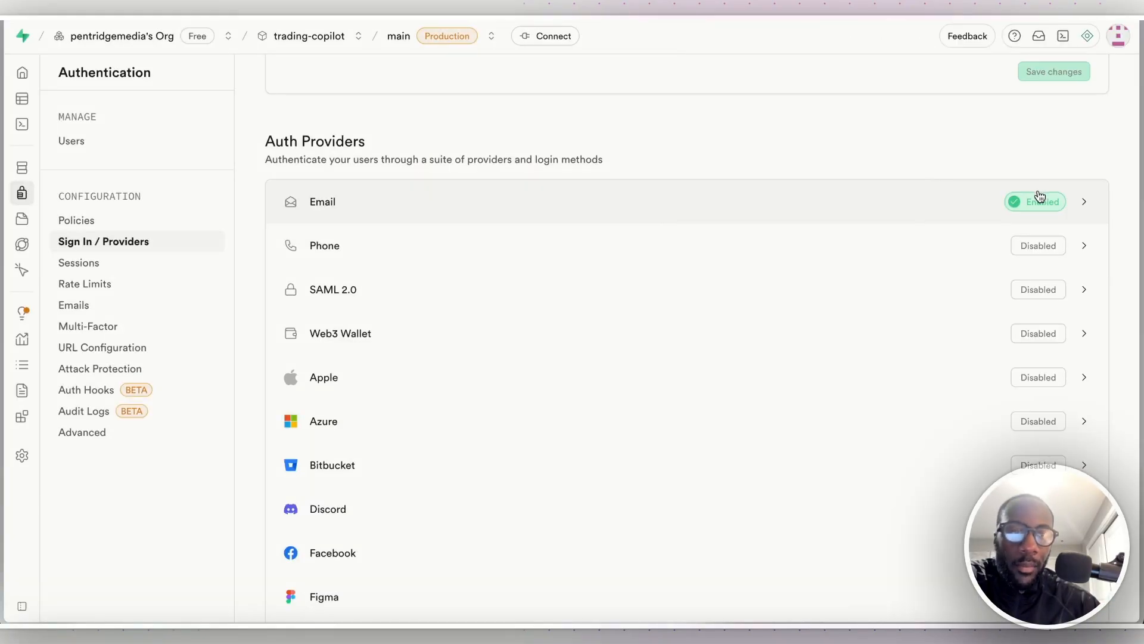
click(322, 201)
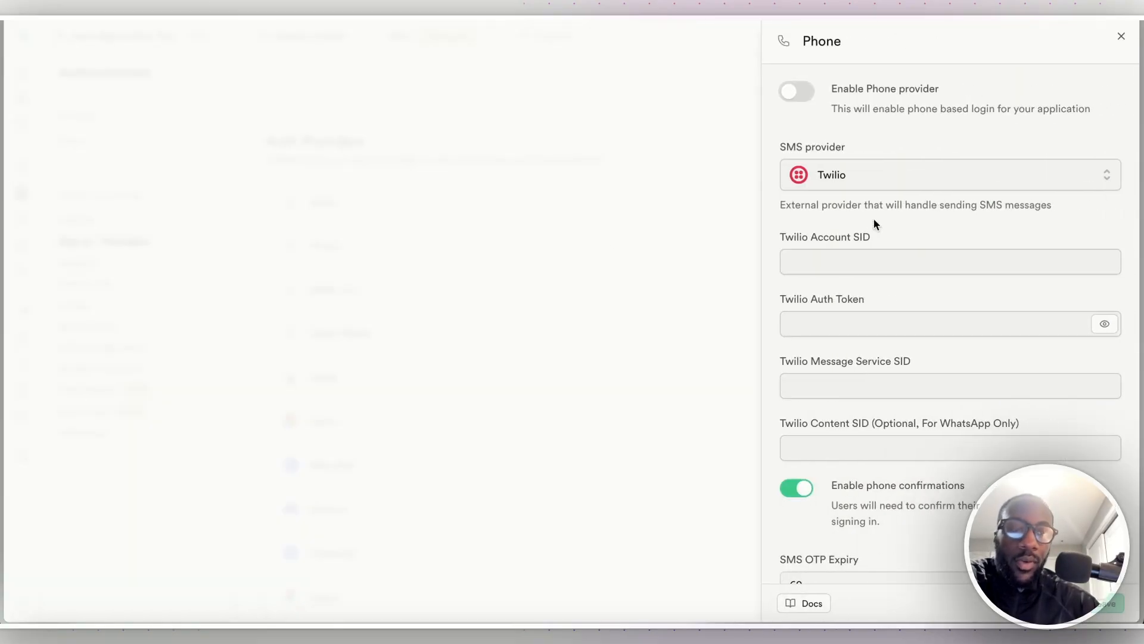
Review the available SMS providers and keep Twilio selected.
click(949, 174)
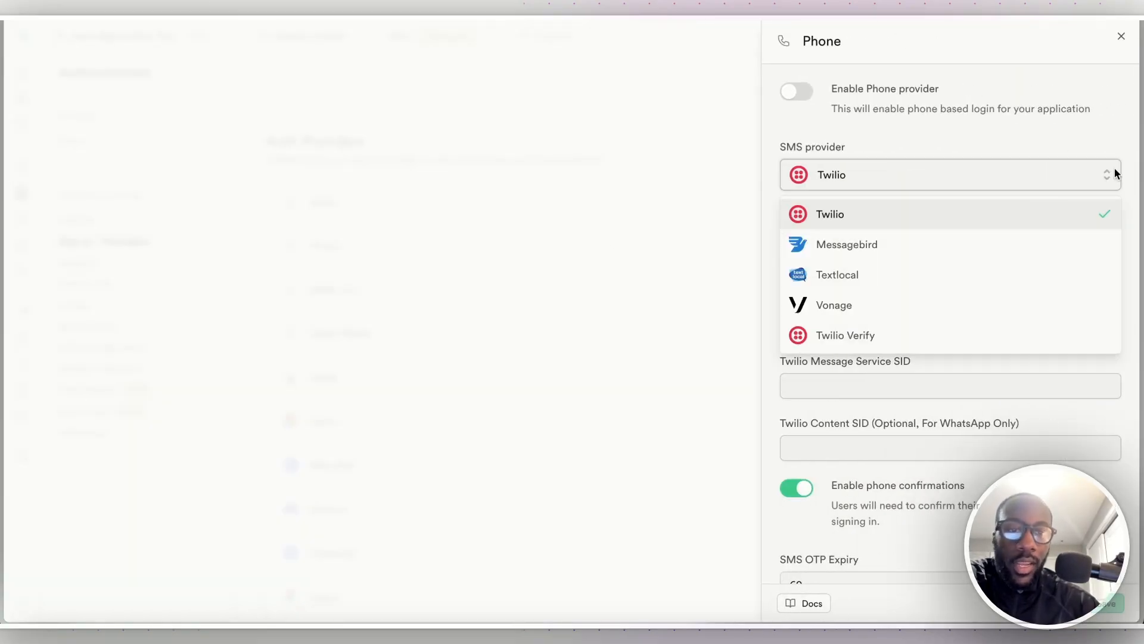
mouse_move(1004, 179)
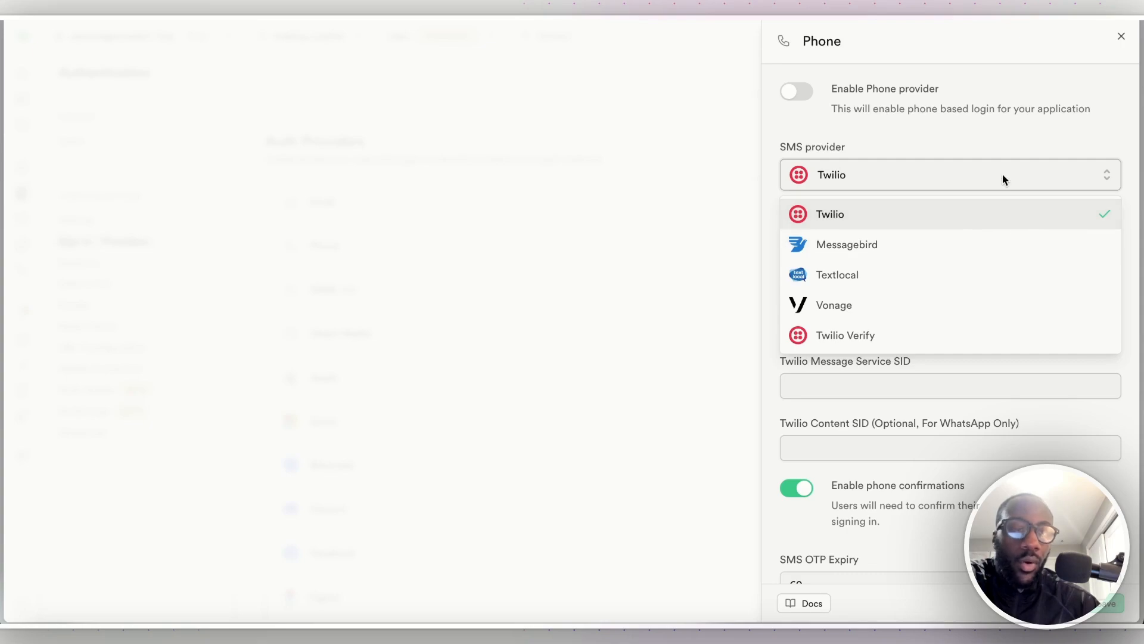
click(829, 213)
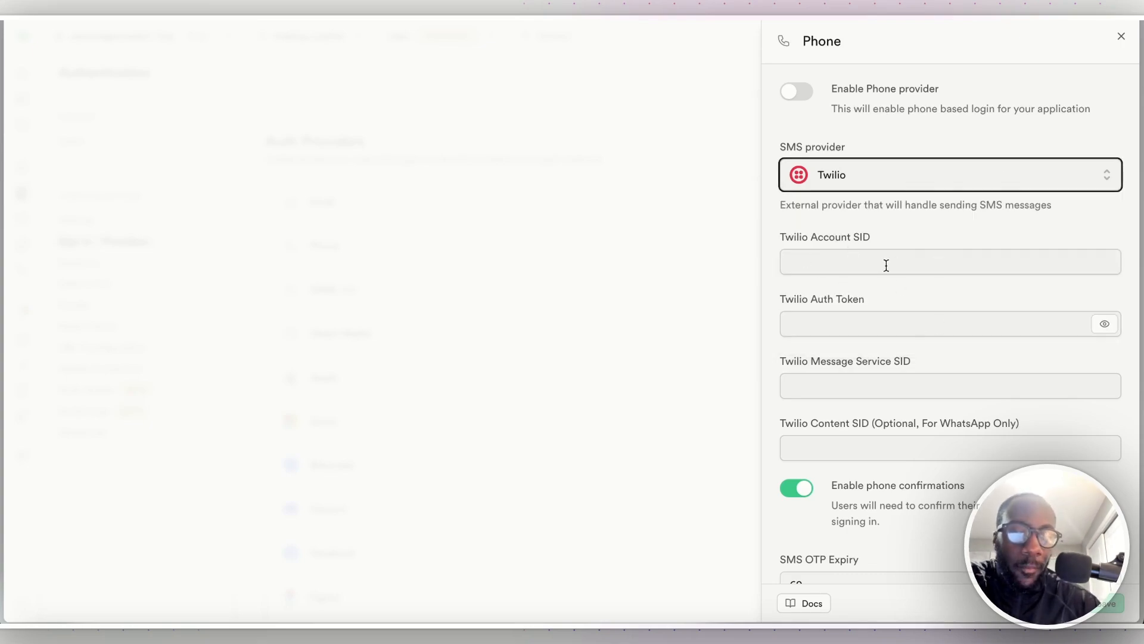
mouse_move(886, 421)
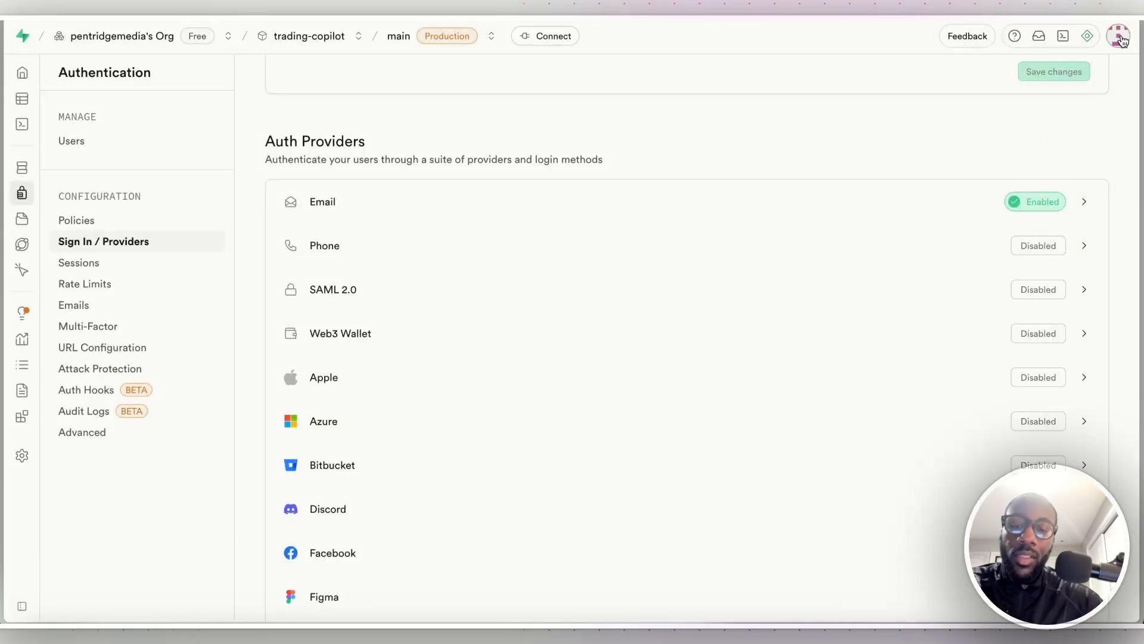
scroll(down, 3)
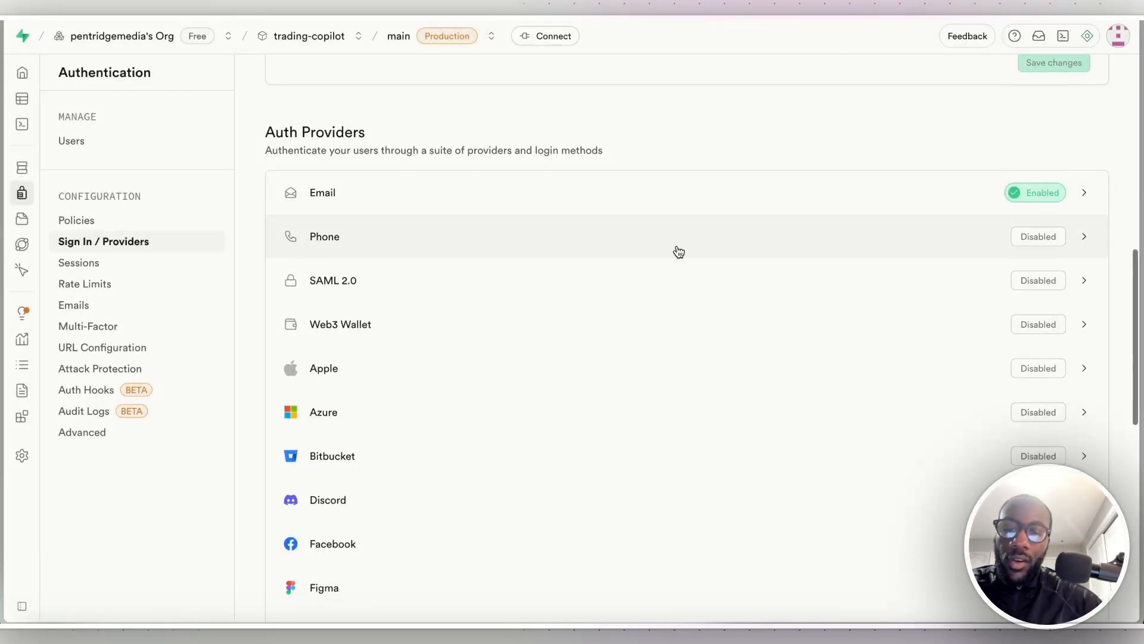
scroll(down, 3)
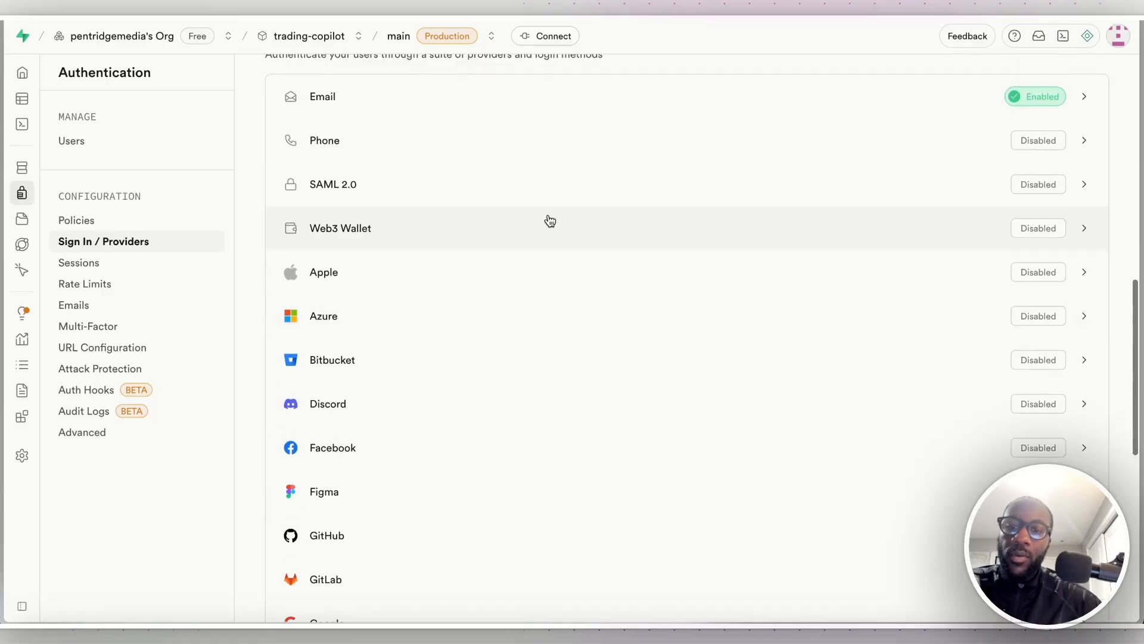
scroll(down, 3)
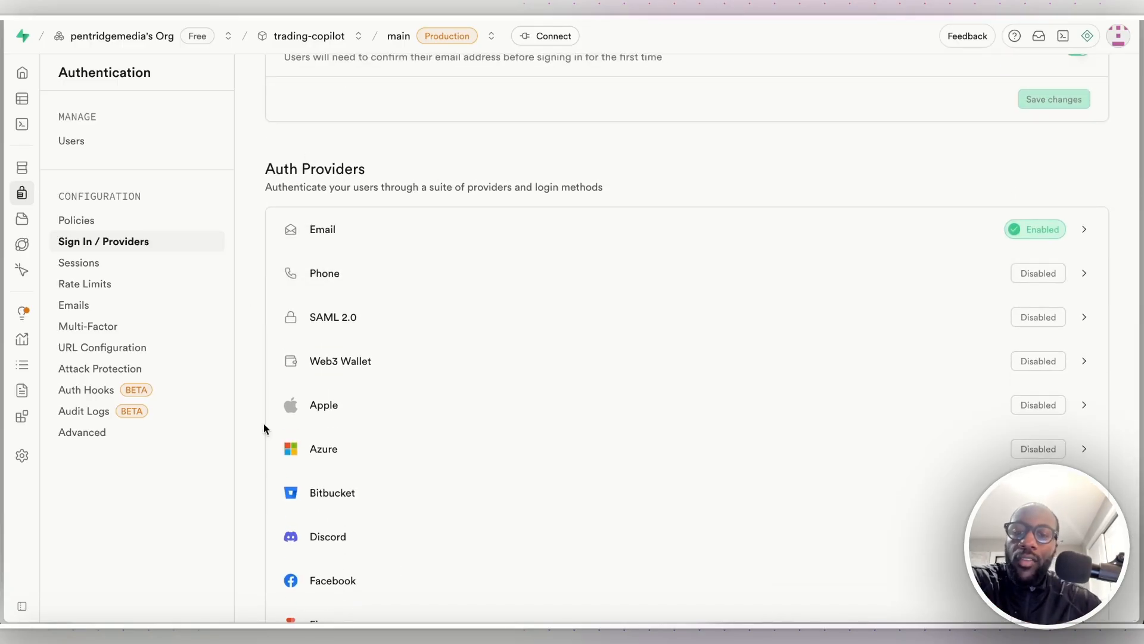
double_click(315, 168)
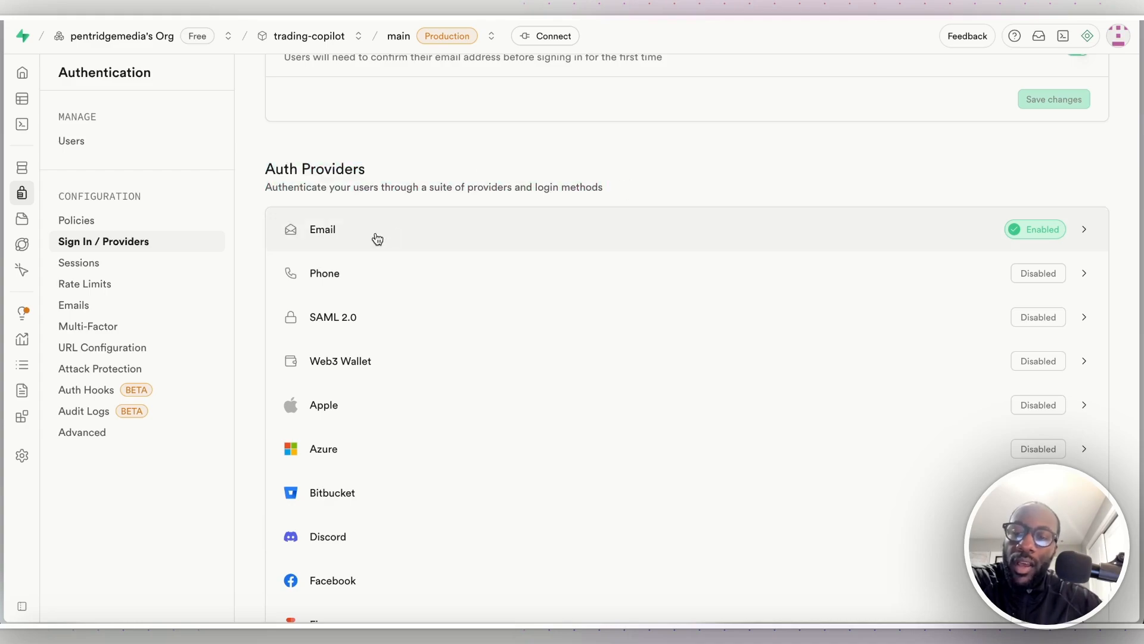
mouse_move(292, 250)
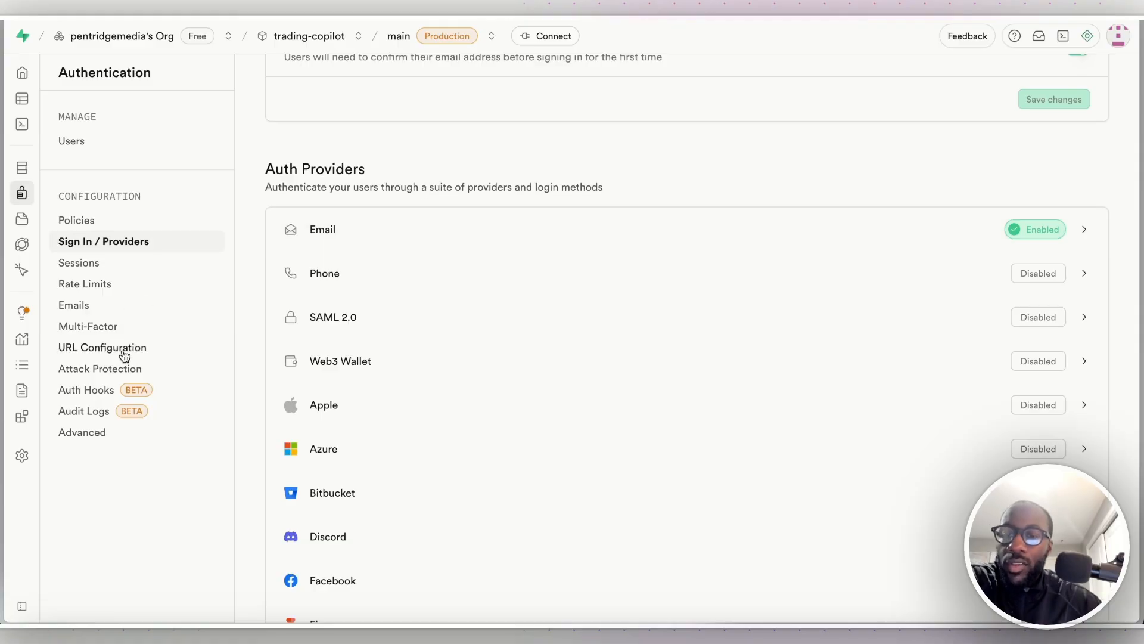
click(103, 347)
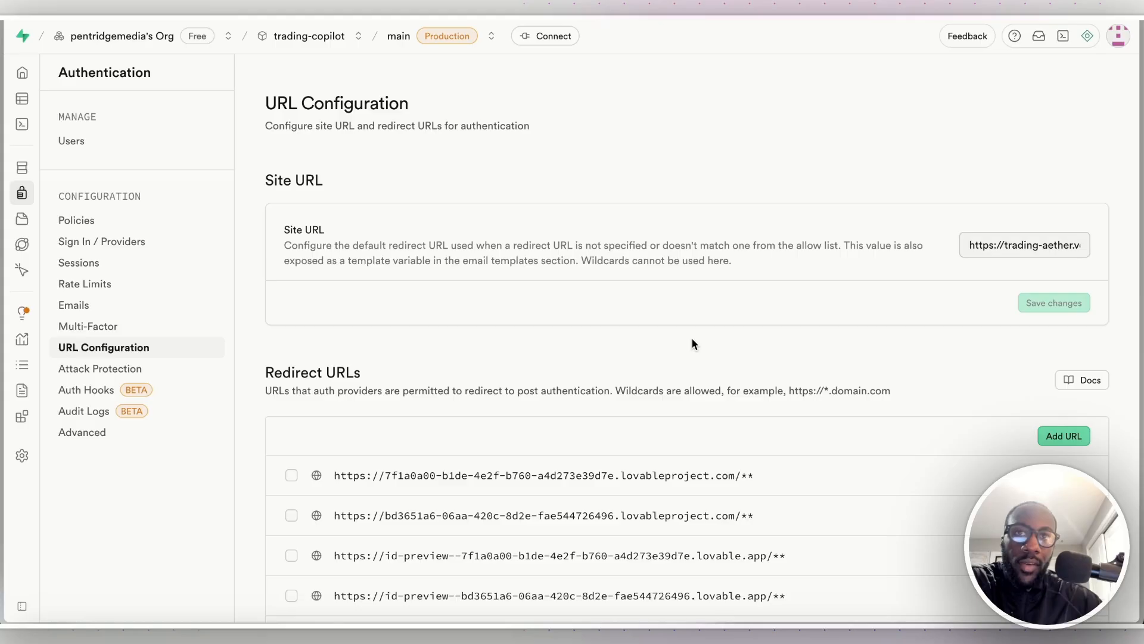
mouse_move(729, 303)
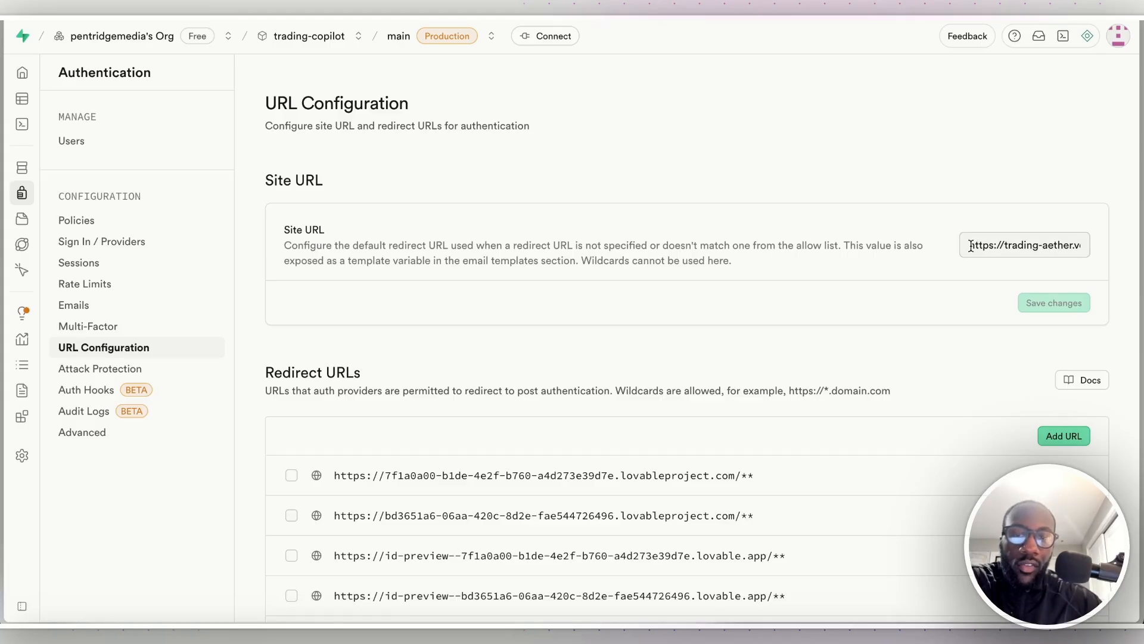
Select the Site URL value, scroll through the Redirect URLs, then go to Email Templates.
triple_click(1025, 244)
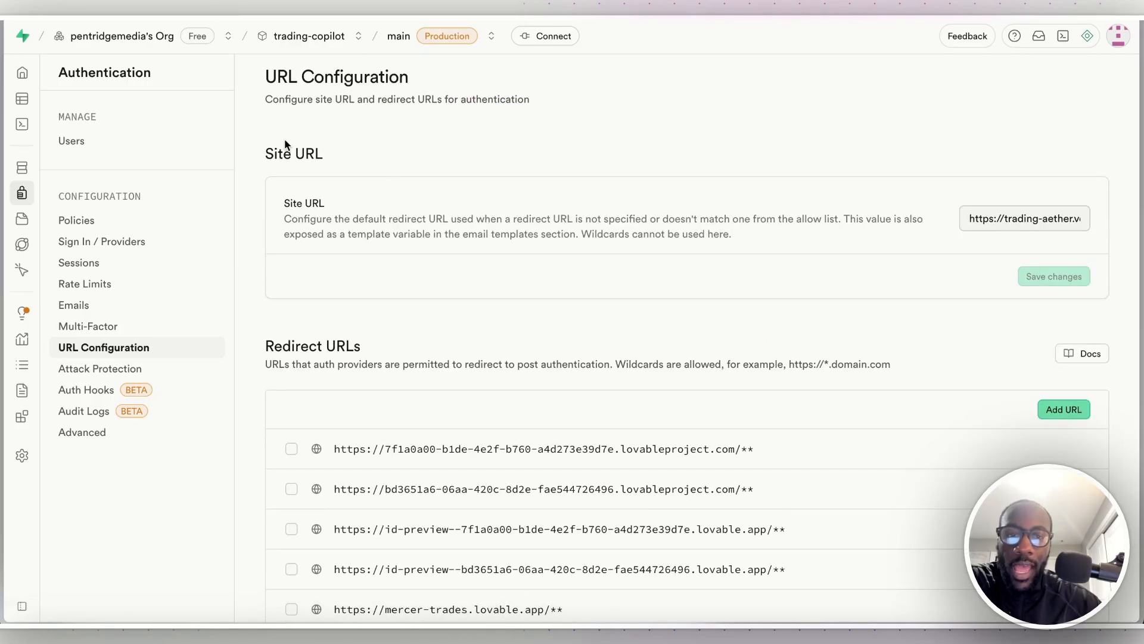
scroll(down, 3)
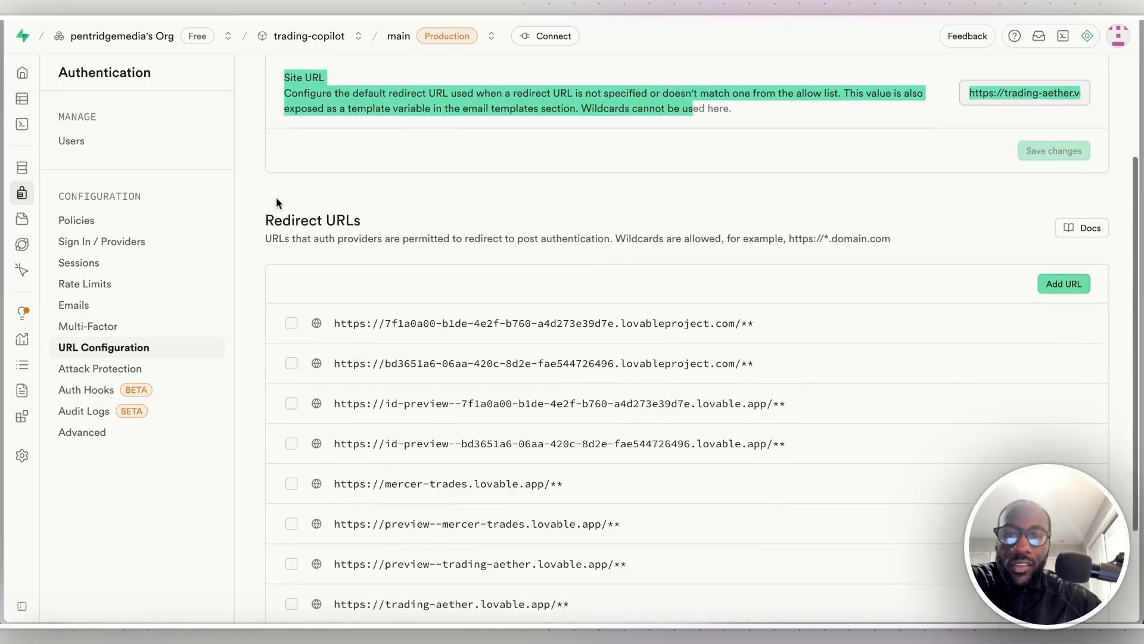
scroll(down, 3)
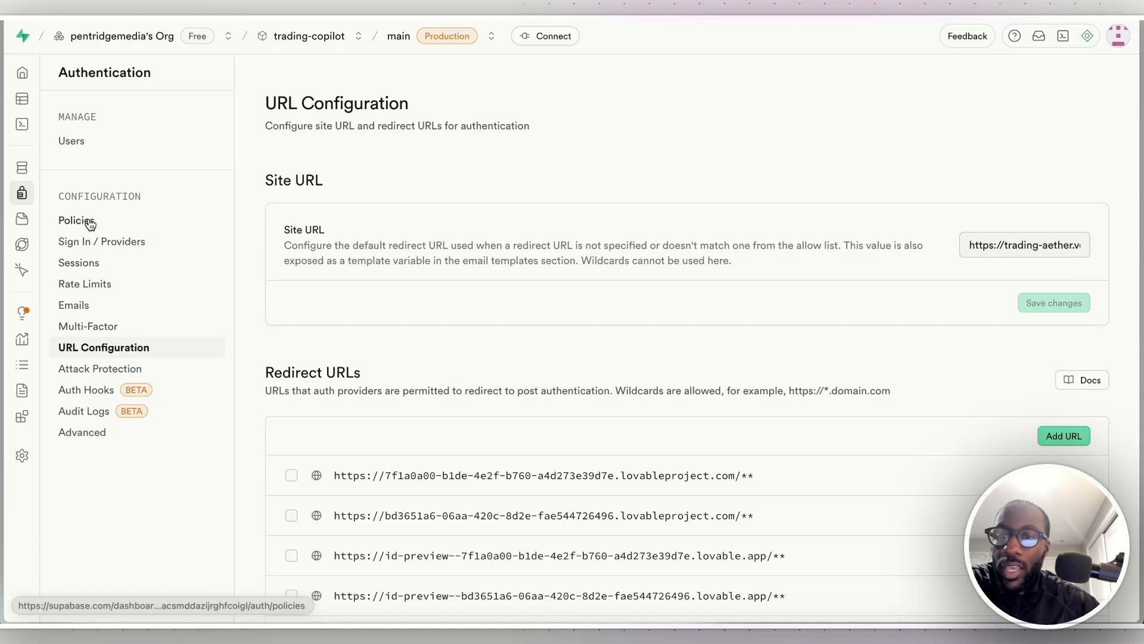
click(73, 304)
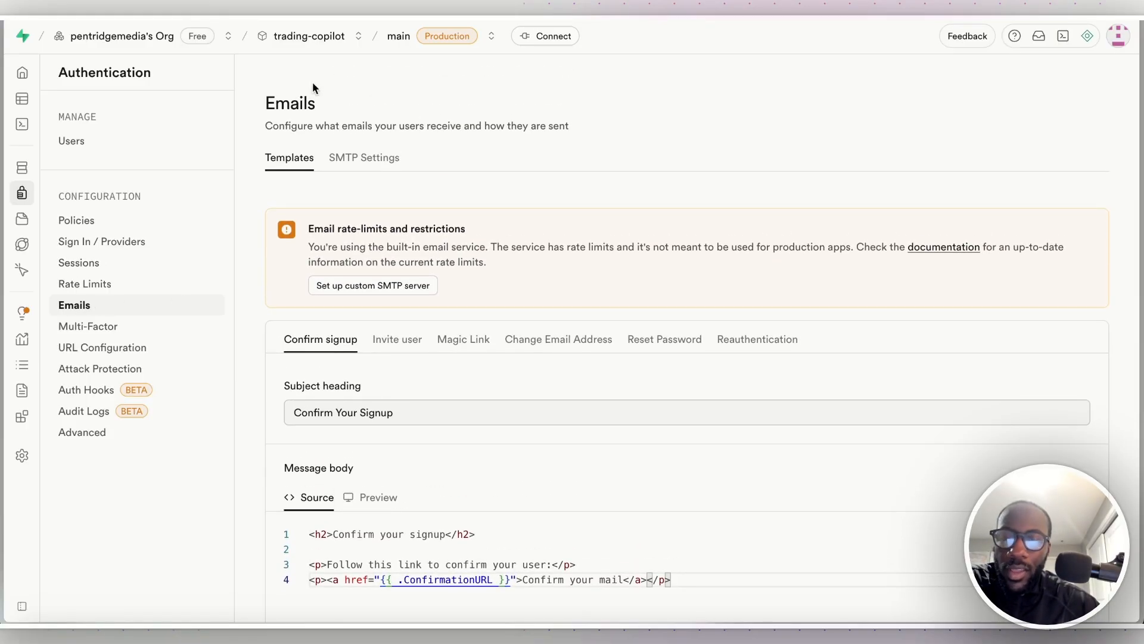
scroll(down, 3)
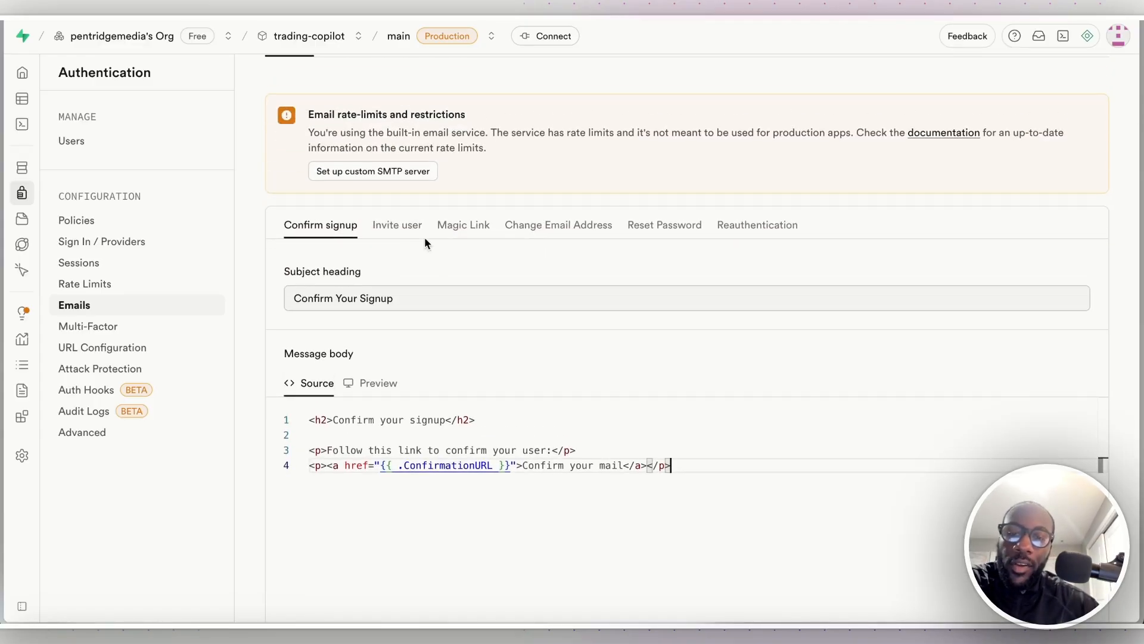
click(558, 224)
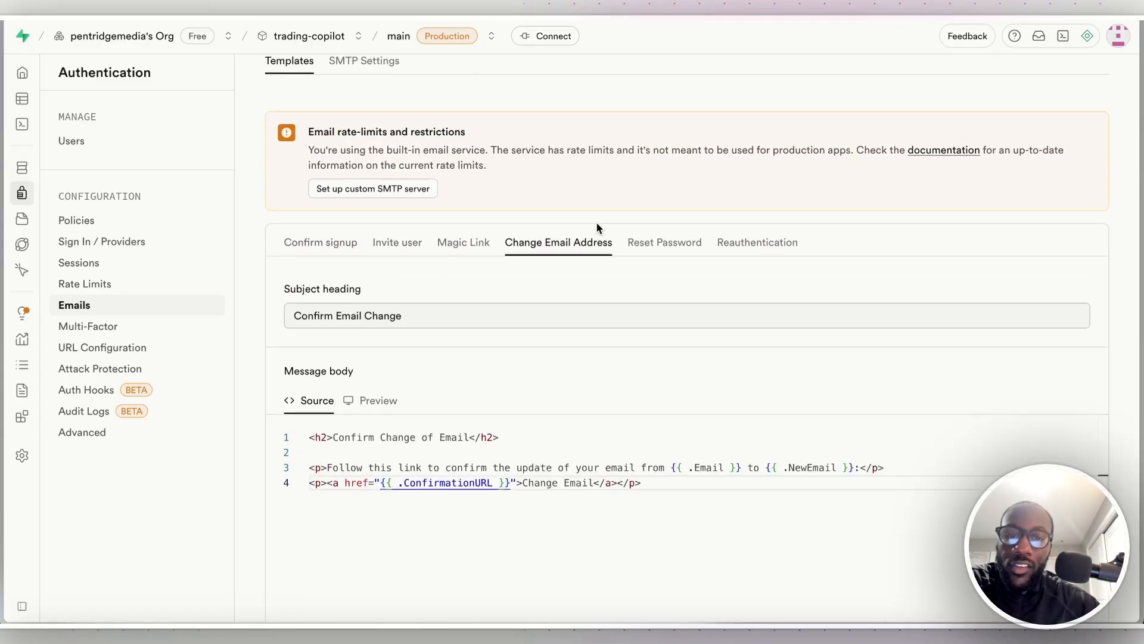
click(664, 242)
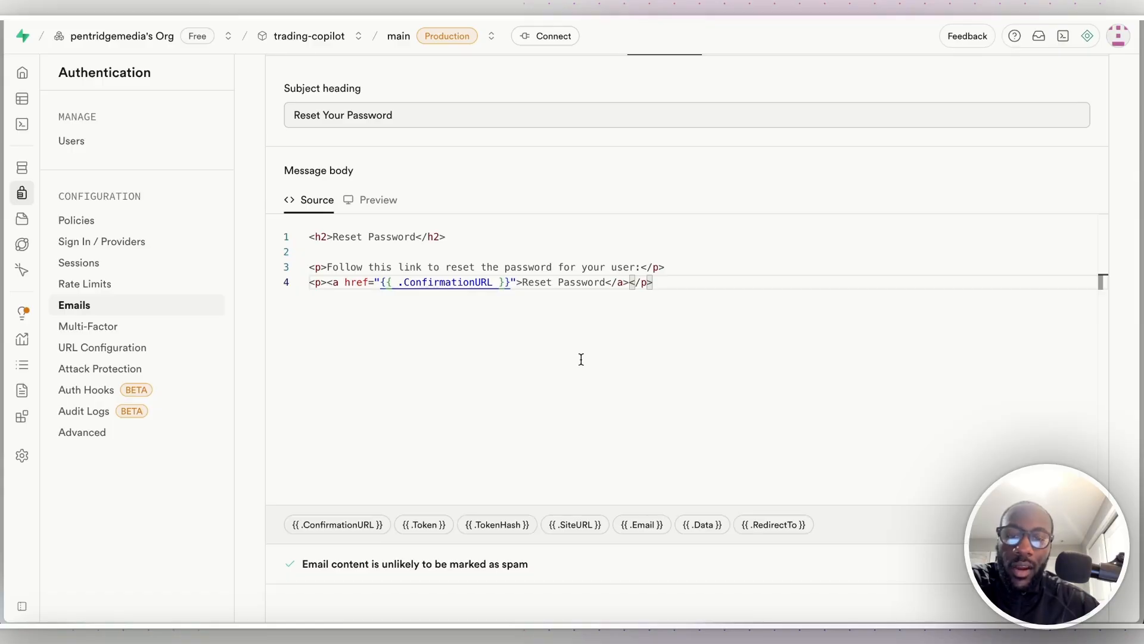
mouse_move(423, 524)
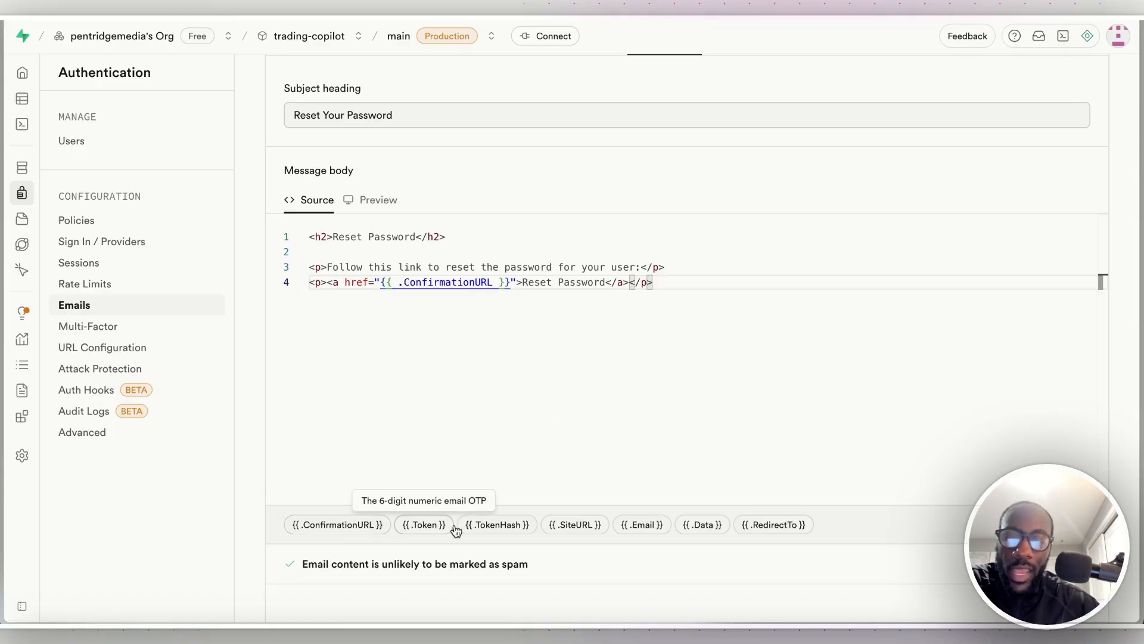
mouse_move(496, 525)
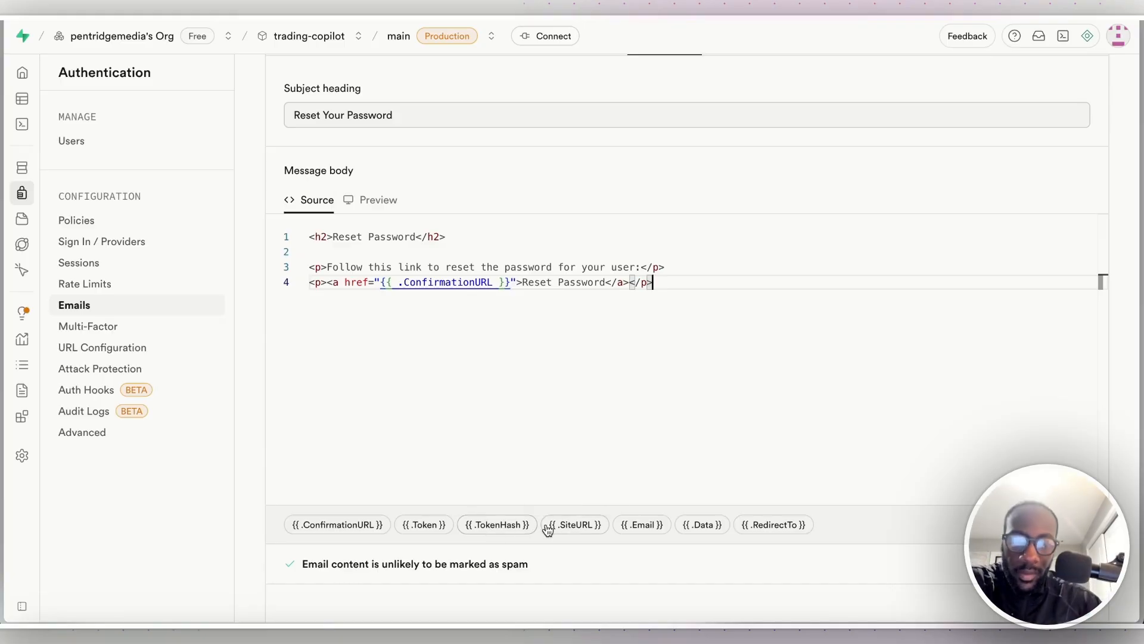
mouse_move(505, 416)
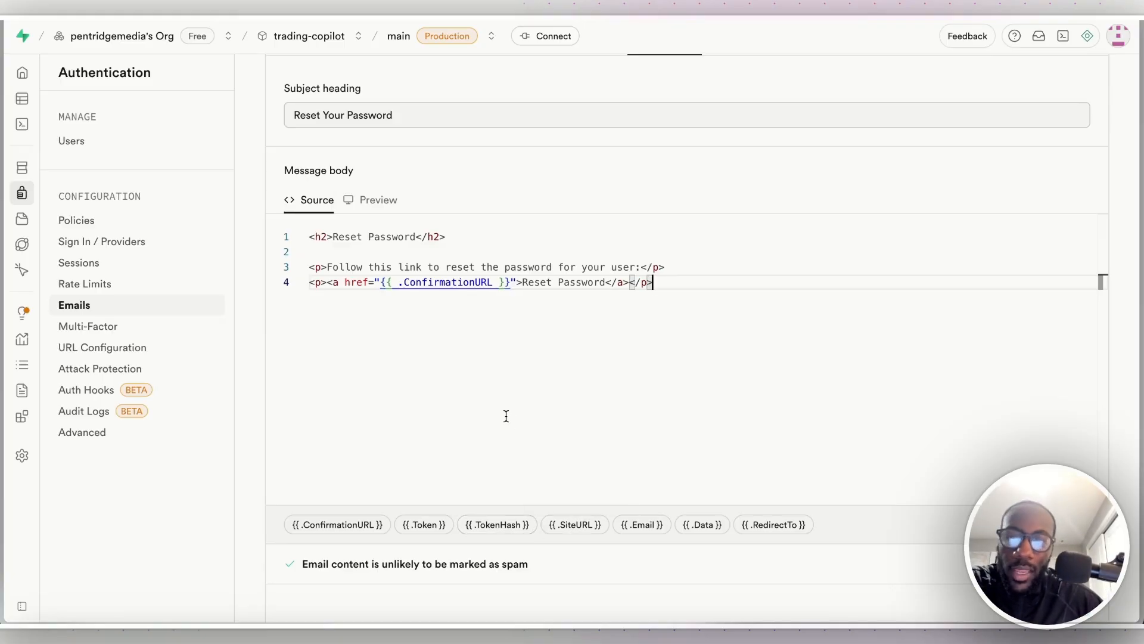
mouse_move(257, 349)
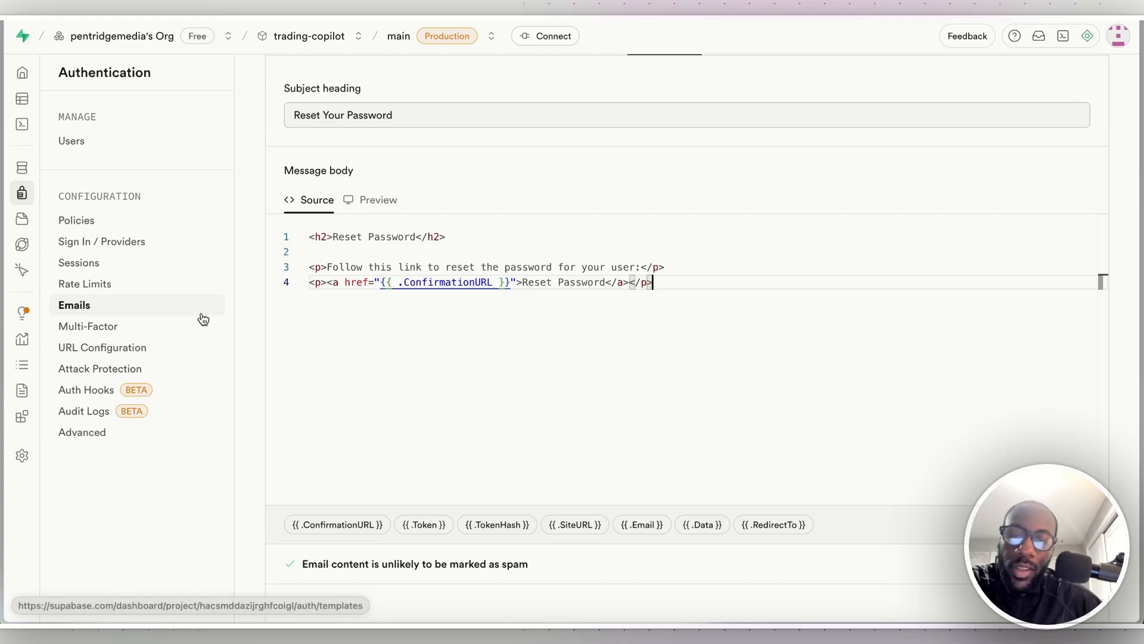
mouse_move(405, 391)
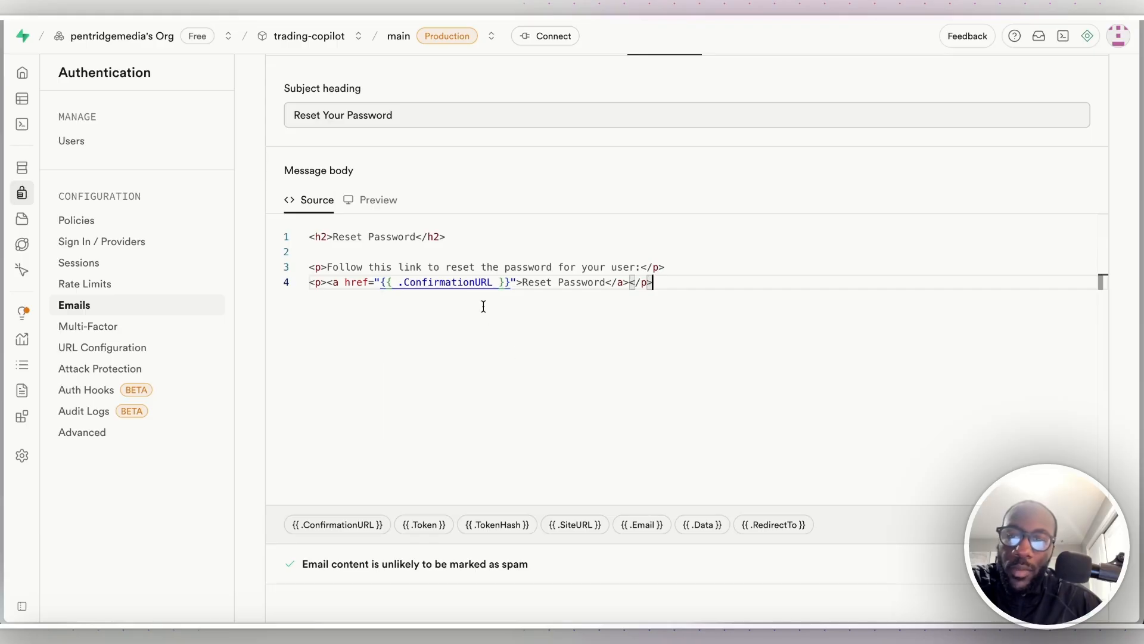
mouse_move(85, 283)
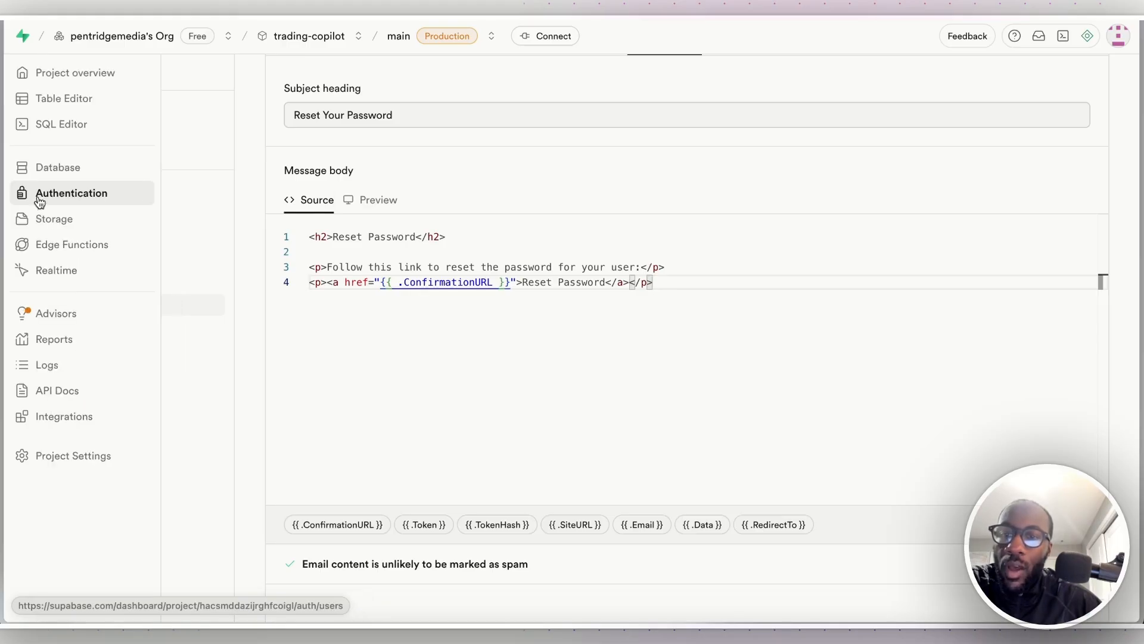
Go to the Database section, glance at the schema visualizer, and list the project's tables.
click(57, 167)
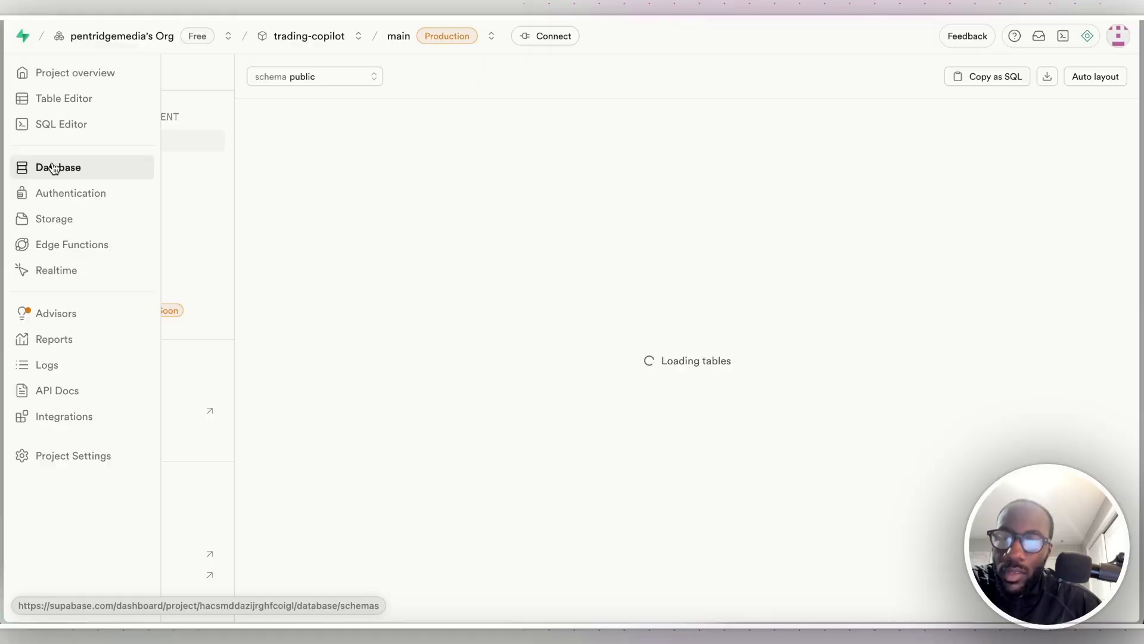
click(58, 167)
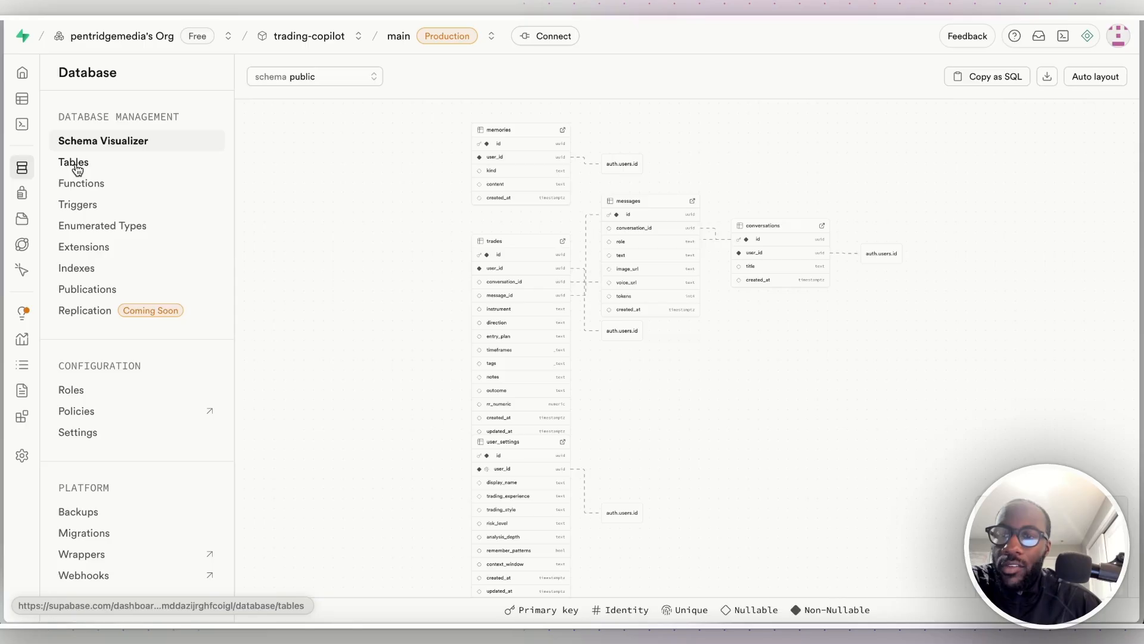
click(73, 162)
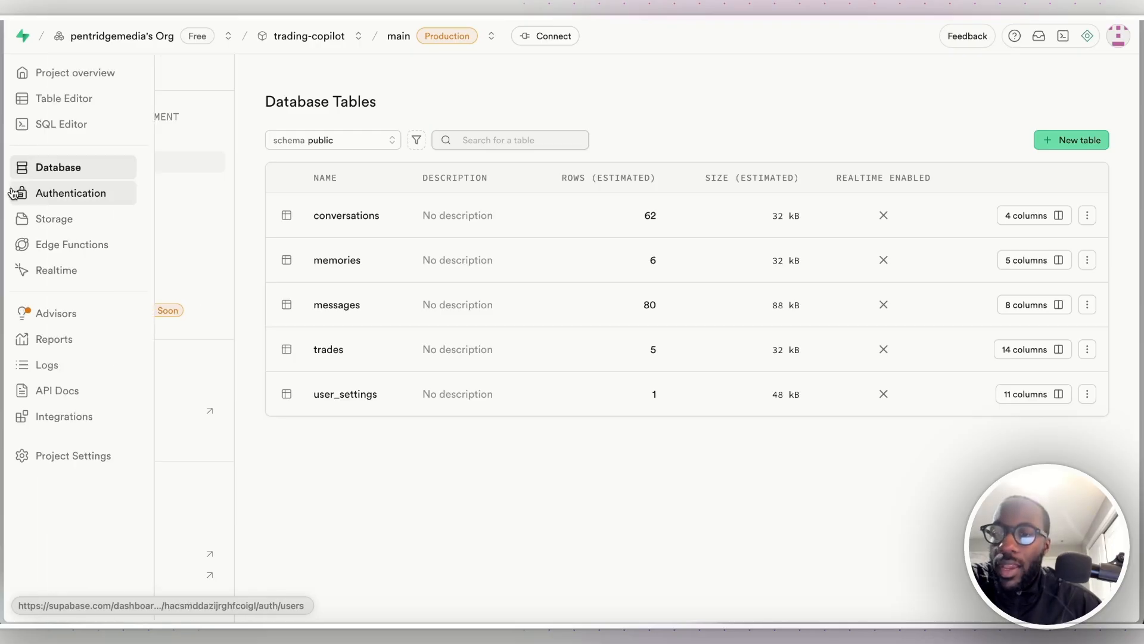
Bring up the Edge Functions page listing transcribe and analyze.
click(71, 243)
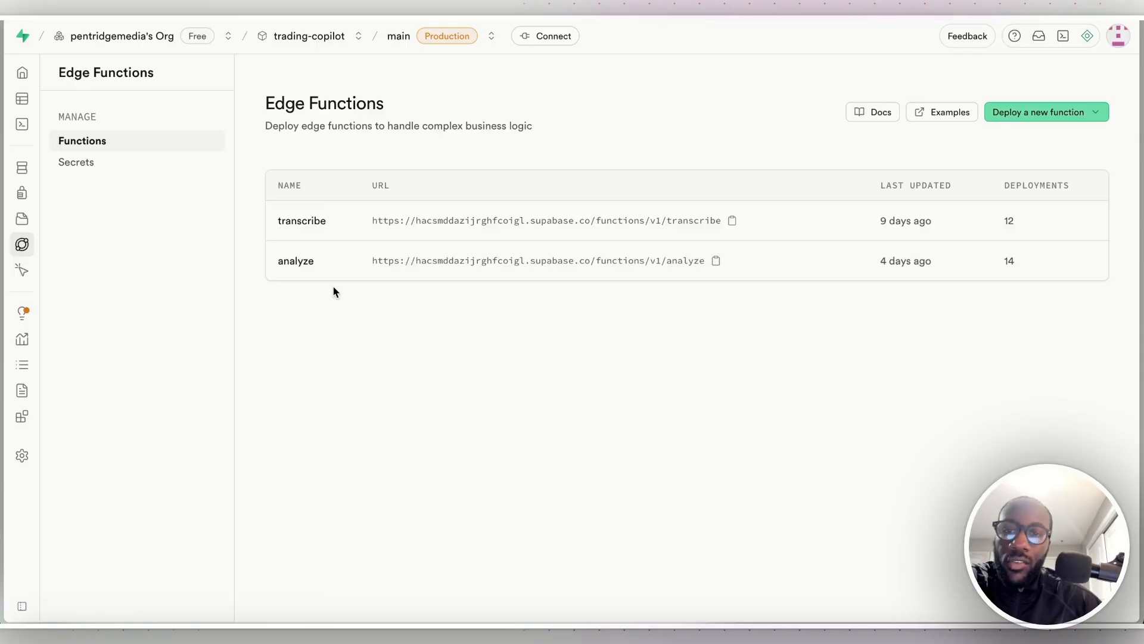
mouse_move(544, 129)
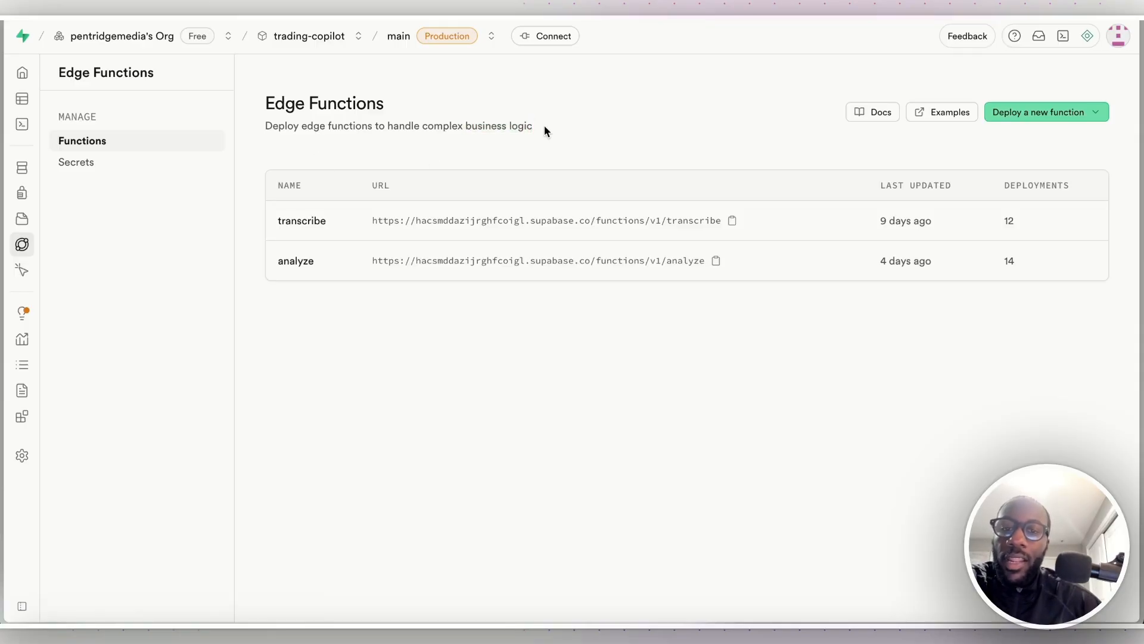
mouse_move(554, 131)
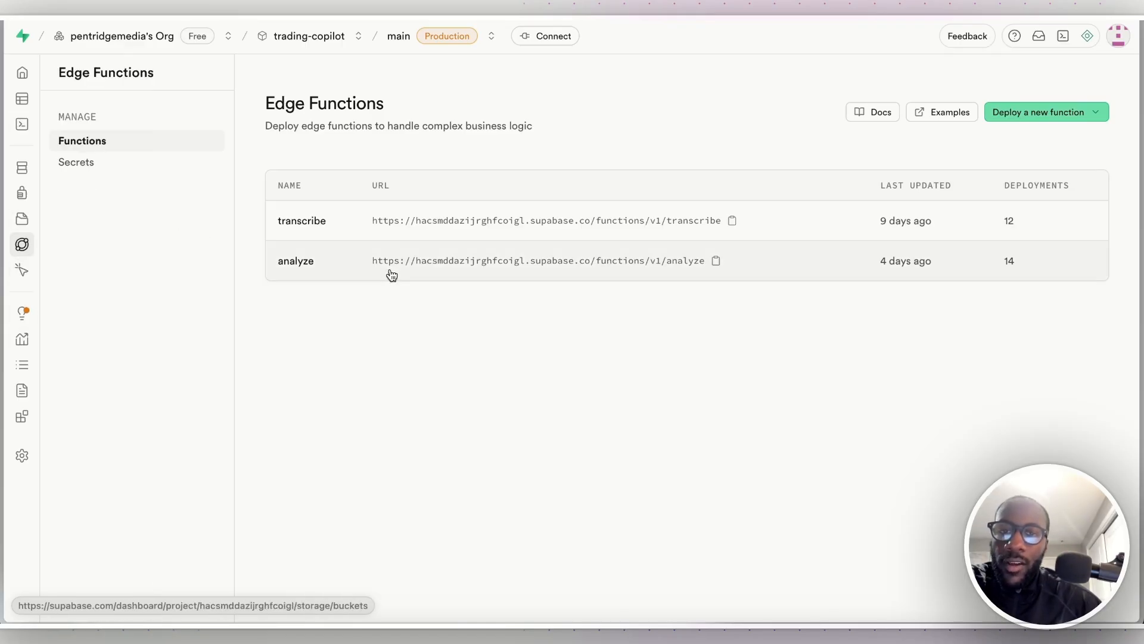
click(491, 36)
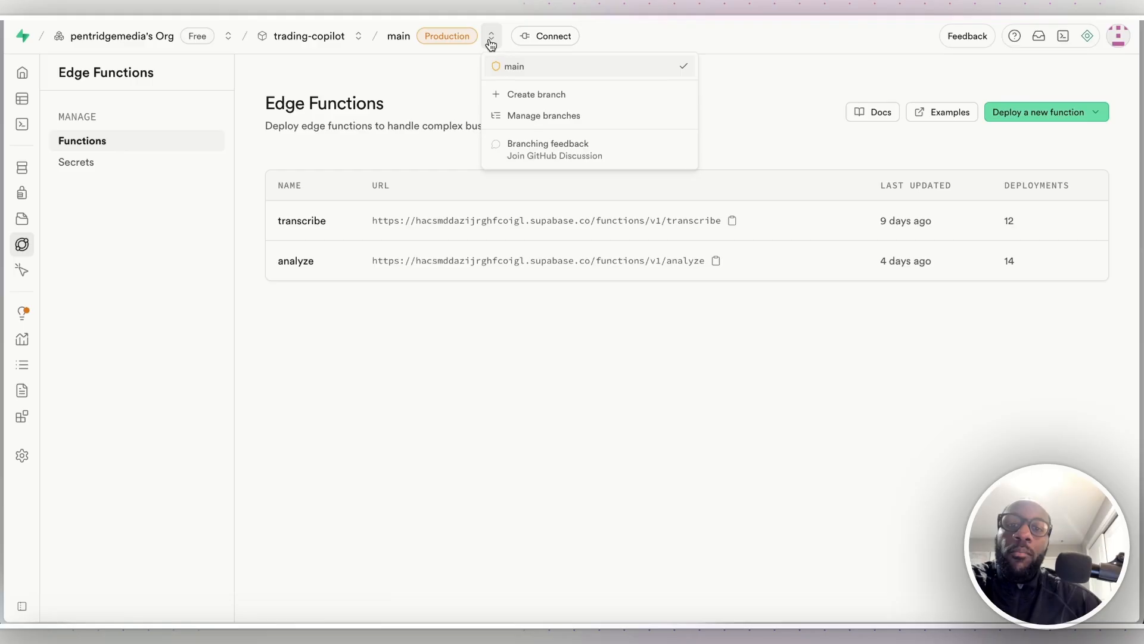
mouse_move(425, 78)
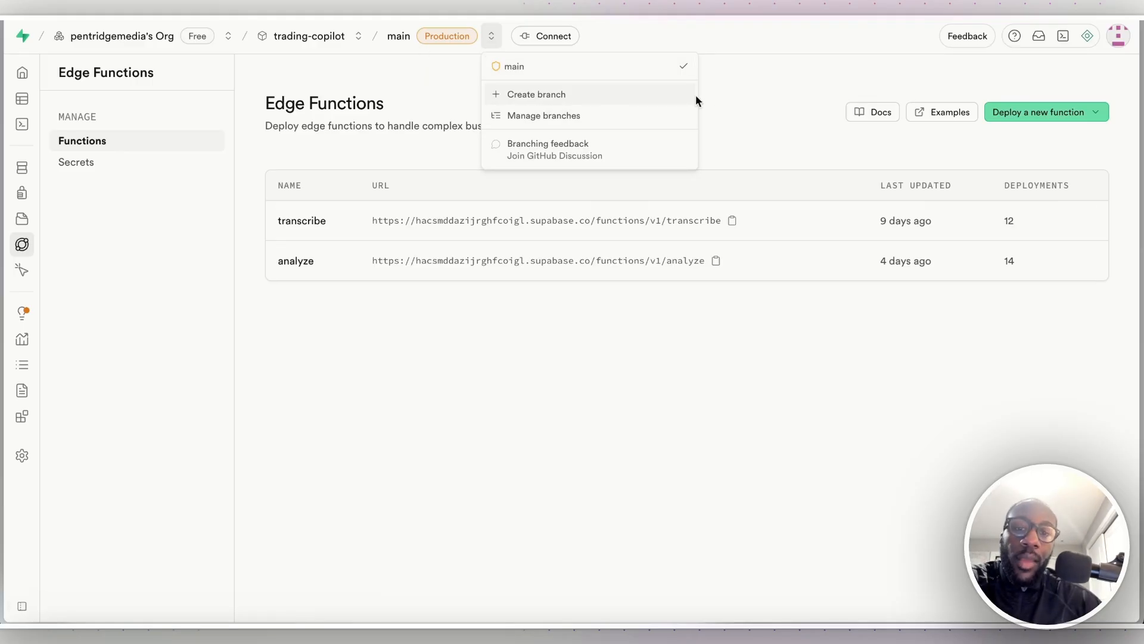
click(536, 93)
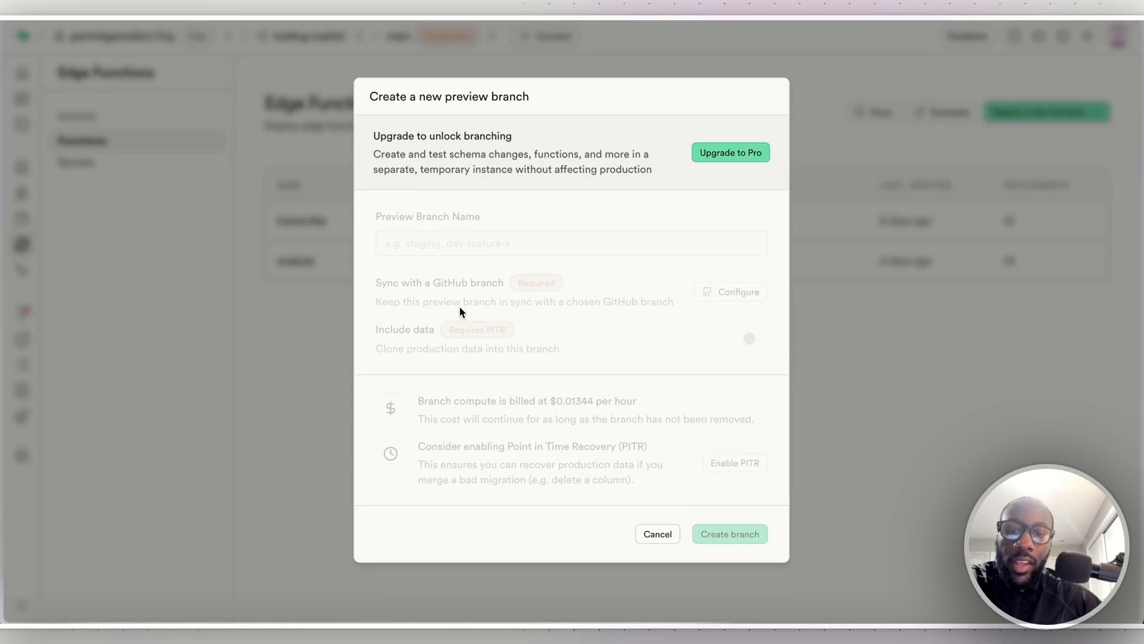
mouse_move(612, 150)
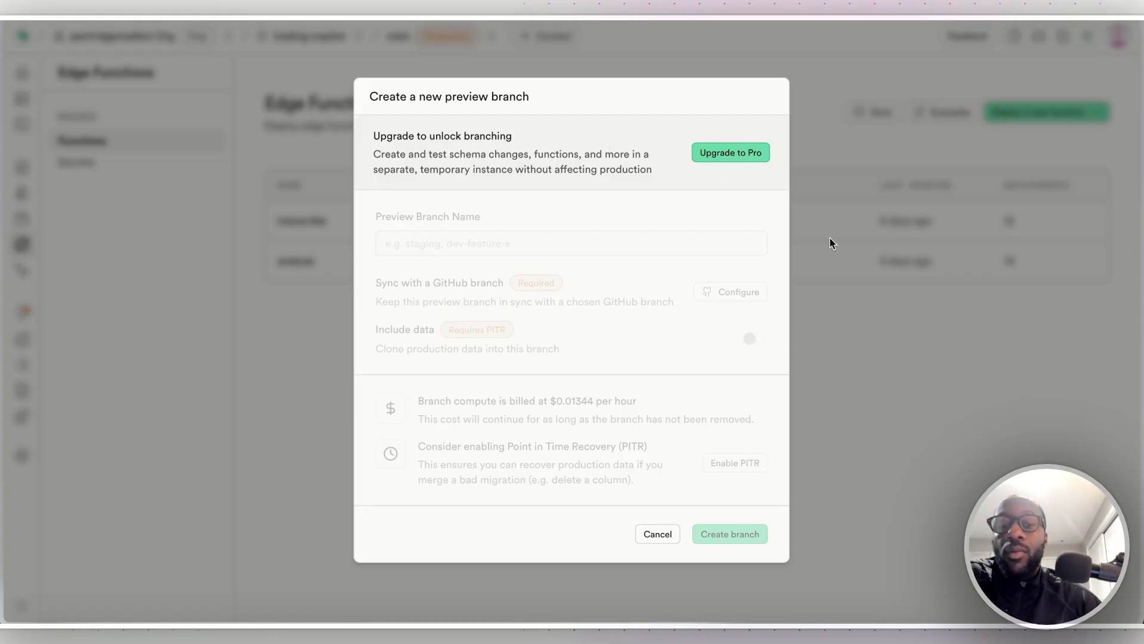
click(656, 534)
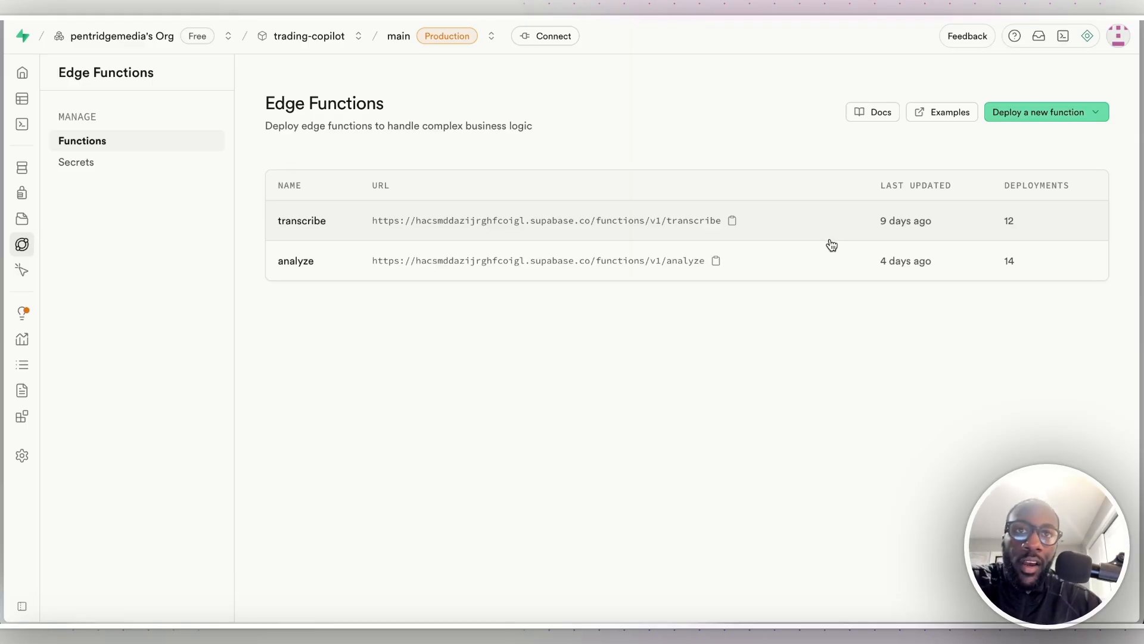
click(490, 36)
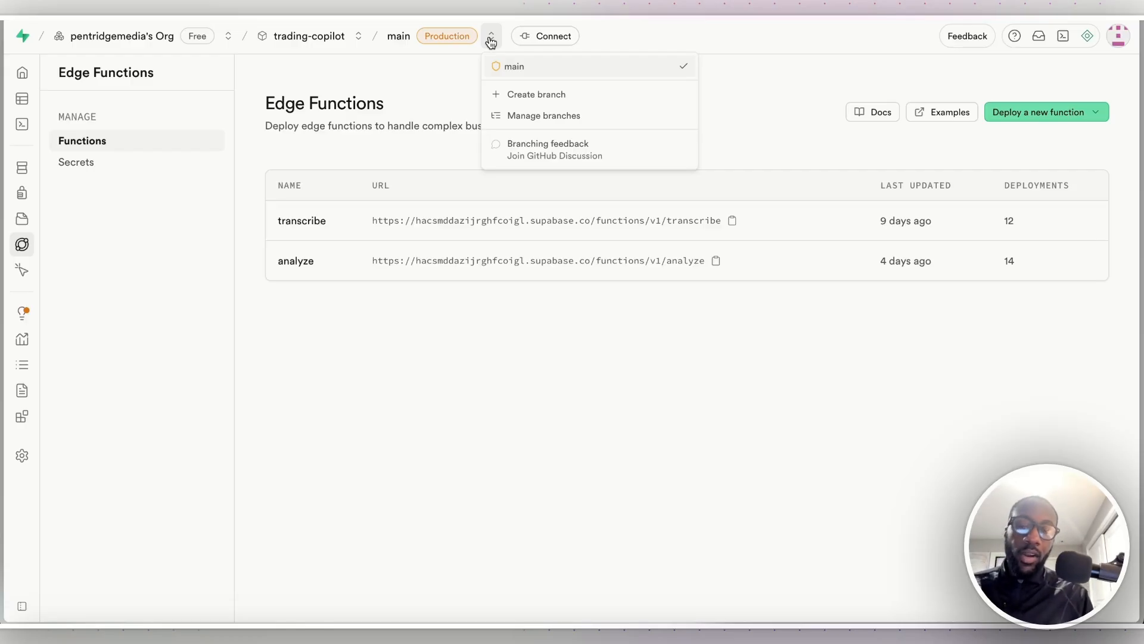
mouse_move(370, 96)
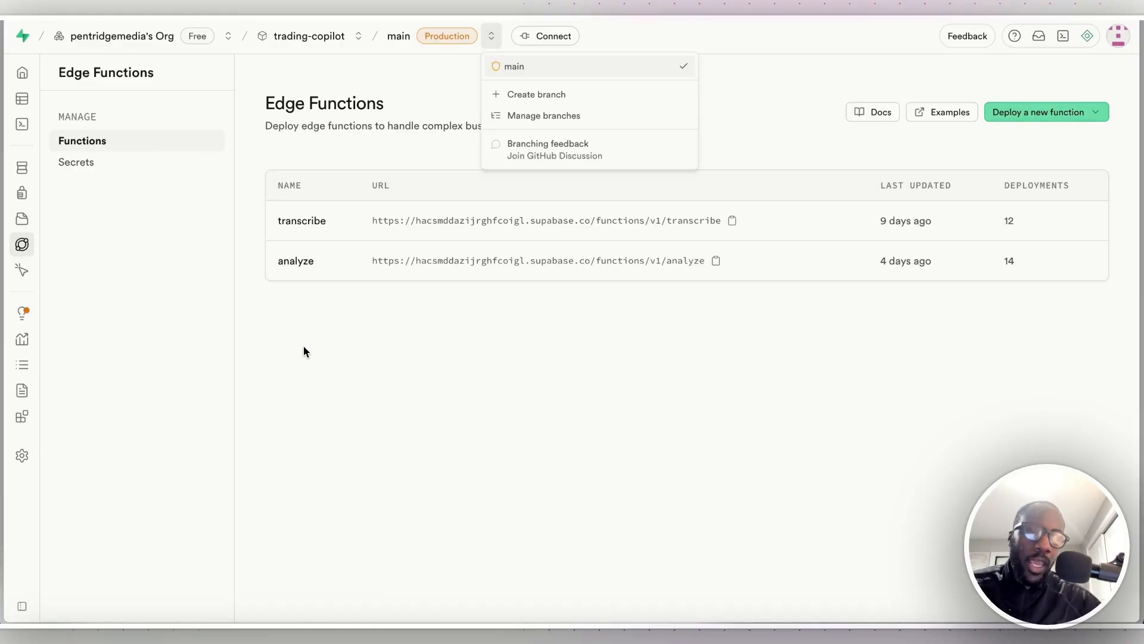
mouse_move(711, 509)
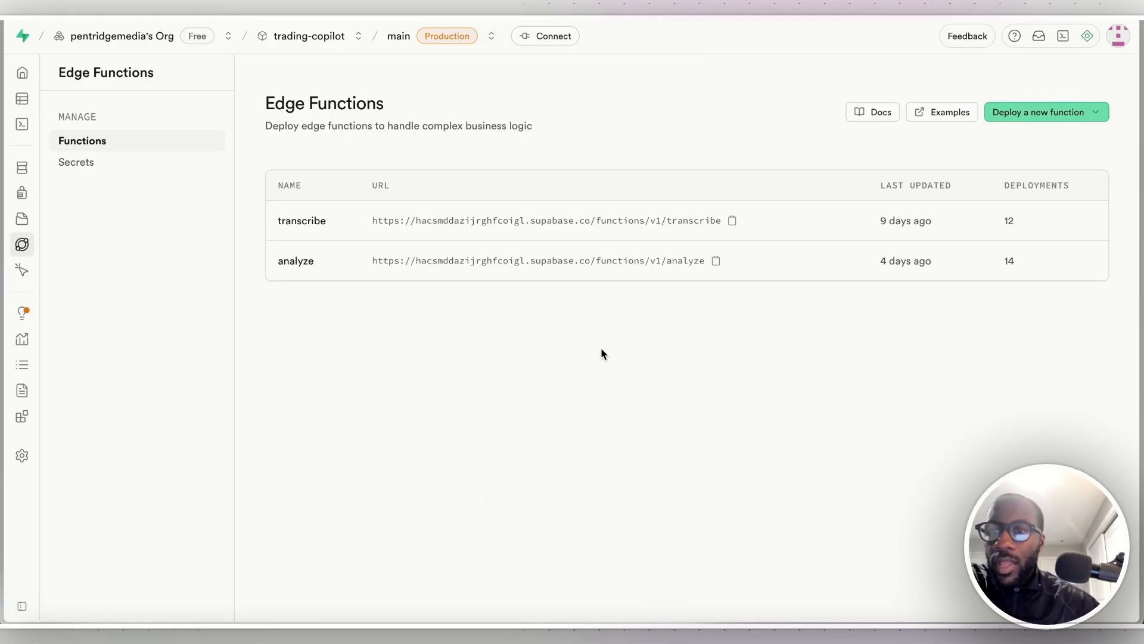
mouse_move(23, 73)
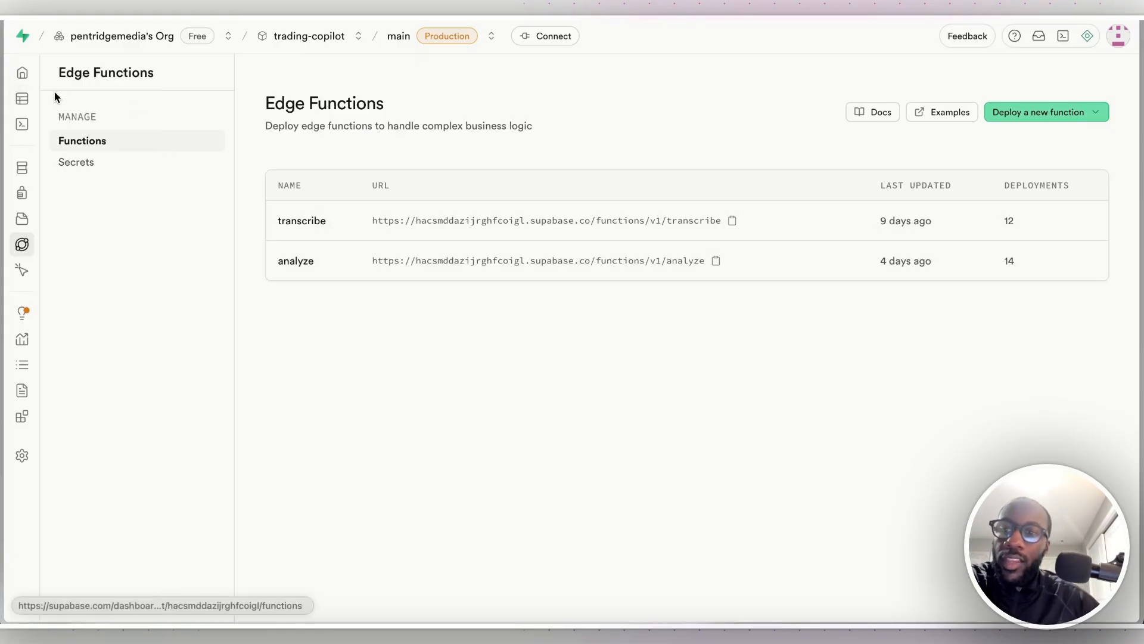
mouse_move(28, 99)
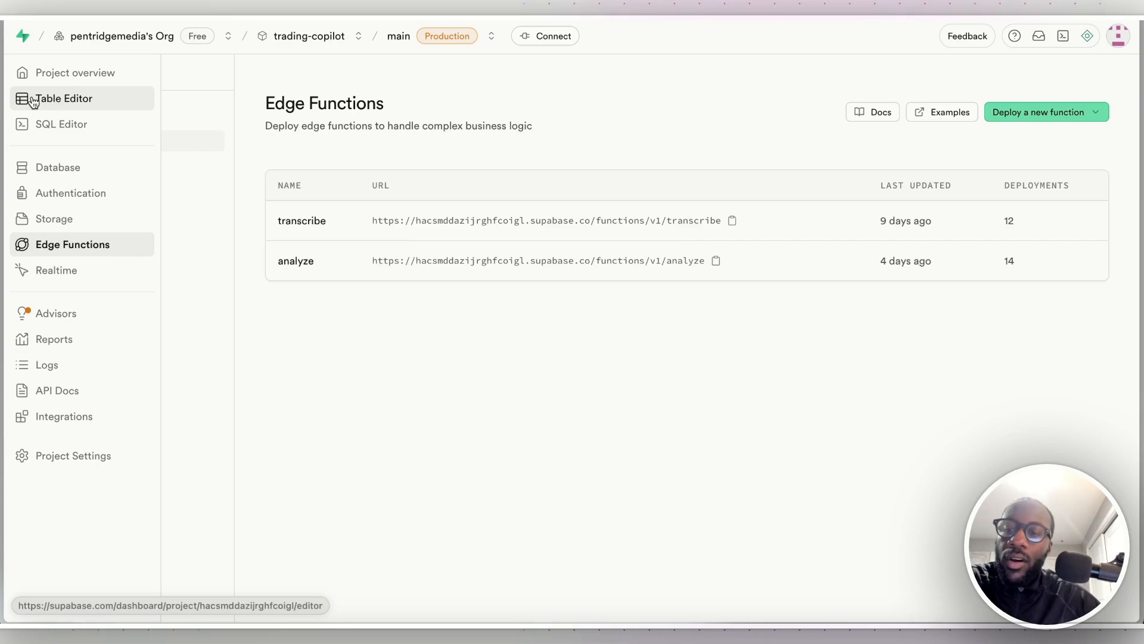
mouse_move(71, 193)
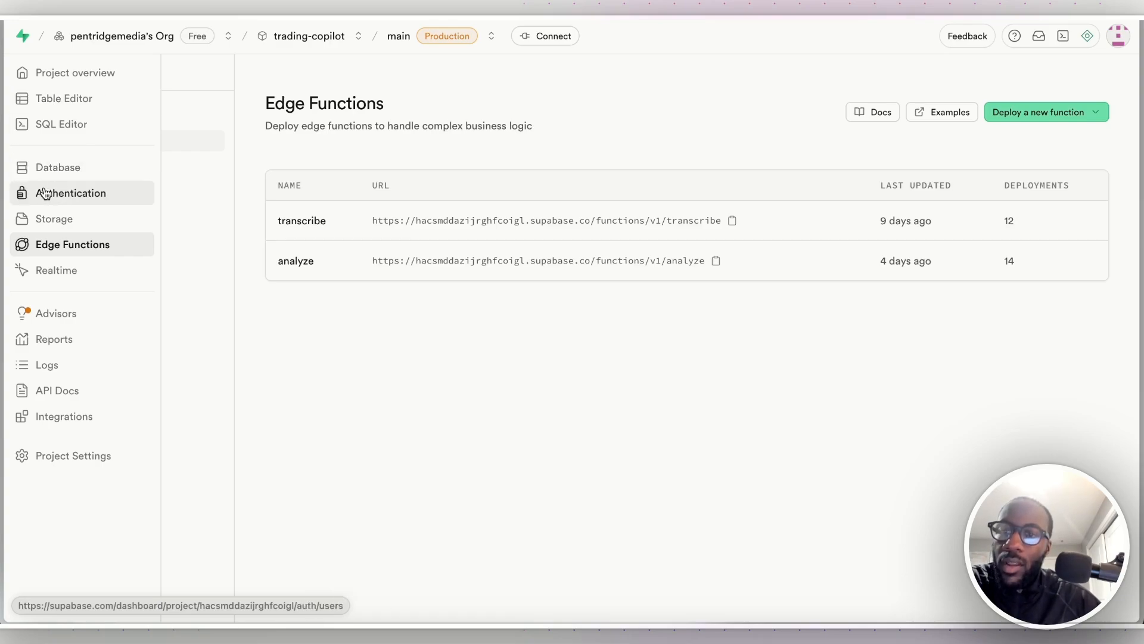
mouse_move(57, 167)
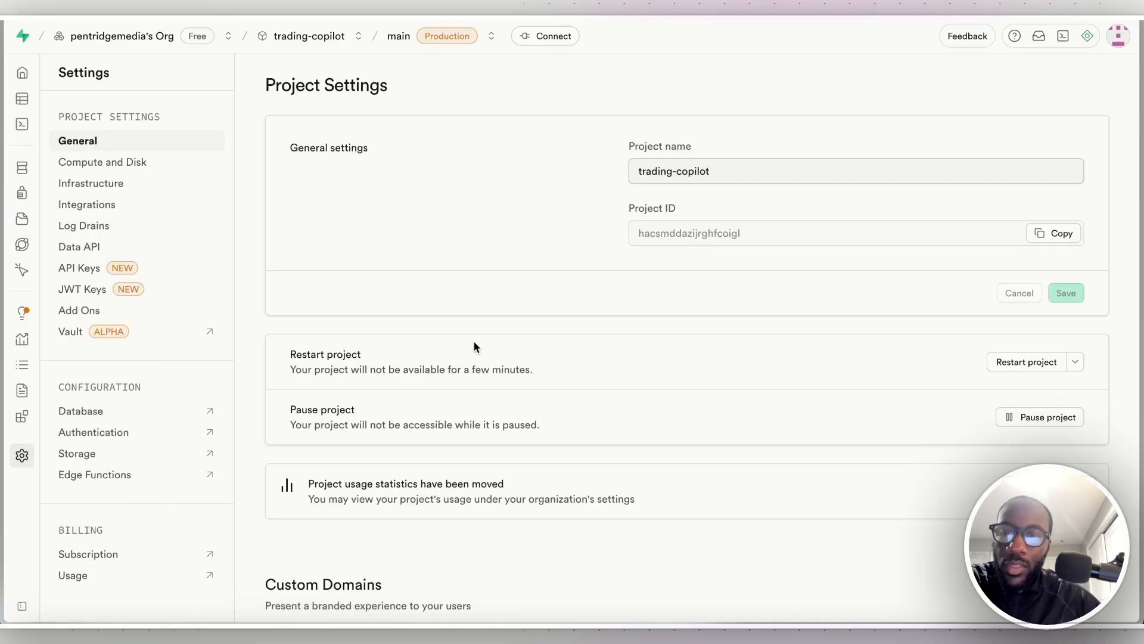
Check API Keys and Compute and Disk settings, return to Database, then view the conversations table in Table Editor.
click(78, 268)
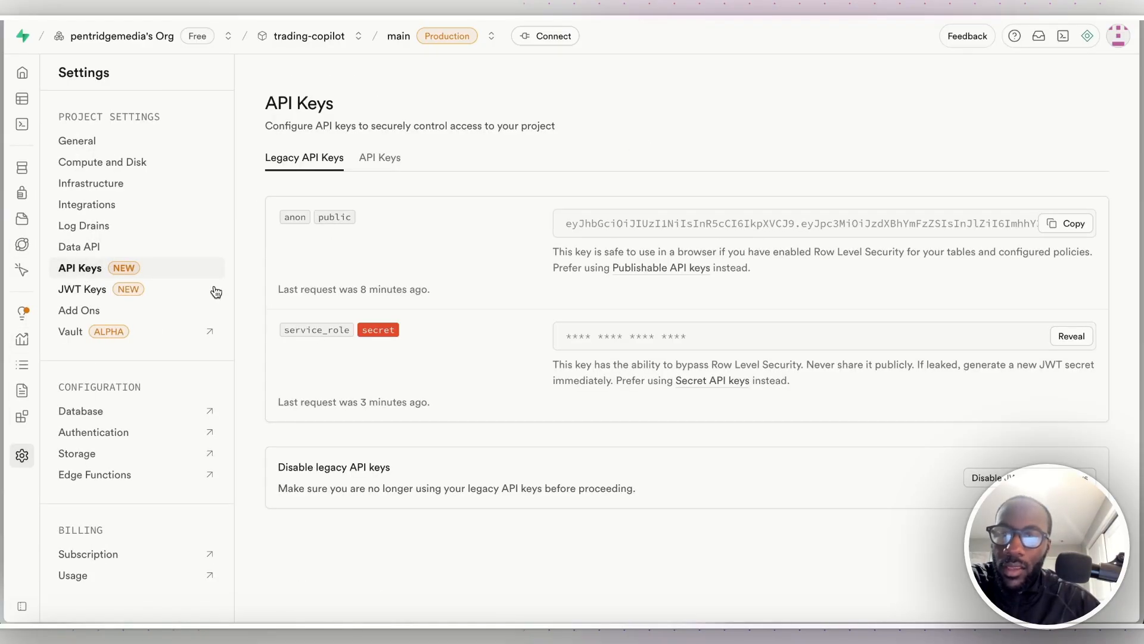
click(103, 161)
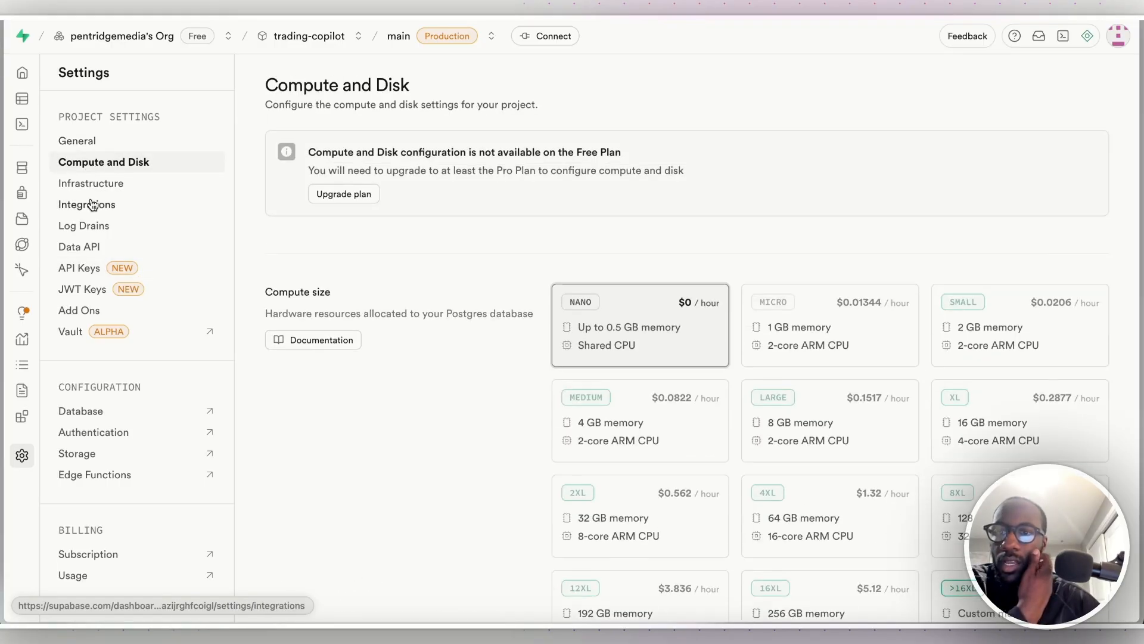
click(22, 169)
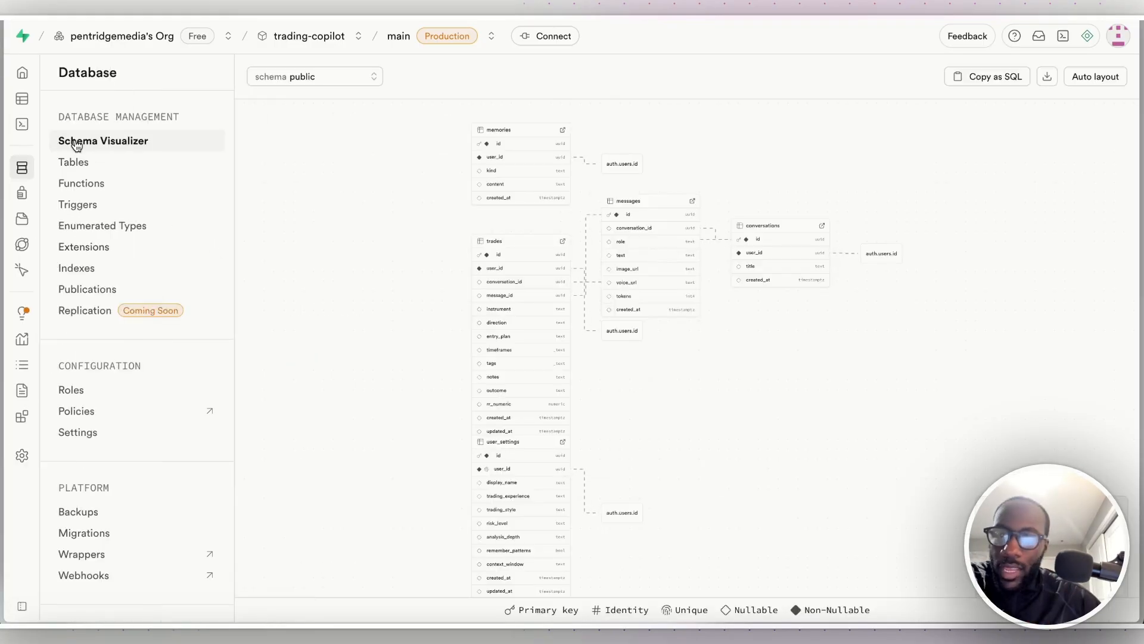
click(64, 99)
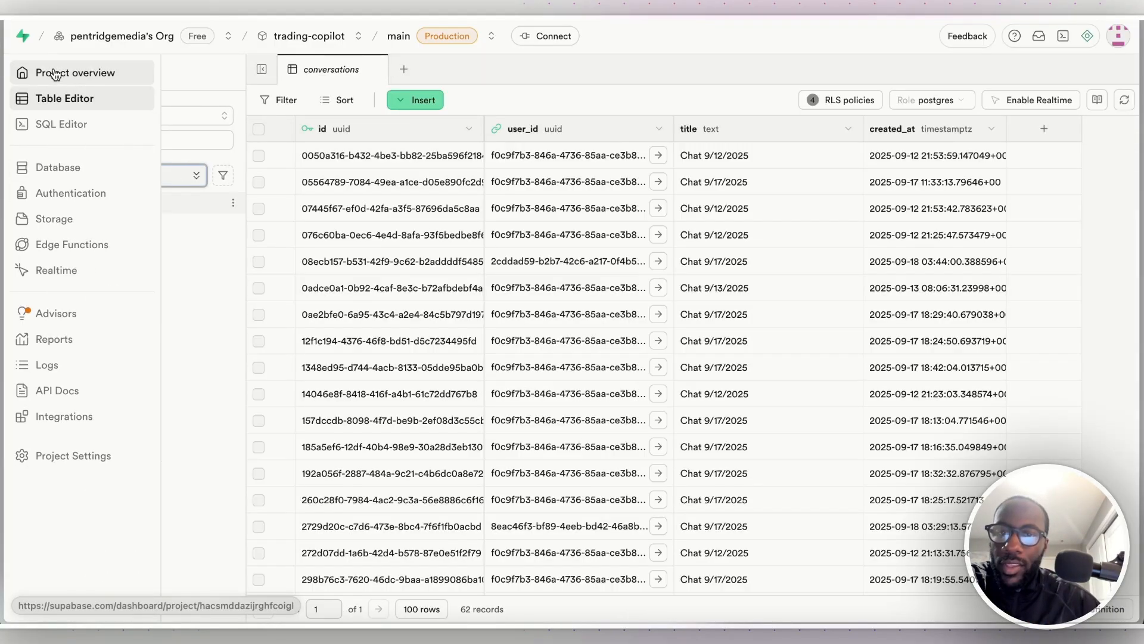
click(65, 98)
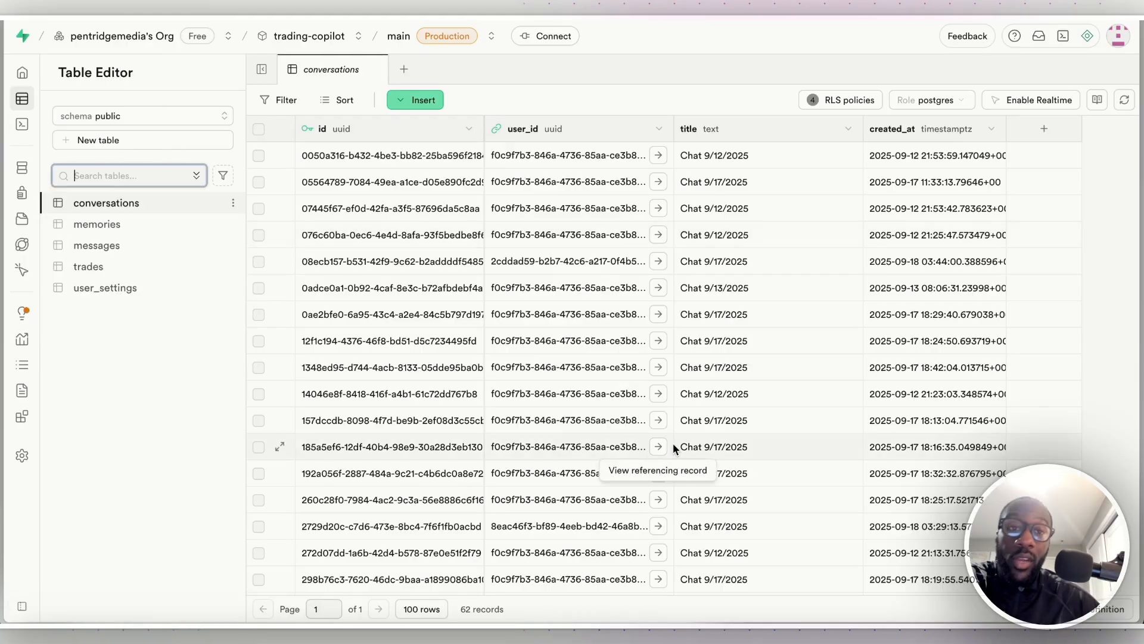